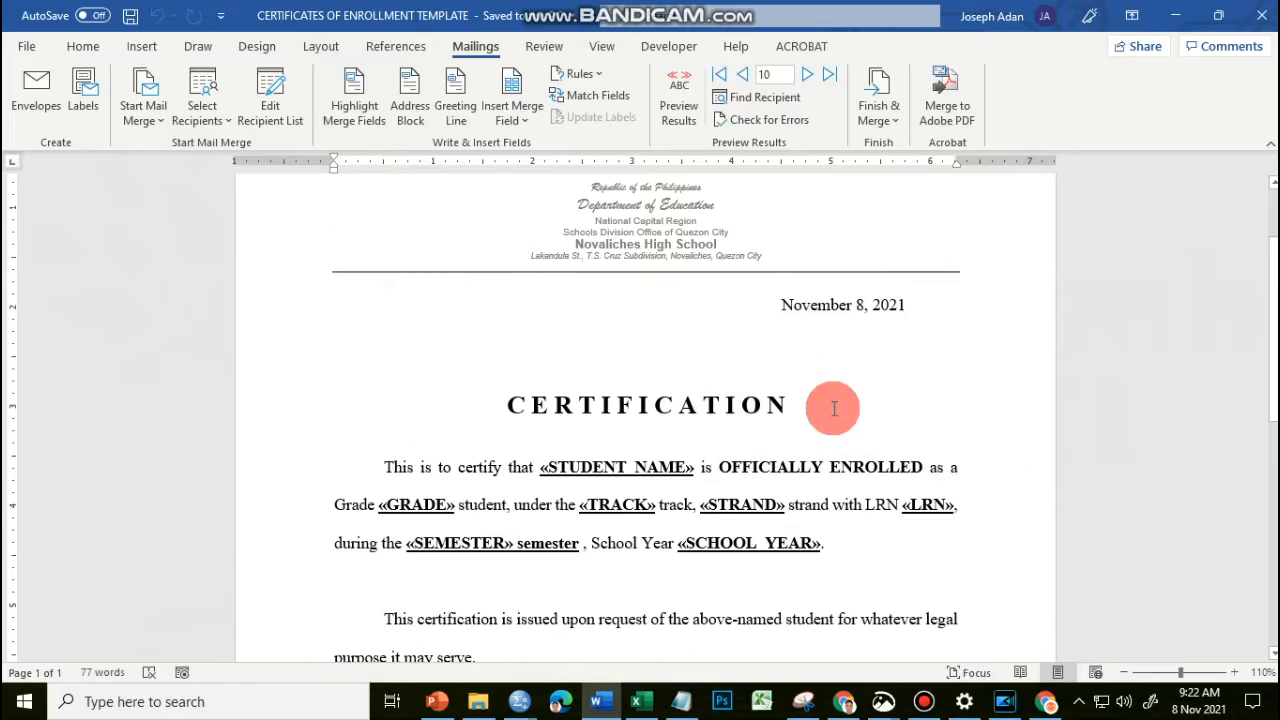
Step: Switch to the enrollment register workbook to review the empty DocFolderPath and file-name columns
{"action": "left_click", "coordinate": [335, 428]}
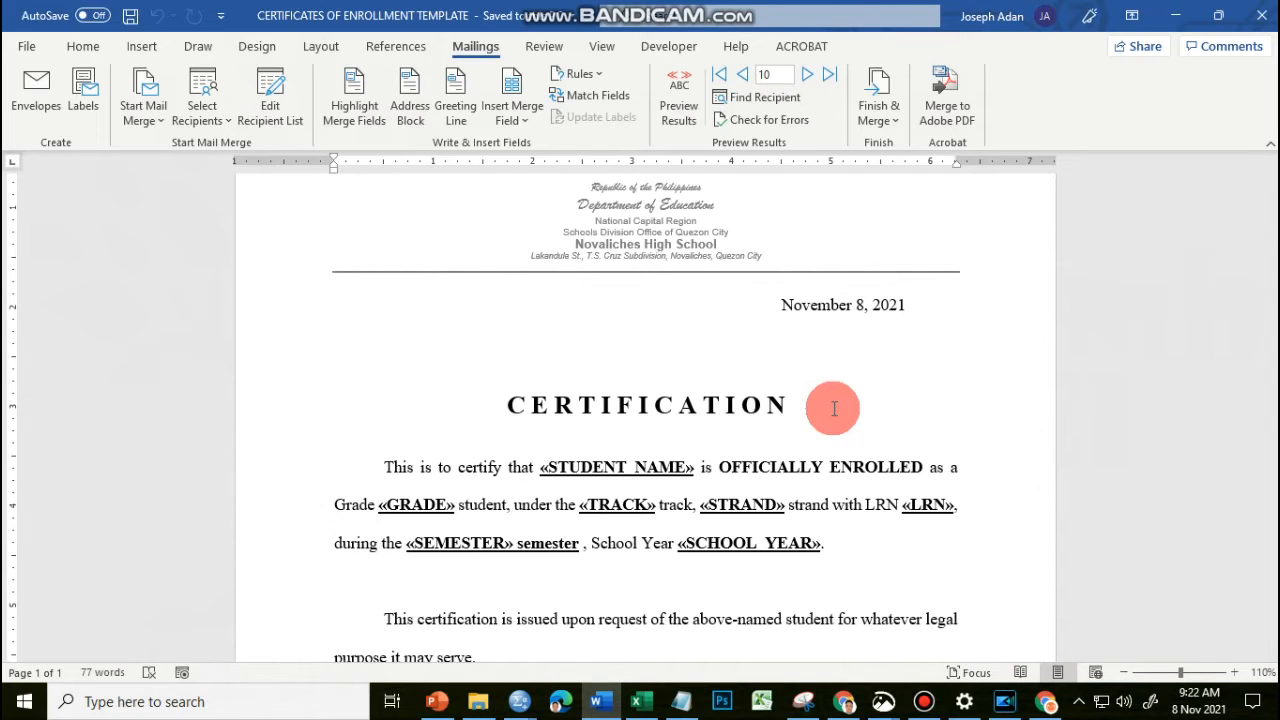
{"action": "left_click", "coordinate": [335, 428]}
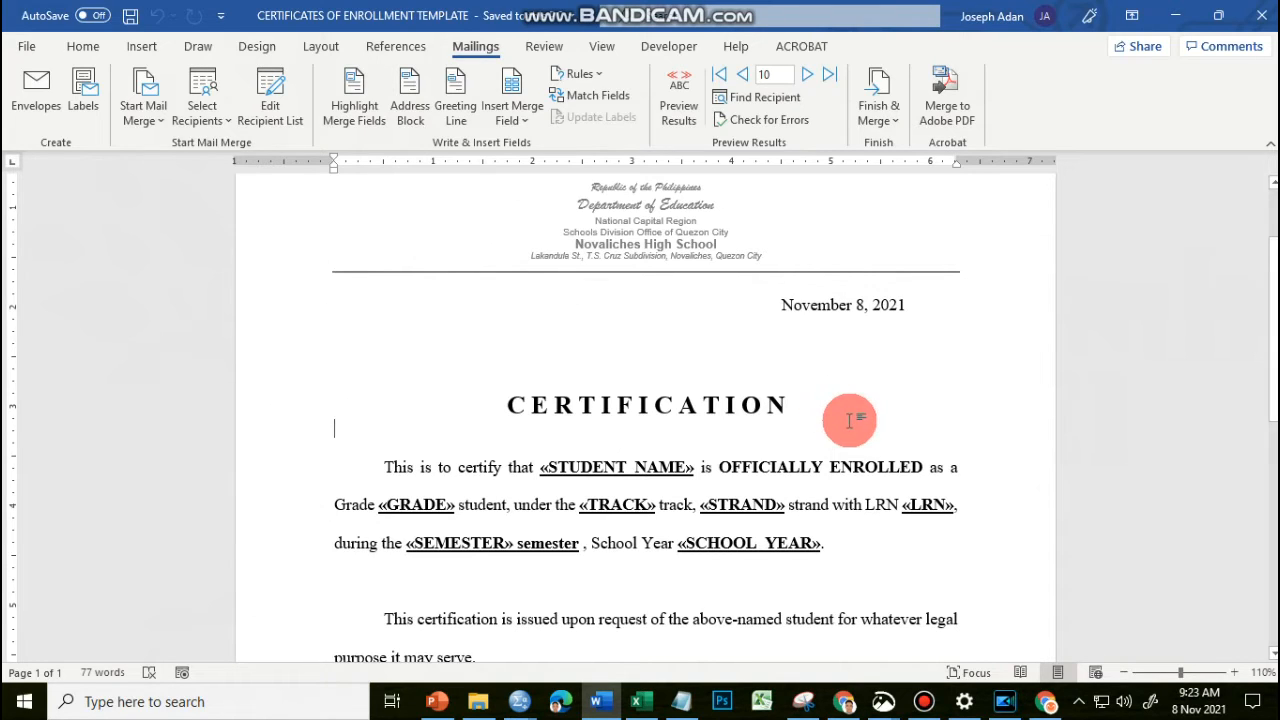
{"action": "mouse_move", "coordinate": [858, 422]}
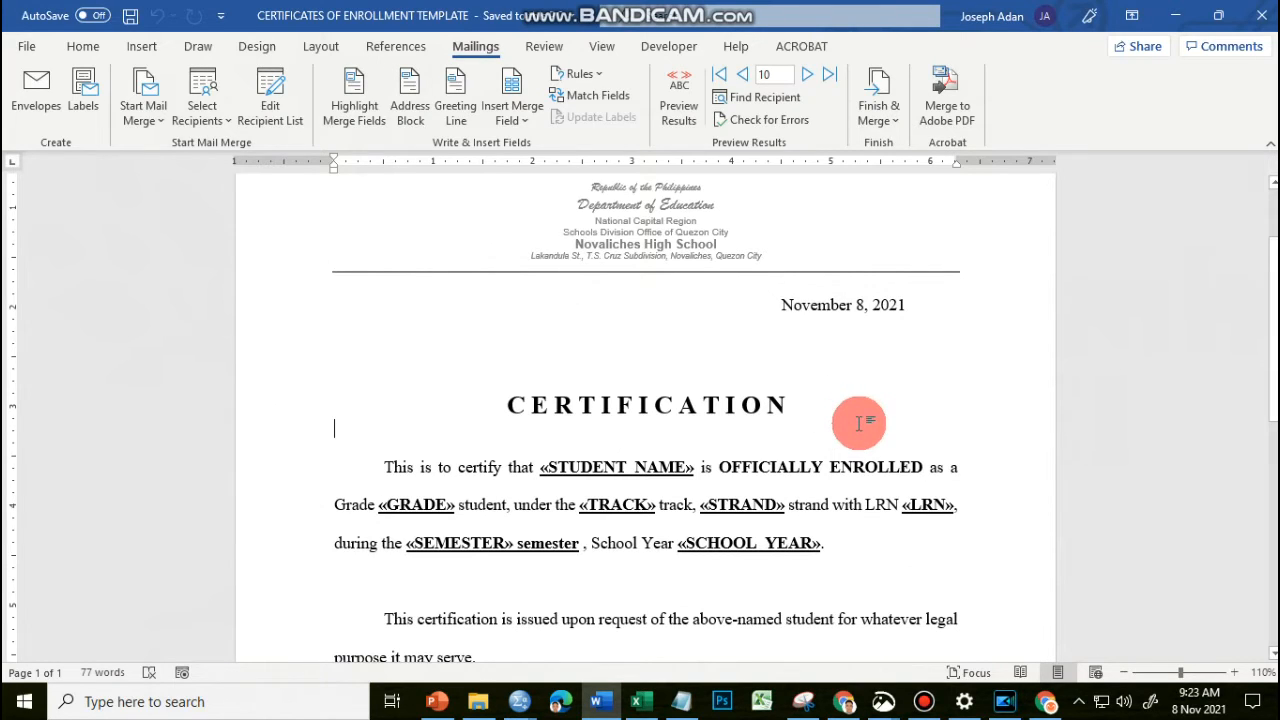
{"action": "mouse_move", "coordinate": [867, 432]}
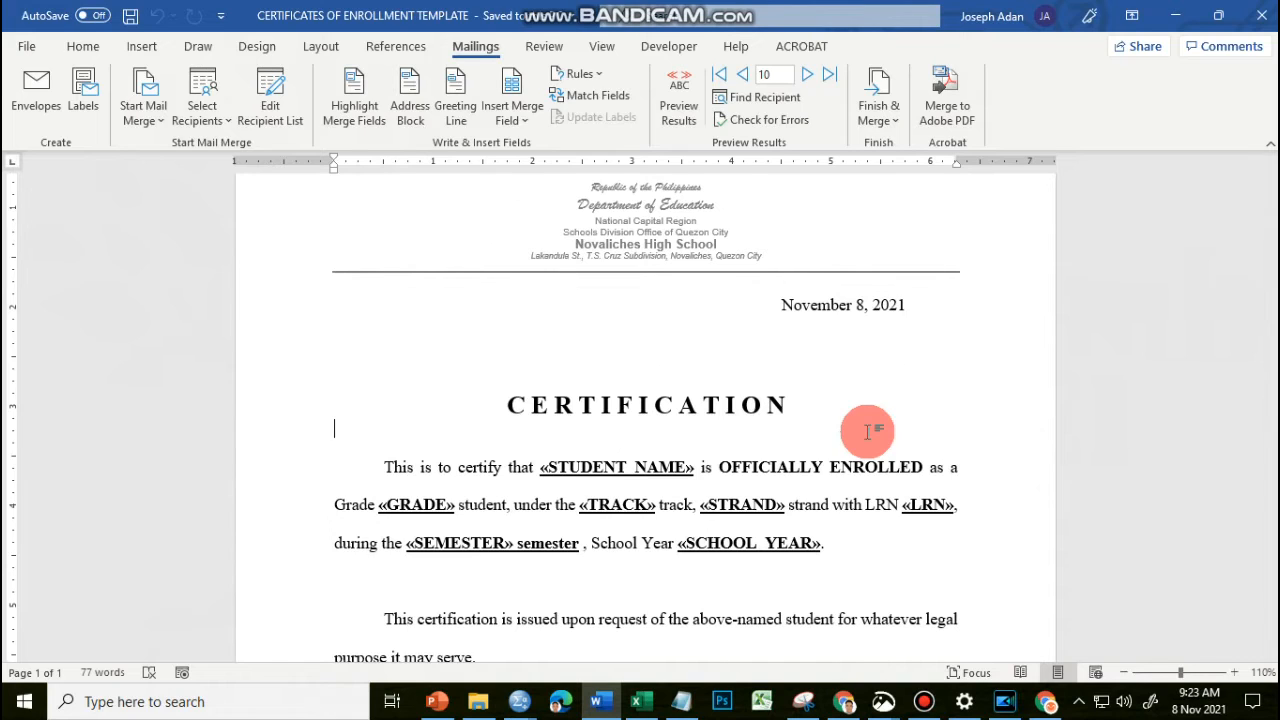
{"action": "mouse_move", "coordinate": [925, 322]}
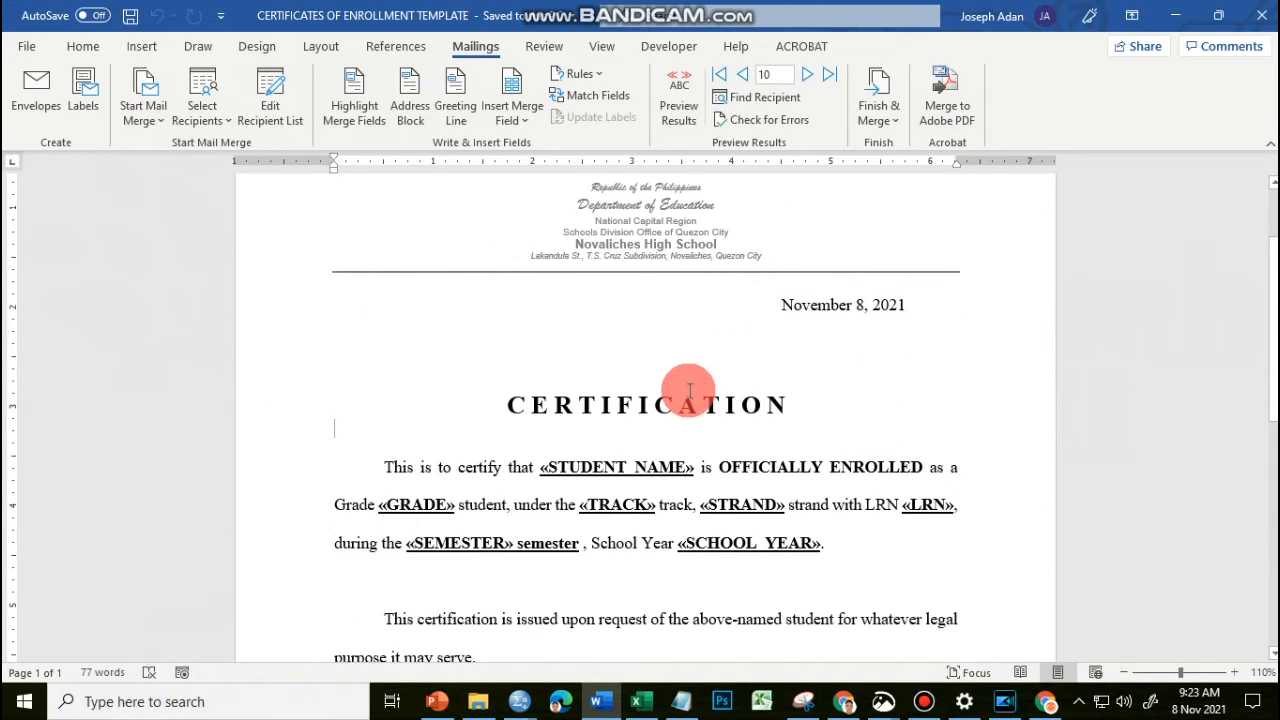
{"action": "mouse_move", "coordinate": [665, 420]}
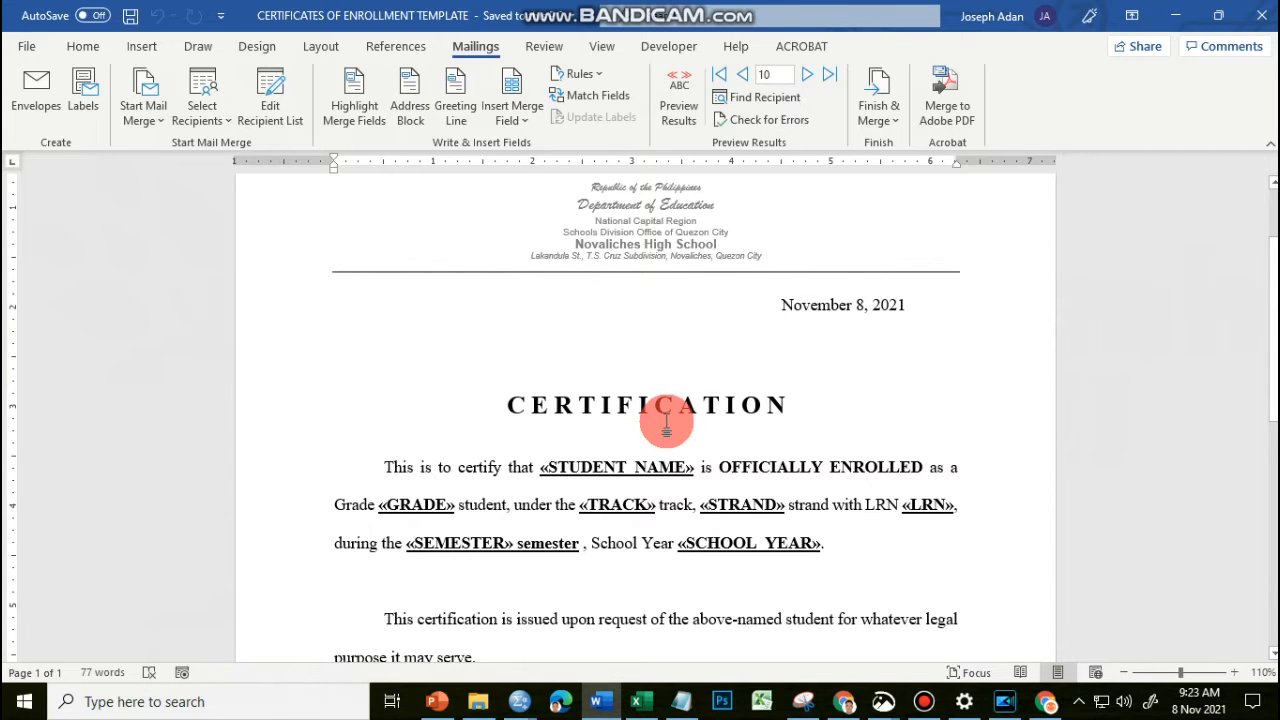
{"action": "left_click", "coordinate": [639, 701]}
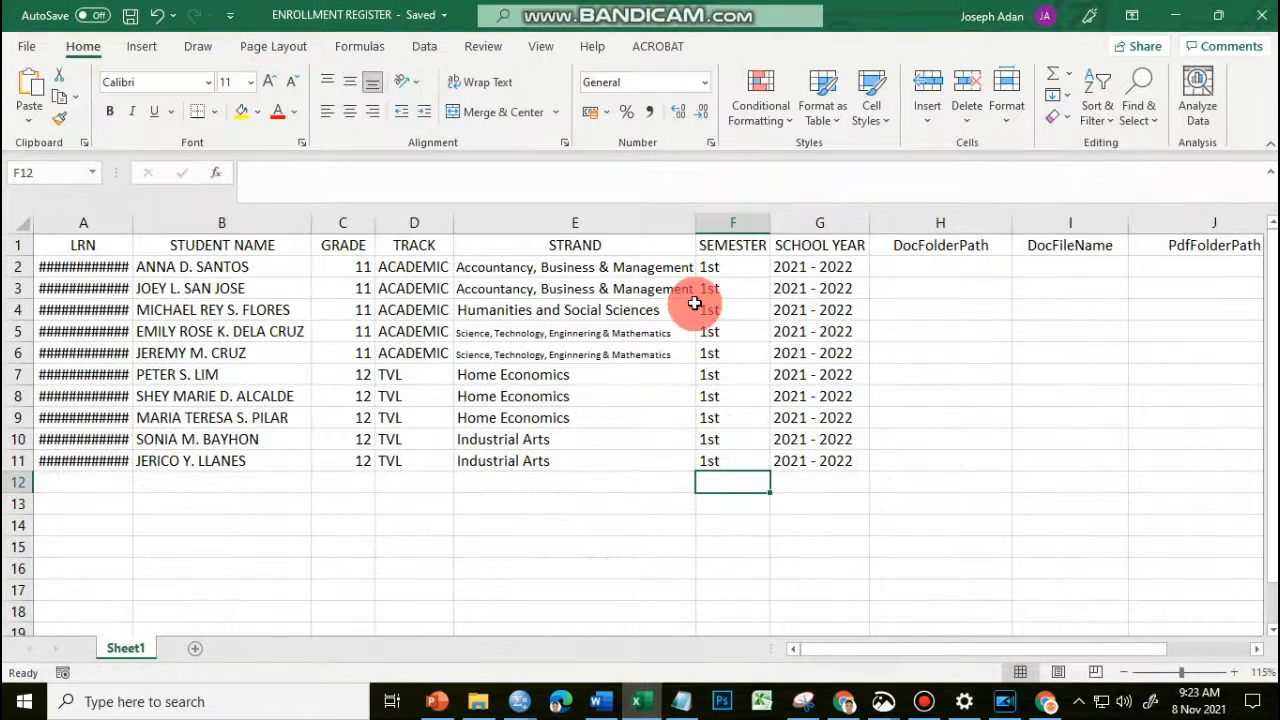
{"action": "mouse_move", "coordinate": [635, 397]}
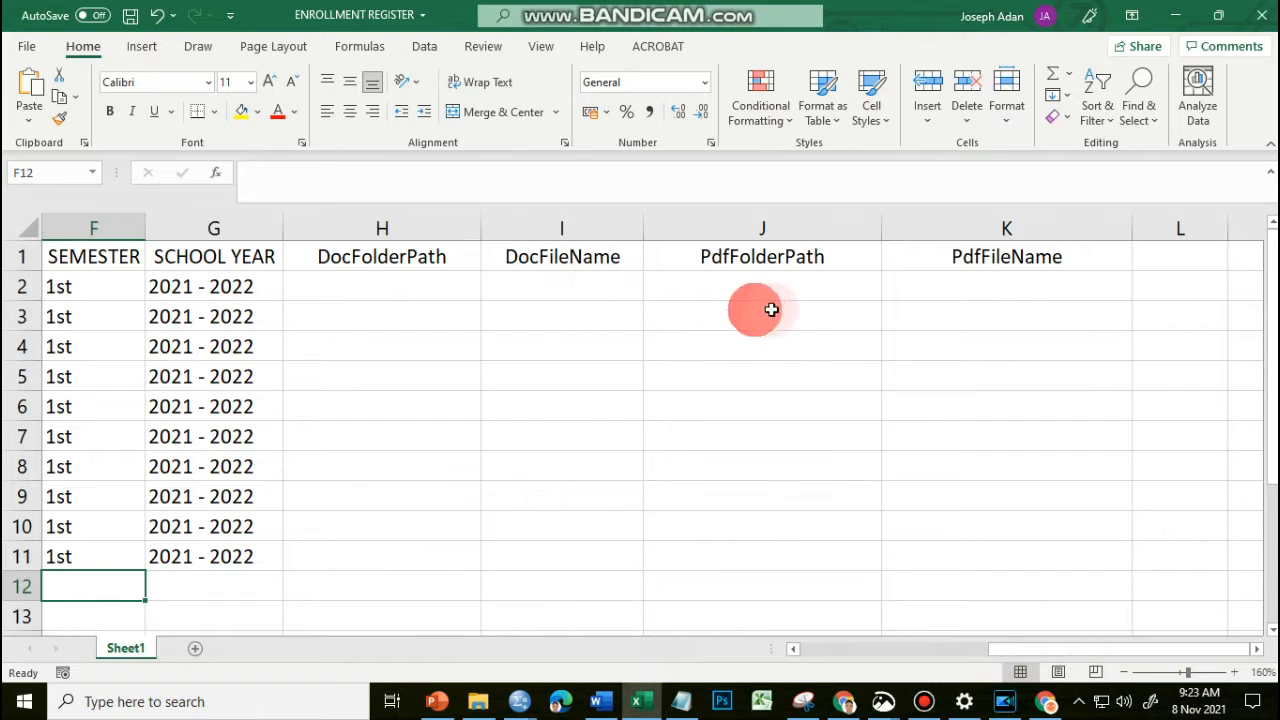
{"action": "mouse_move", "coordinate": [960, 260]}
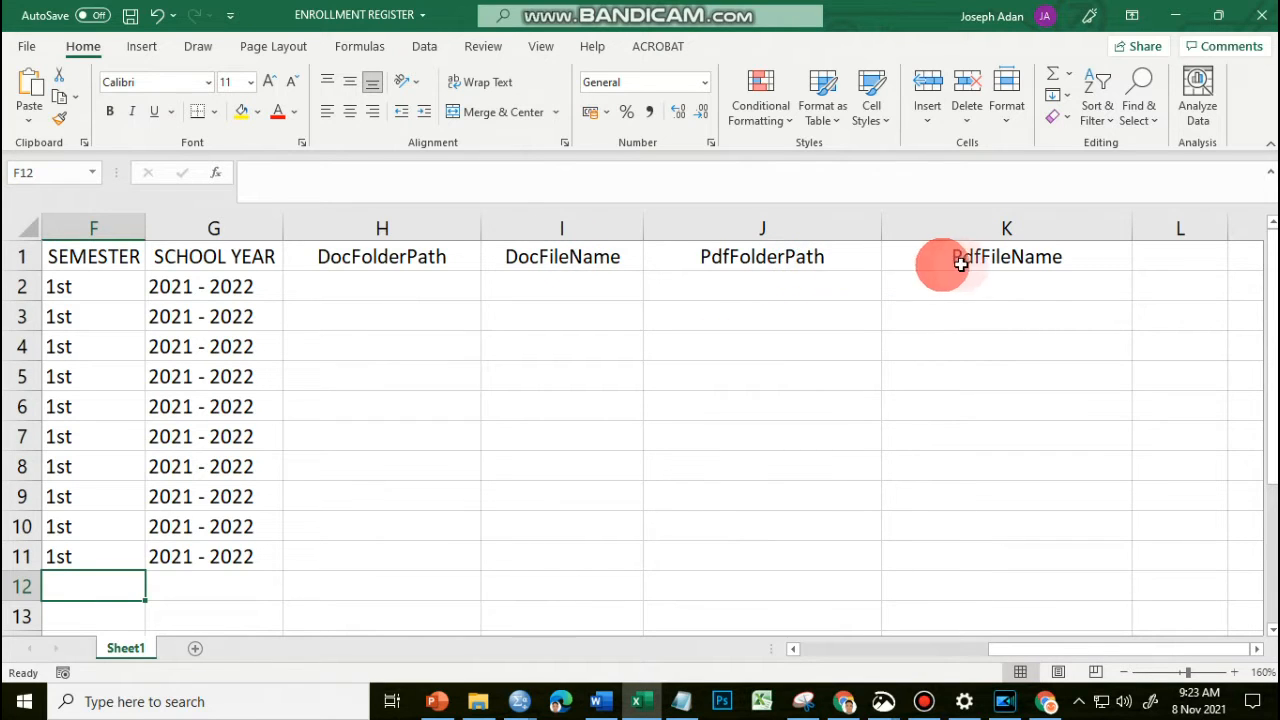
{"action": "mouse_move", "coordinate": [565, 358]}
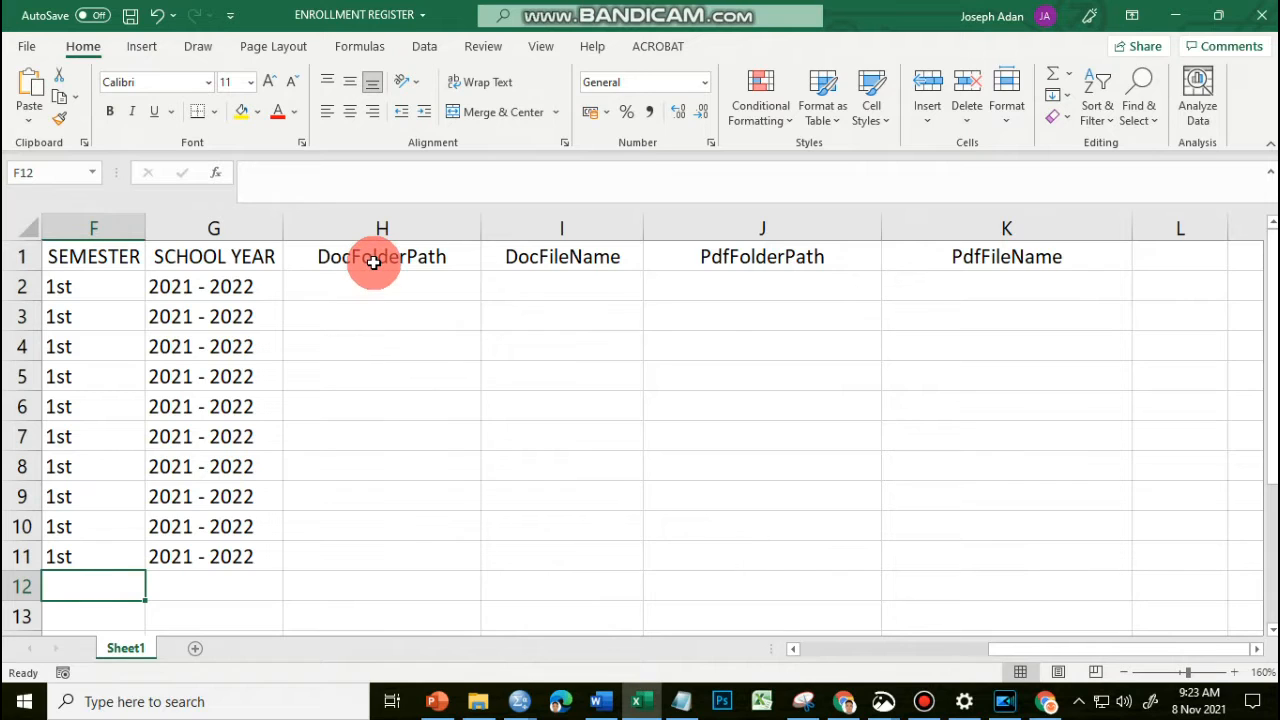
{"action": "mouse_move", "coordinate": [393, 263]}
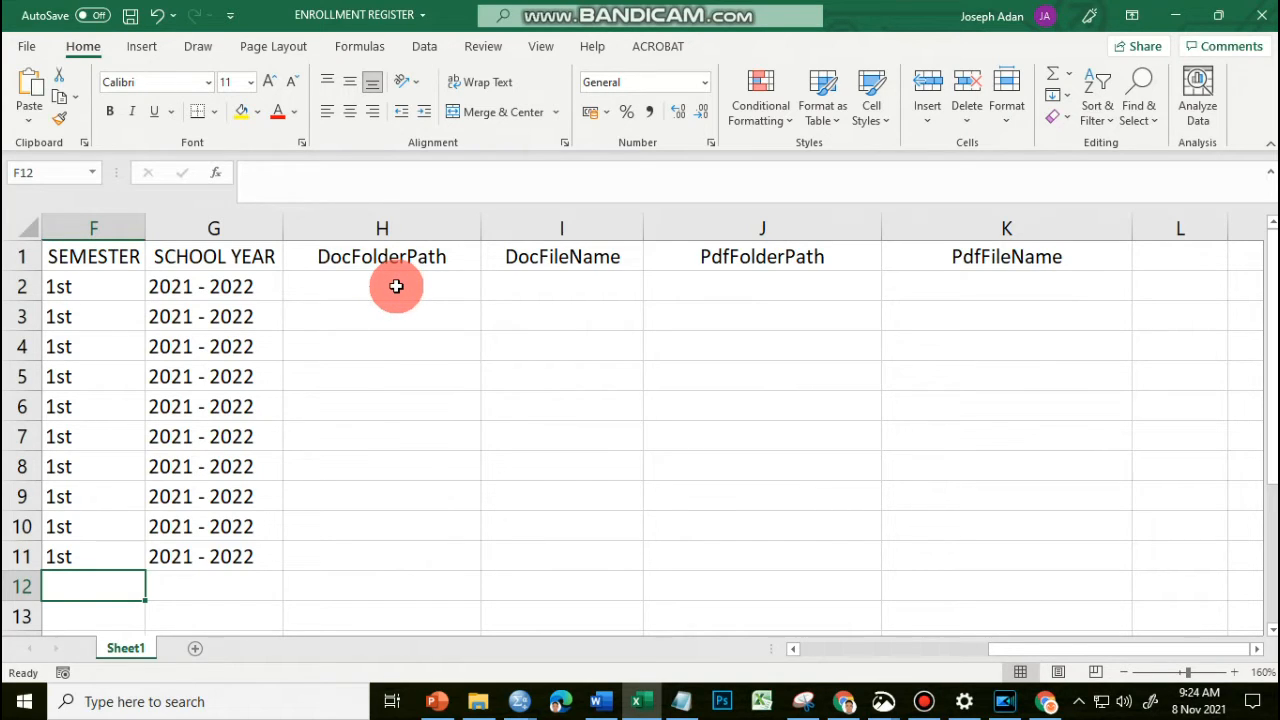
{"action": "mouse_move", "coordinate": [418, 313]}
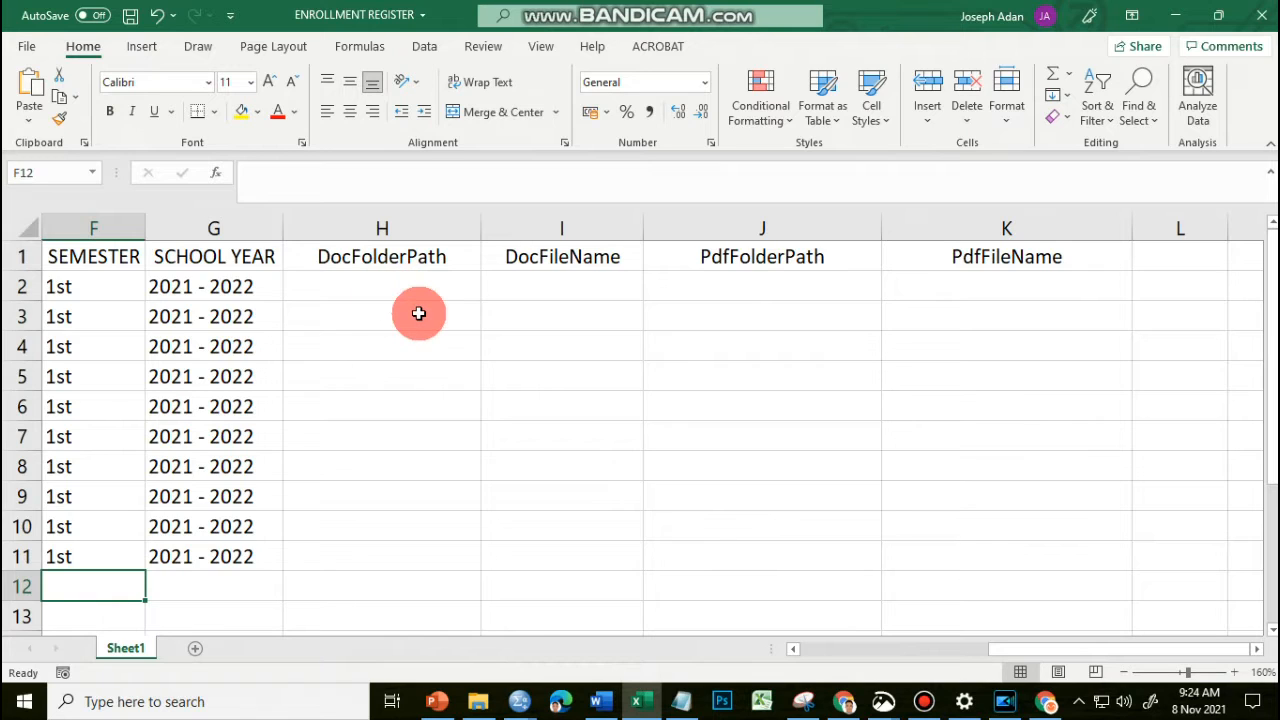
{"action": "mouse_move", "coordinate": [391, 297]}
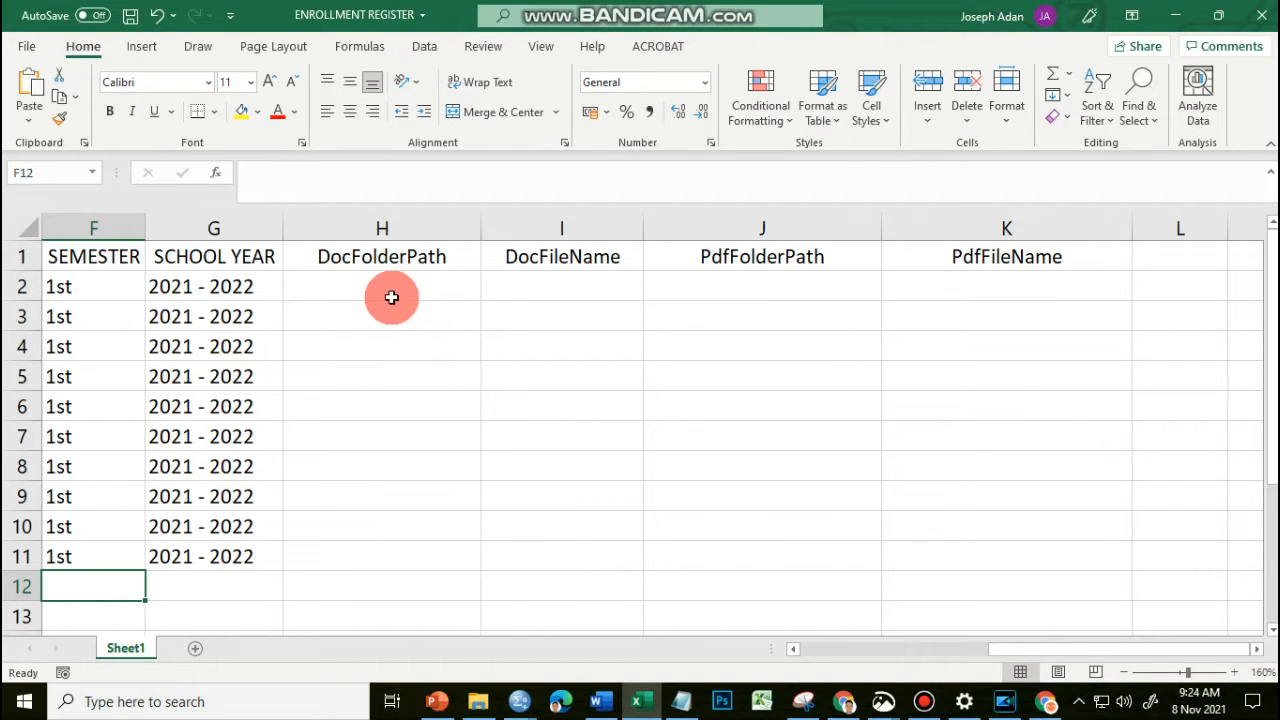
{"action": "mouse_move", "coordinate": [570, 292]}
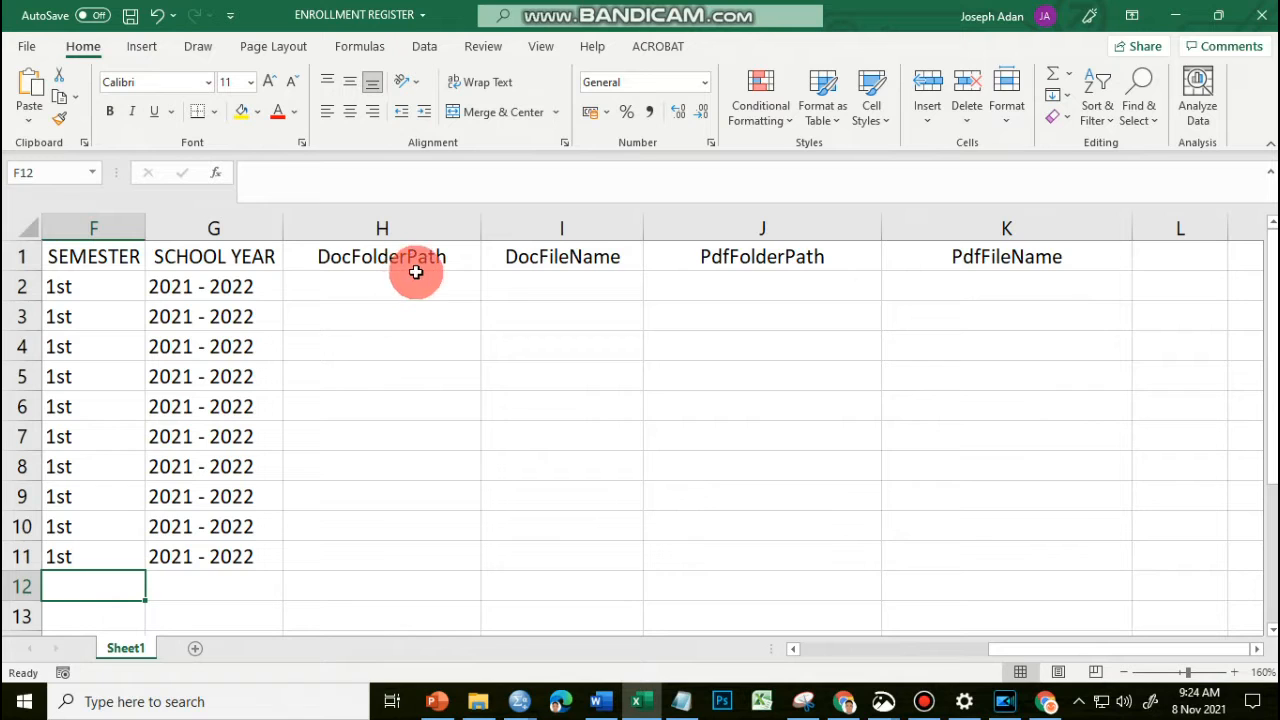
{"action": "mouse_move", "coordinate": [729, 583]}
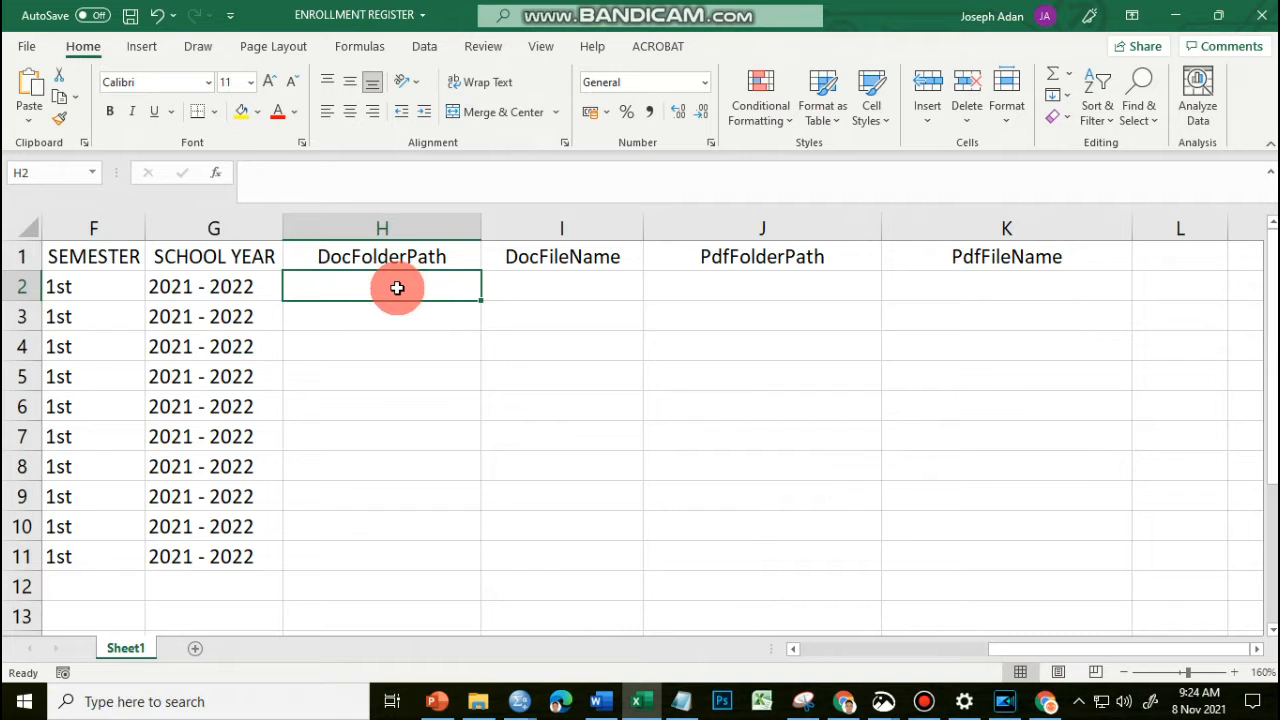
{"action": "mouse_move", "coordinate": [650, 472]}
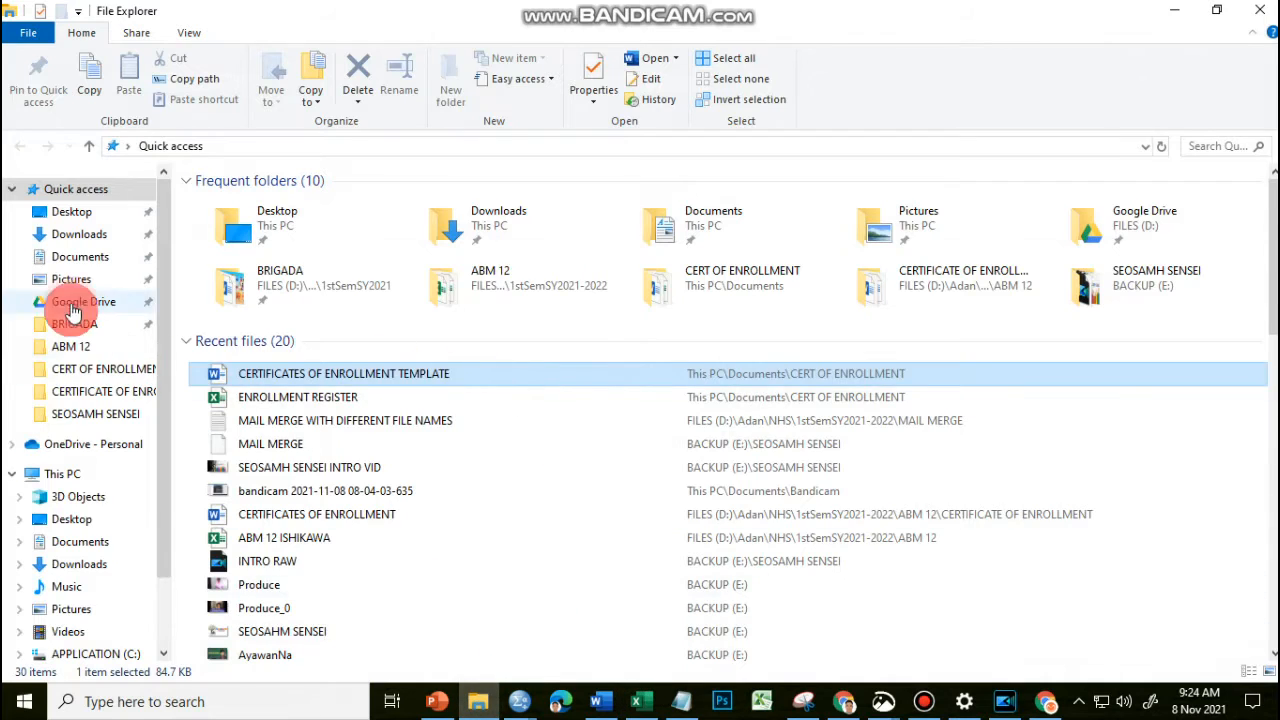
Step: Confirm DOC FILE and PDF FILE under Documents > CERT OF ENROLLMENT are empty; copy DOC FILE's path
{"action": "left_click", "coordinate": [79, 256]}
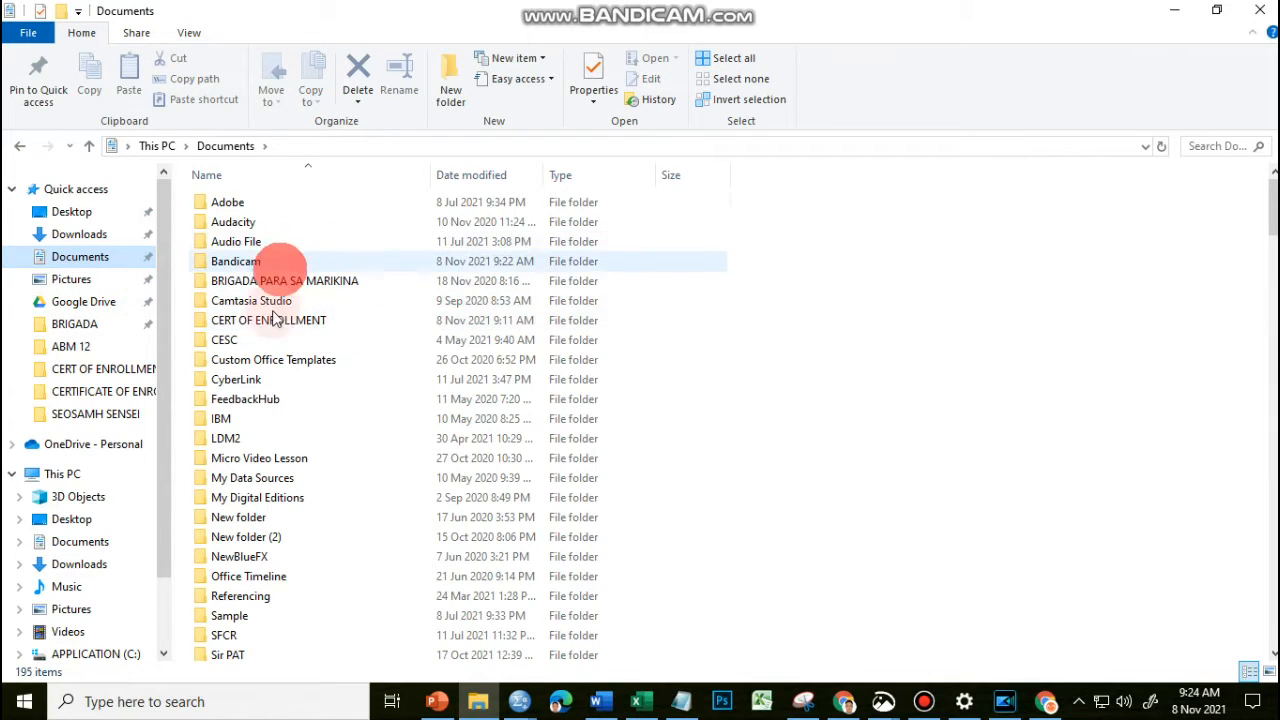
{"action": "double_click", "coordinate": [268, 320]}
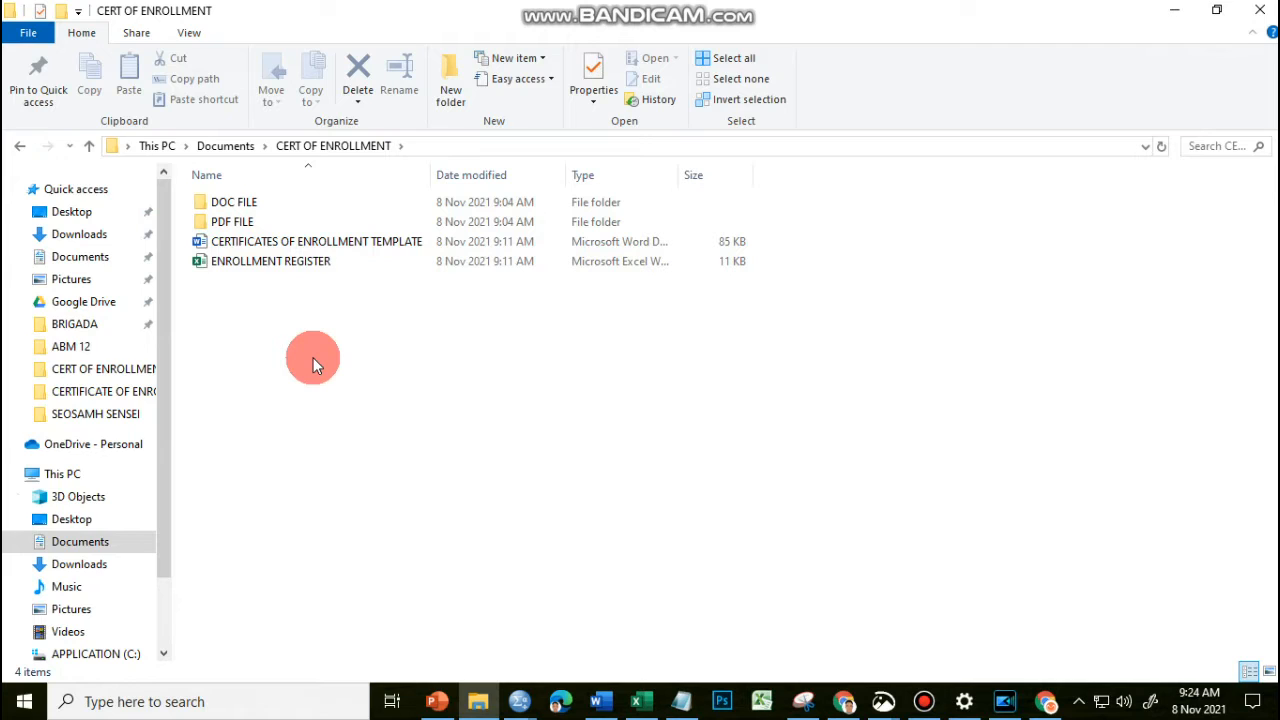
{"action": "mouse_move", "coordinate": [263, 283]}
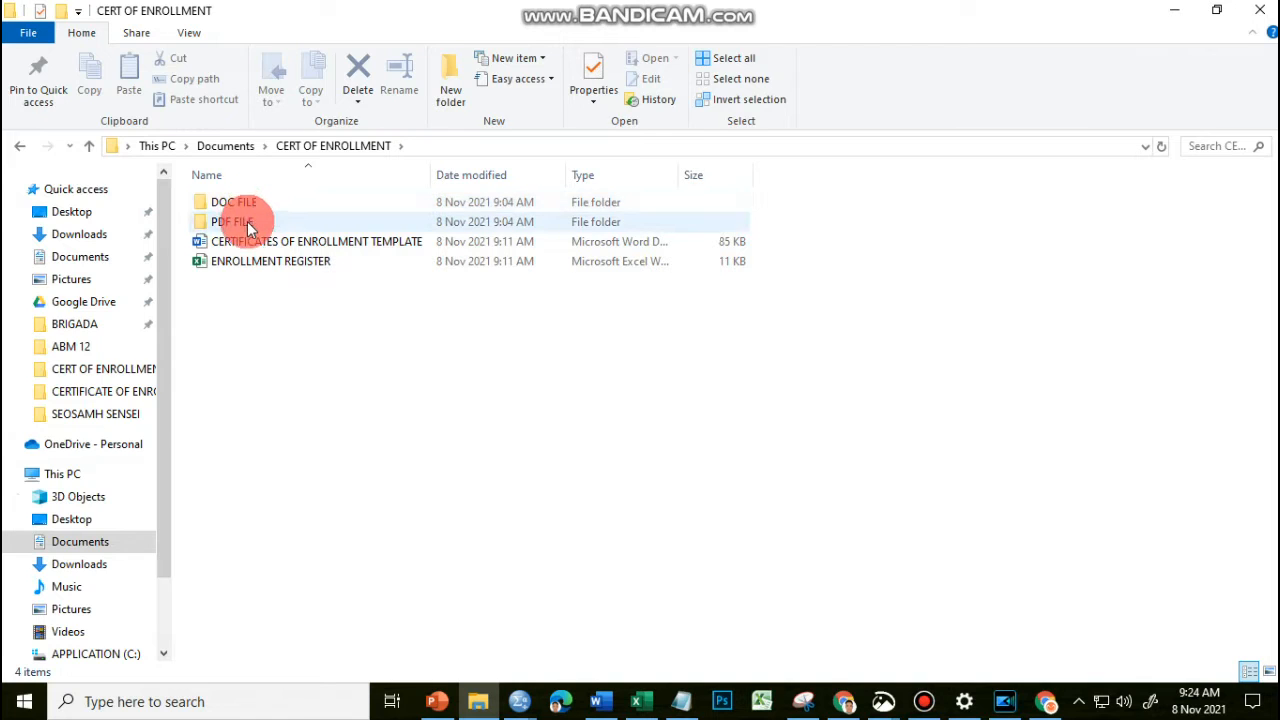
{"action": "mouse_move", "coordinate": [260, 202]}
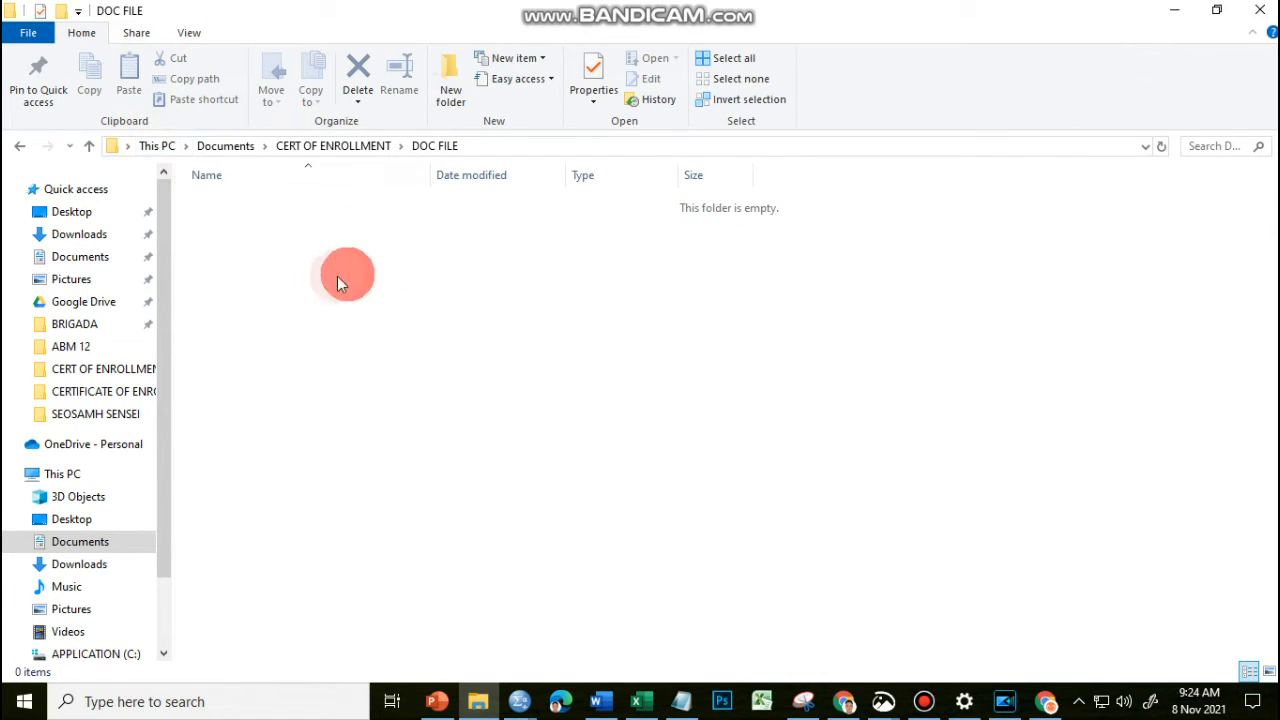
{"action": "mouse_move", "coordinate": [290, 298]}
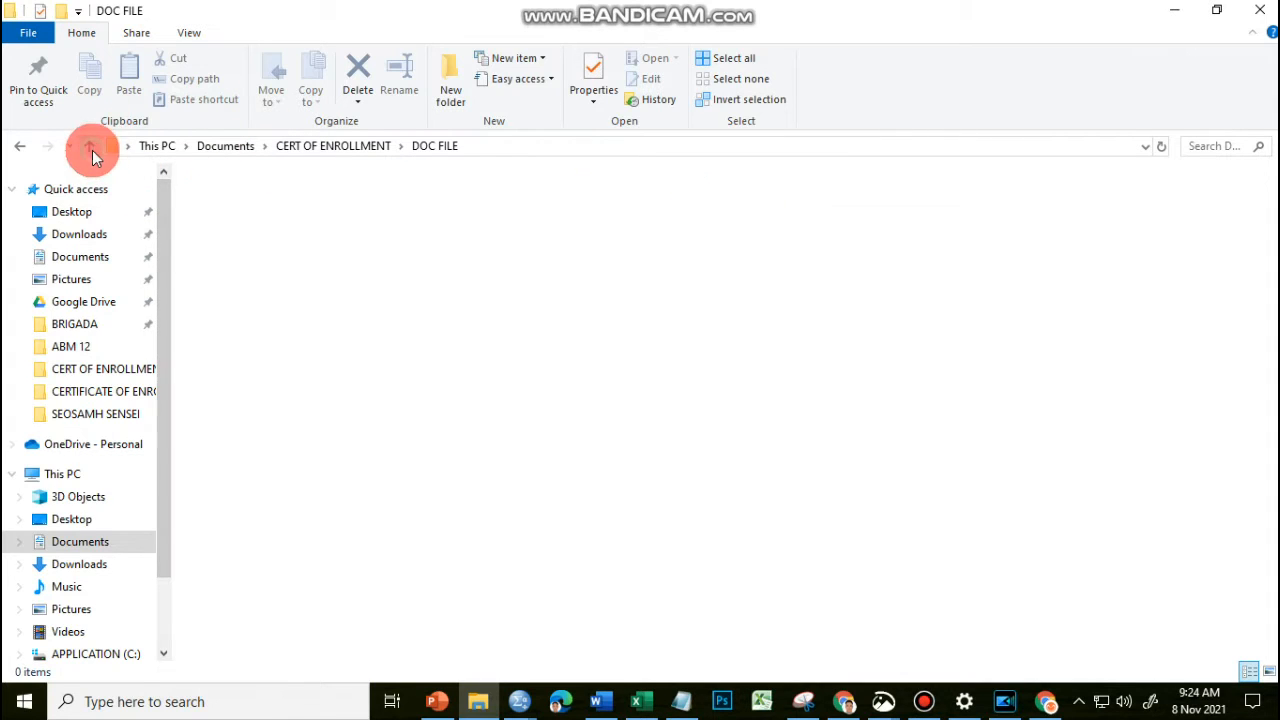
{"action": "left_click", "coordinate": [89, 146]}
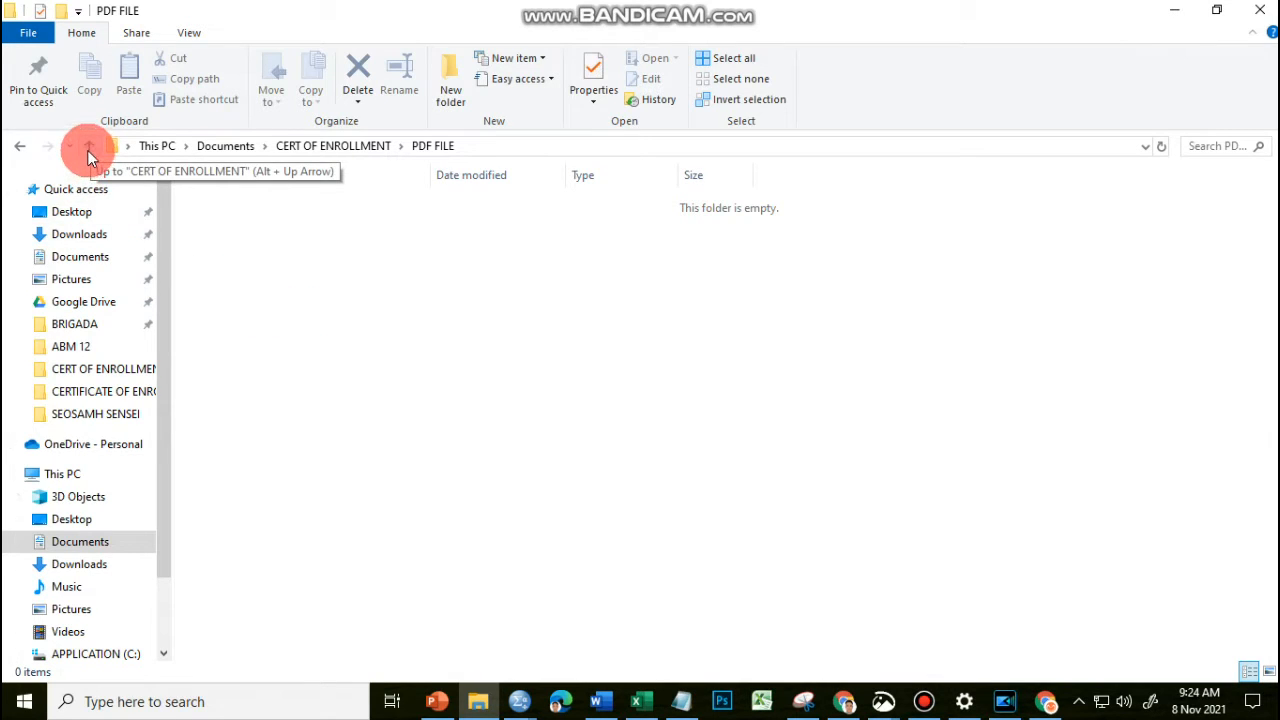
{"action": "left_click", "coordinate": [89, 145]}
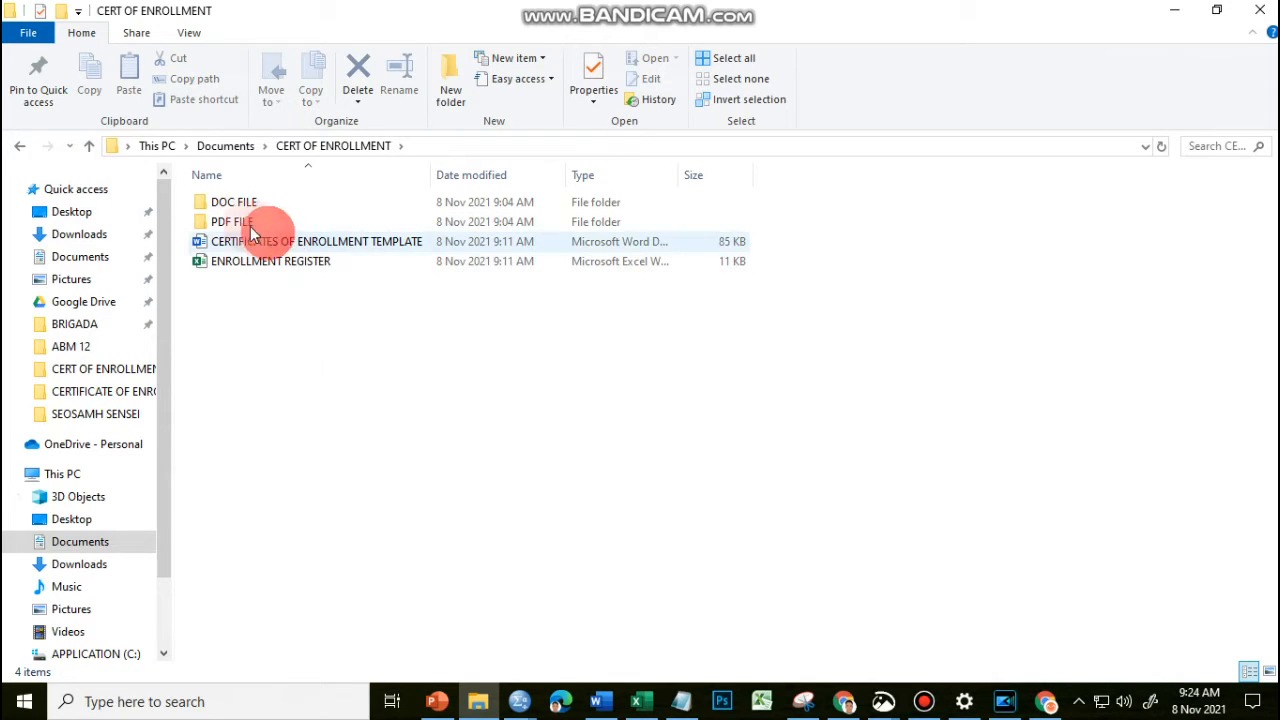
{"action": "mouse_move", "coordinate": [234, 201]}
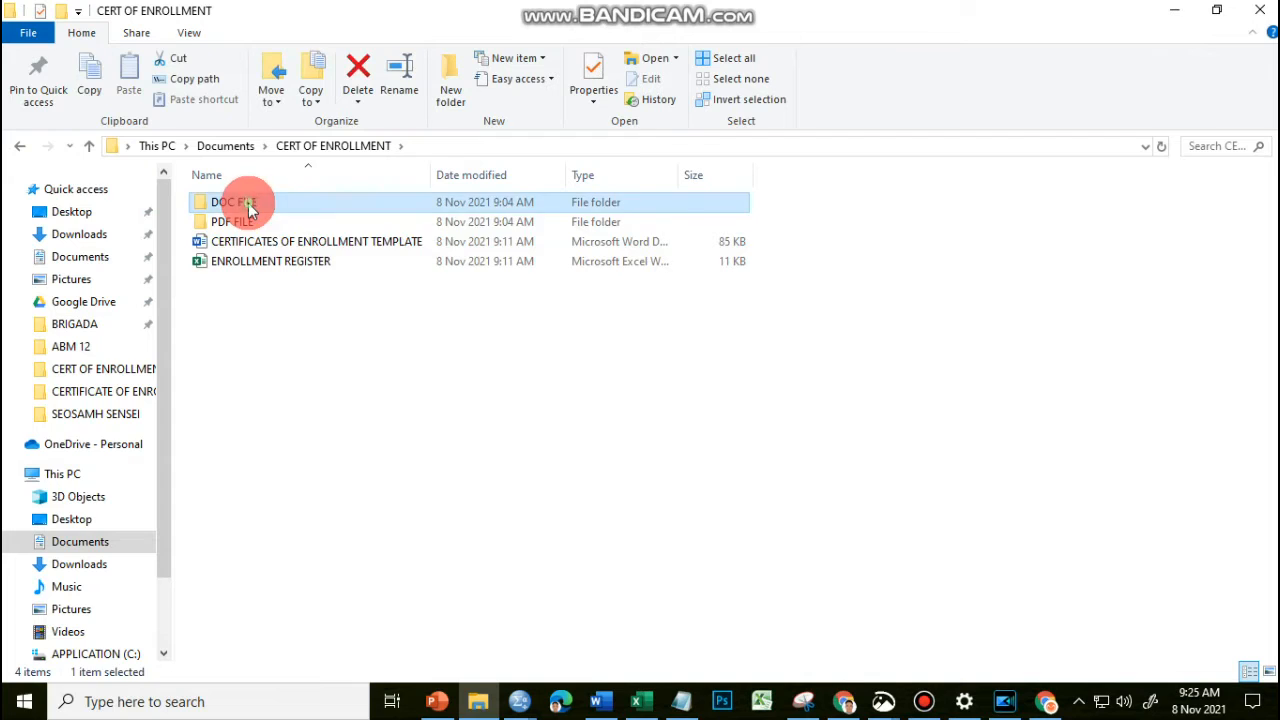
{"action": "double_click", "coordinate": [232, 201]}
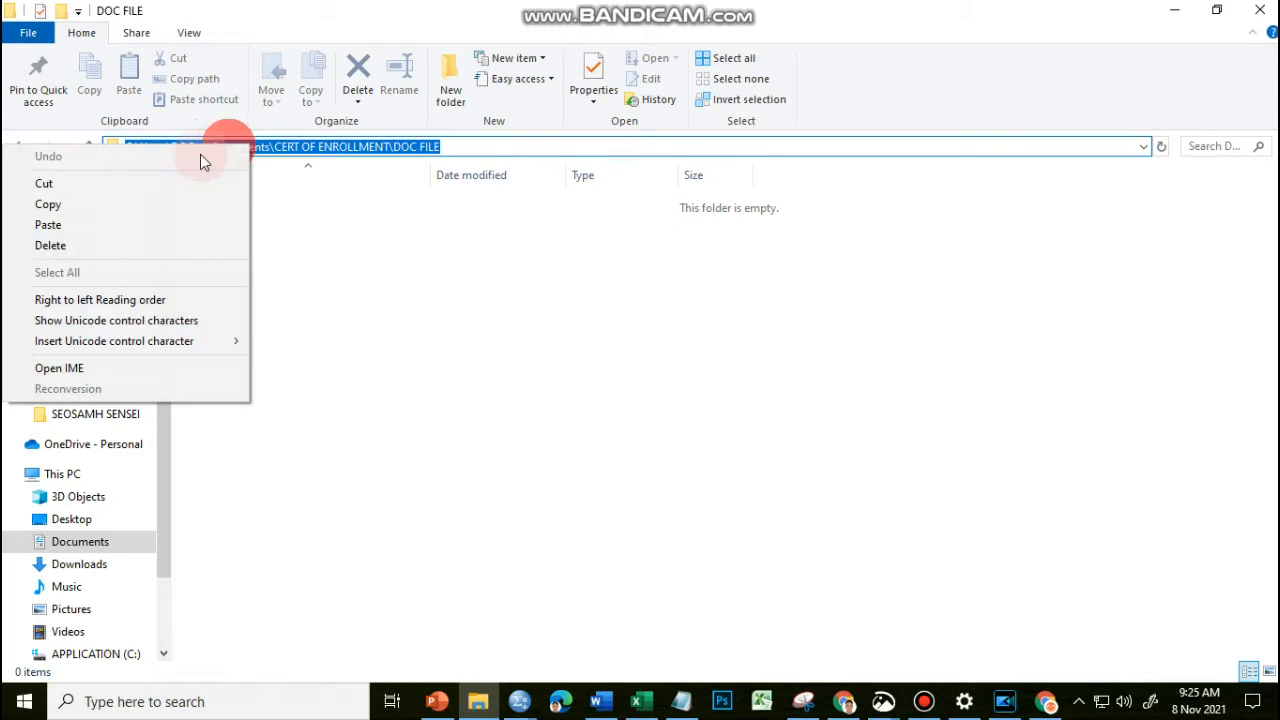
{"action": "left_click", "coordinate": [655, 700]}
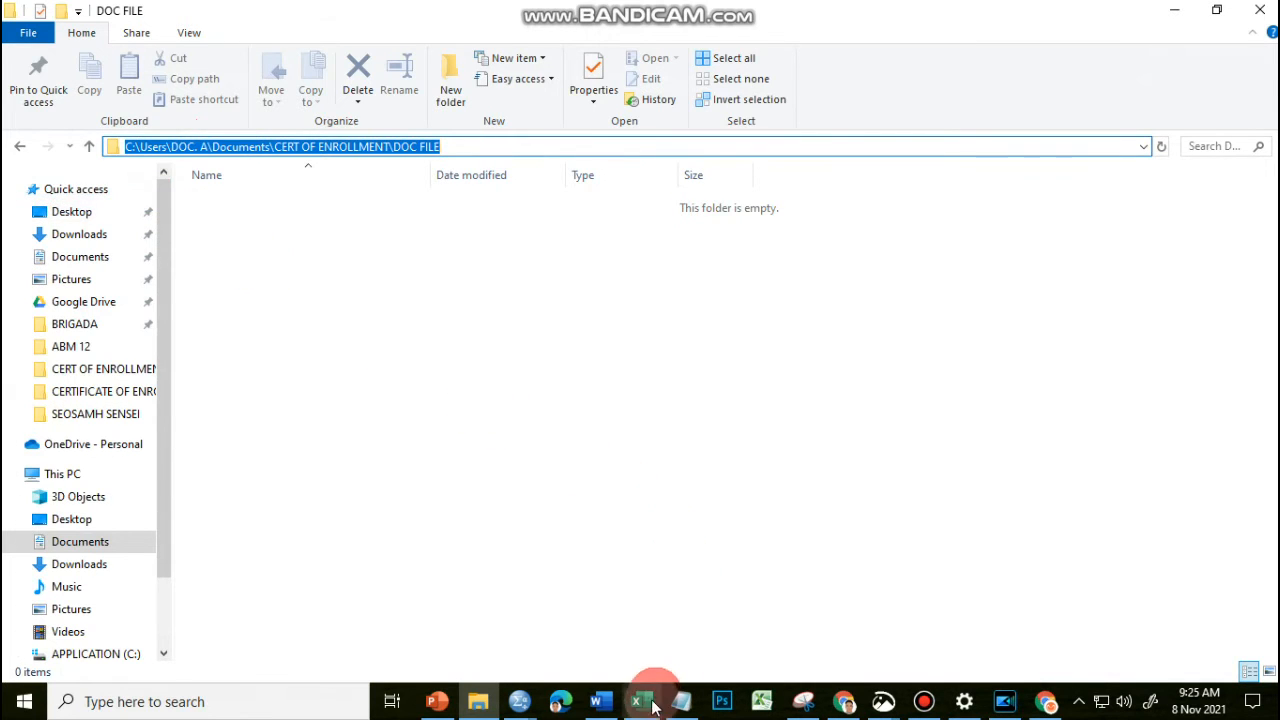
Step: Enter C:\Users\DOC. A\Documents\CERT OF ENROLLMENT\DOC FILE in H2 and fill it down to H11
{"action": "left_click", "coordinate": [640, 701]}
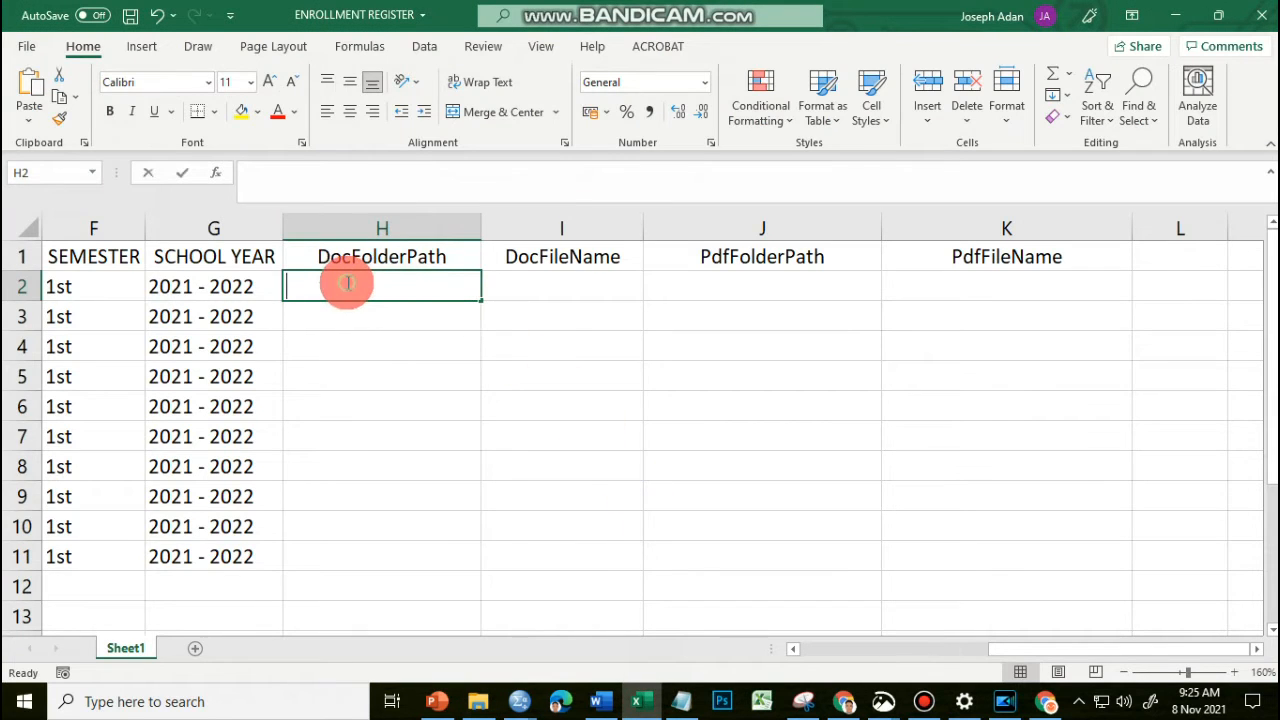
{"action": "type", "text": "C:\\Users\\DOC. A\\Documents\\CERT OF ENROLLMENT\\DOC FILE"}
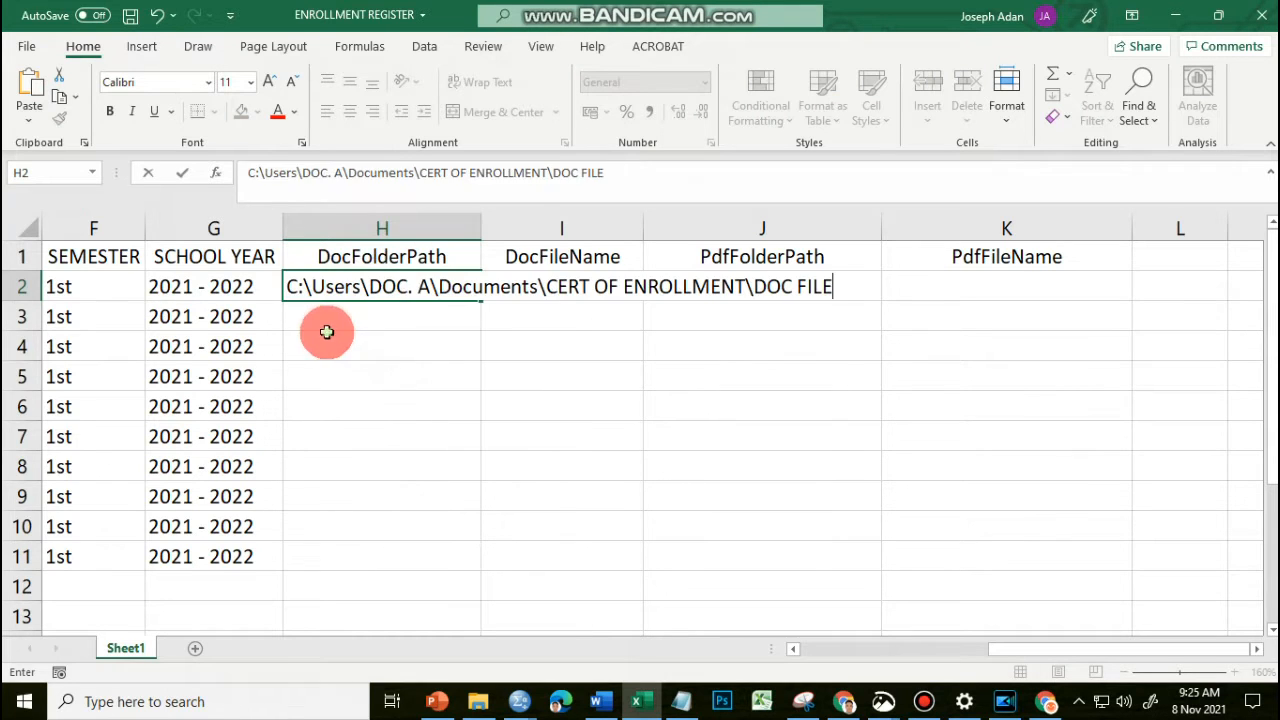
{"action": "key", "text": "Return"}
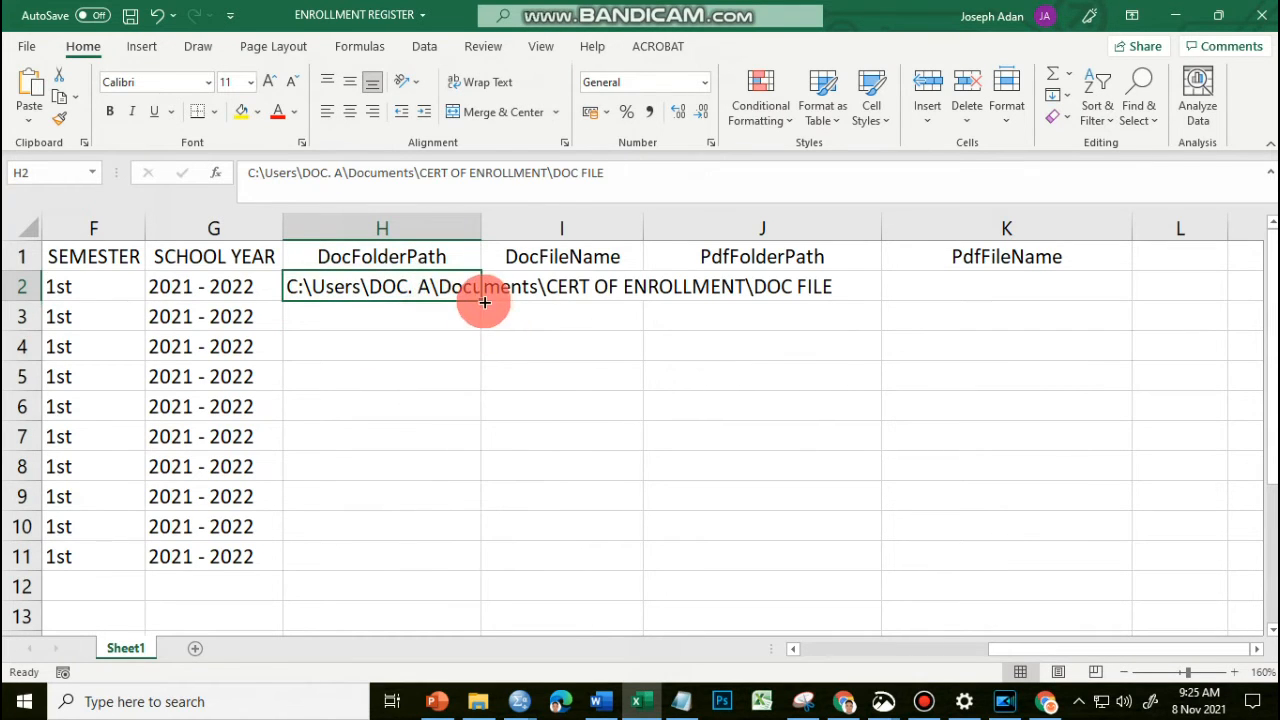
{"action": "left_click_drag", "start_coordinate": [485, 290], "coordinate": [485, 556]}
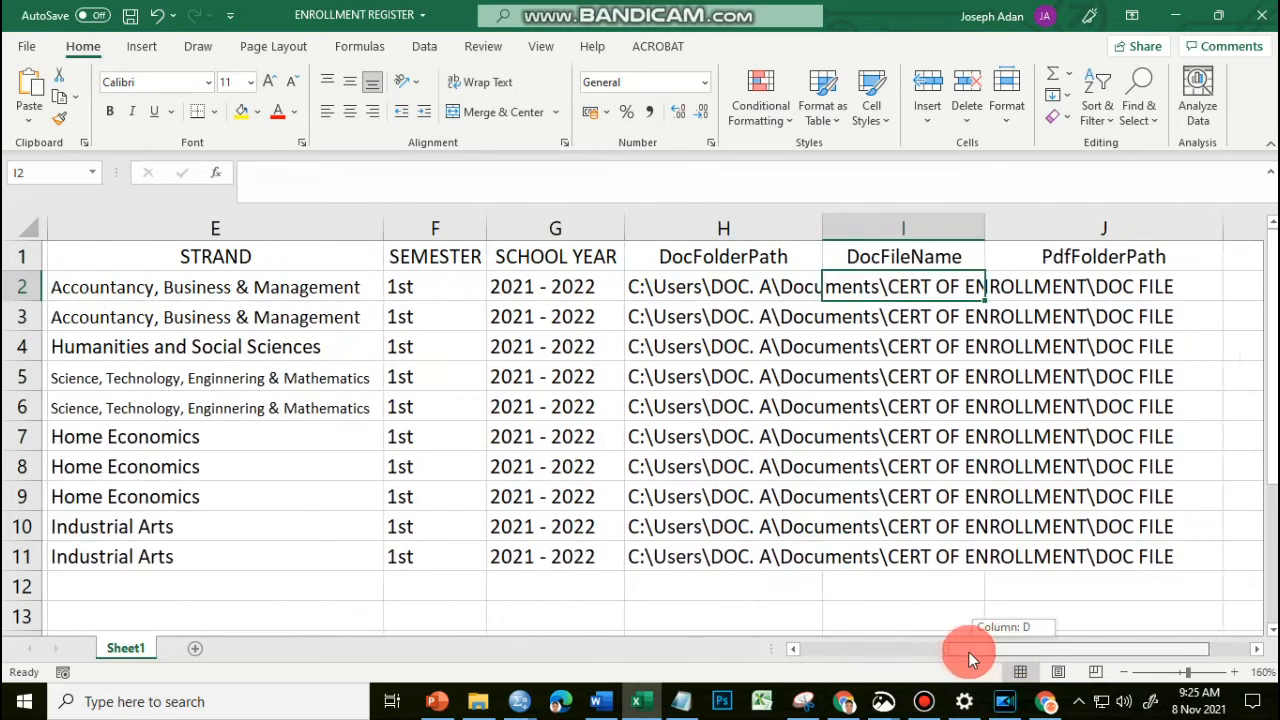
{"action": "scroll", "scroll_direction": "left", "scroll_amount": 3}
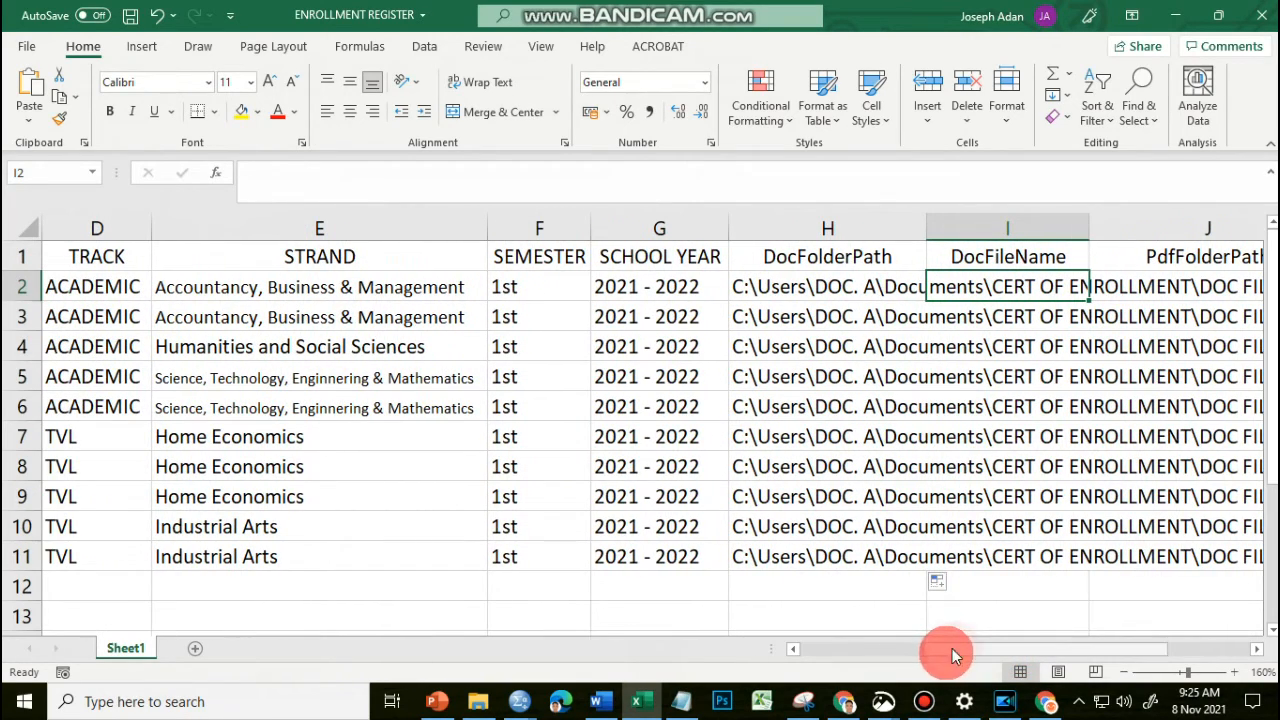
{"action": "mouse_move", "coordinate": [960, 631]}
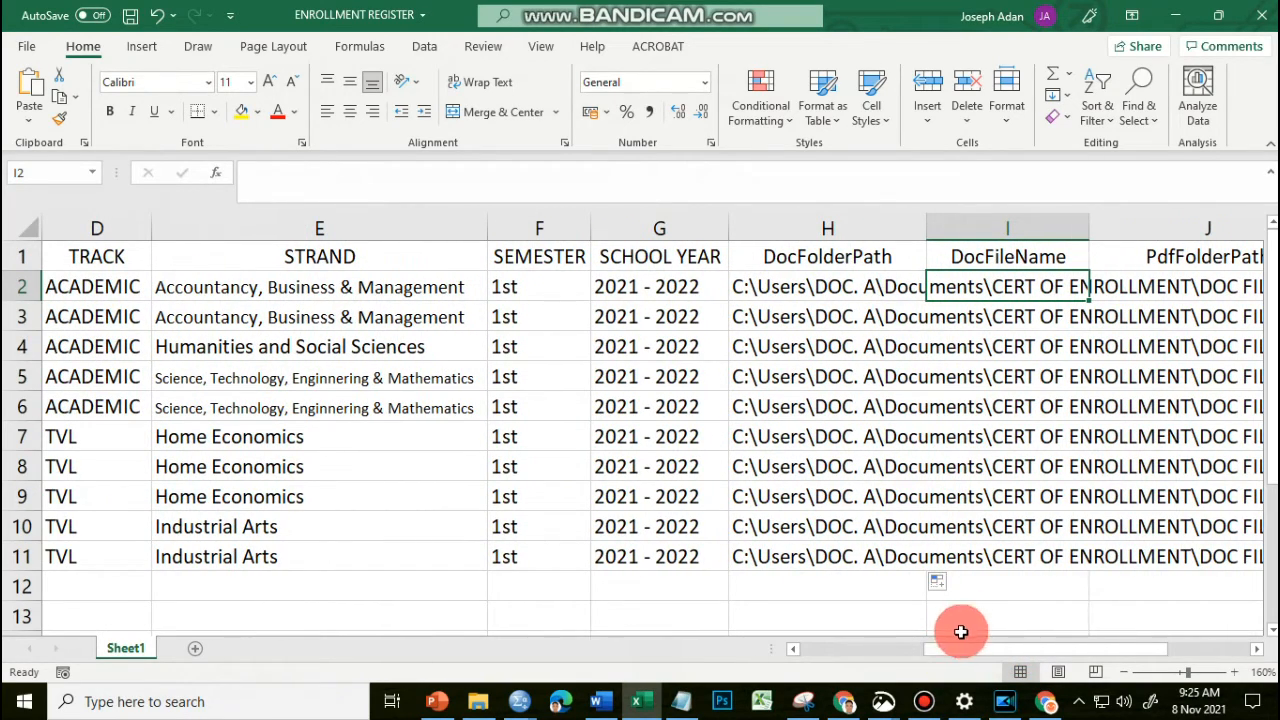
{"action": "scroll", "scroll_direction": "left", "scroll_amount": 3}
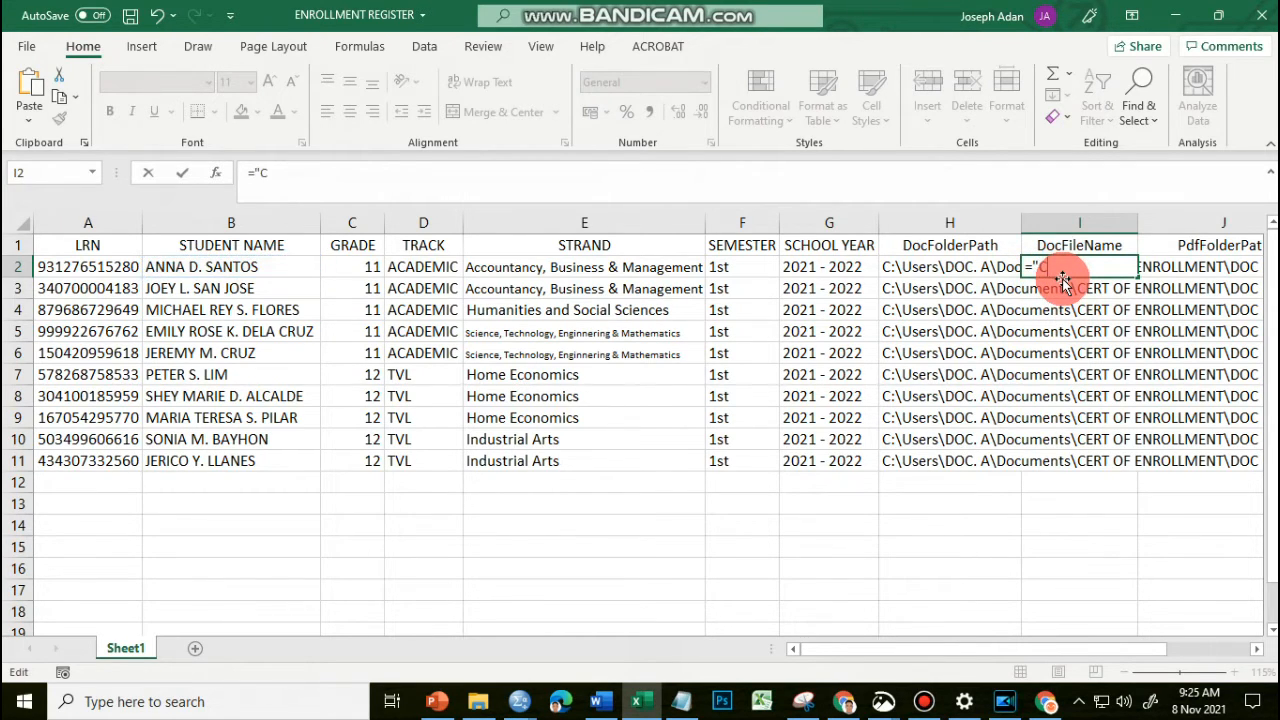
Step: Build the I2 formula ="Certificate of Enrollment -"&B2 joining the student's name
{"action": "type", "text": "ertificate of Enr"}
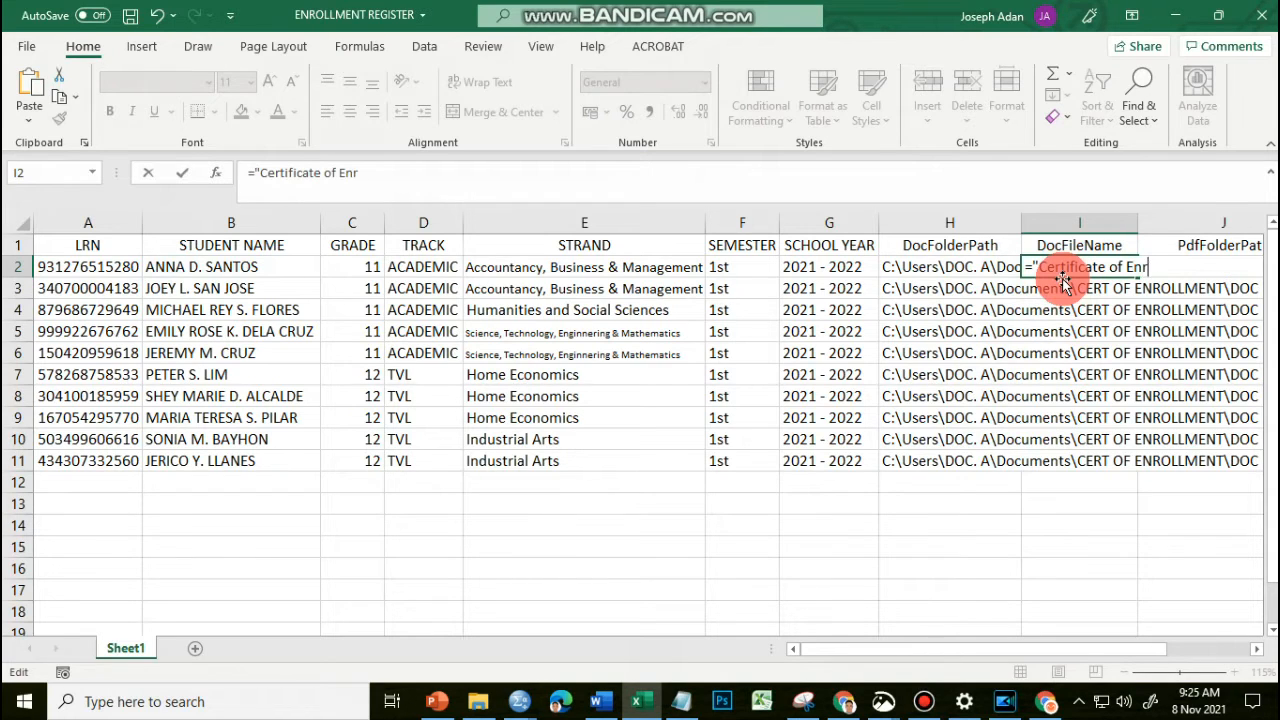
{"action": "type", "text": "ollment"}
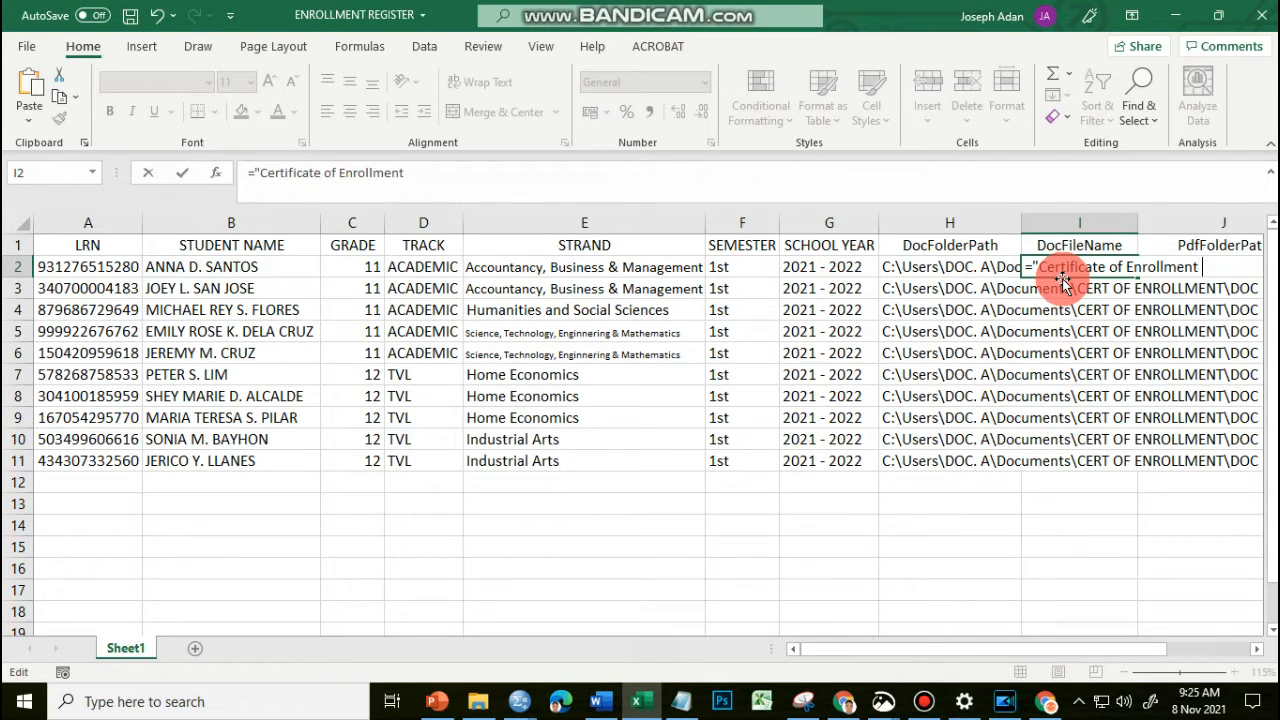
{"action": "type", "text": "-\""}
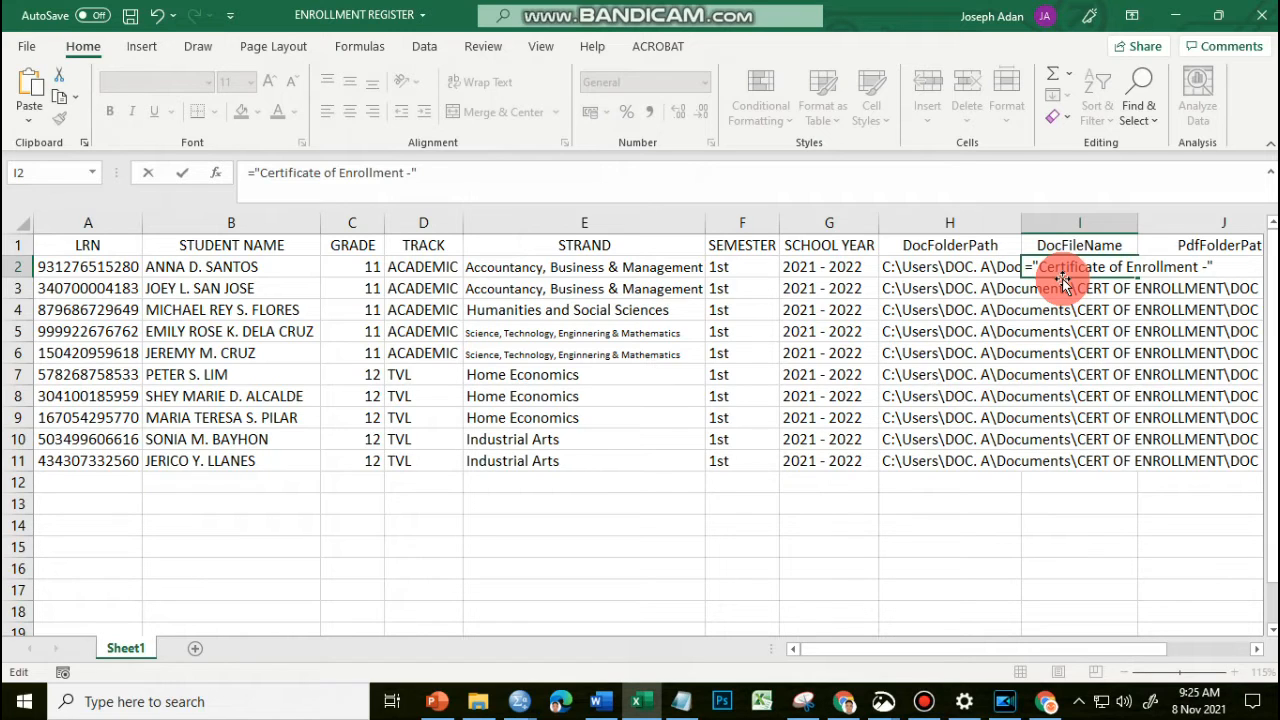
{"action": "type", "text": "&"}
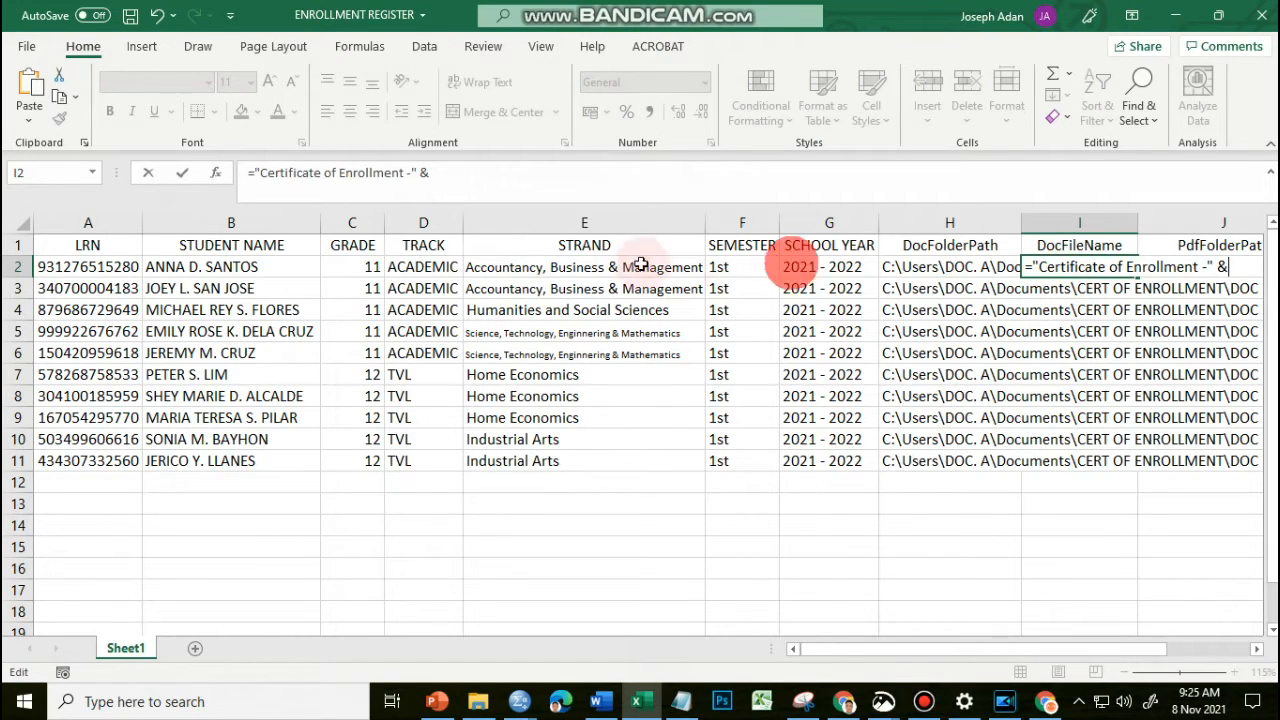
{"action": "left_click", "coordinate": [230, 267]}
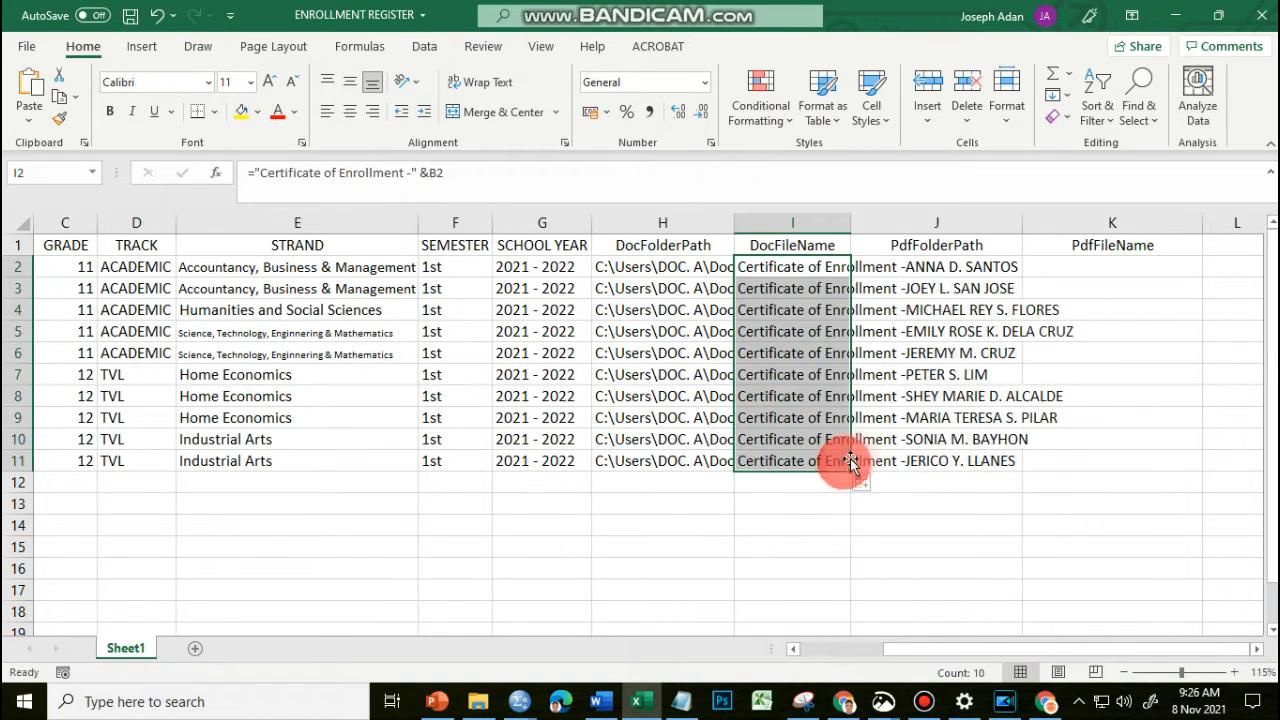
Step: Put the path C:\Users\DOC. A\Documents\CERT OF ENROLLMENT\PDF FILE into J2
{"action": "left_click", "coordinate": [937, 266]}
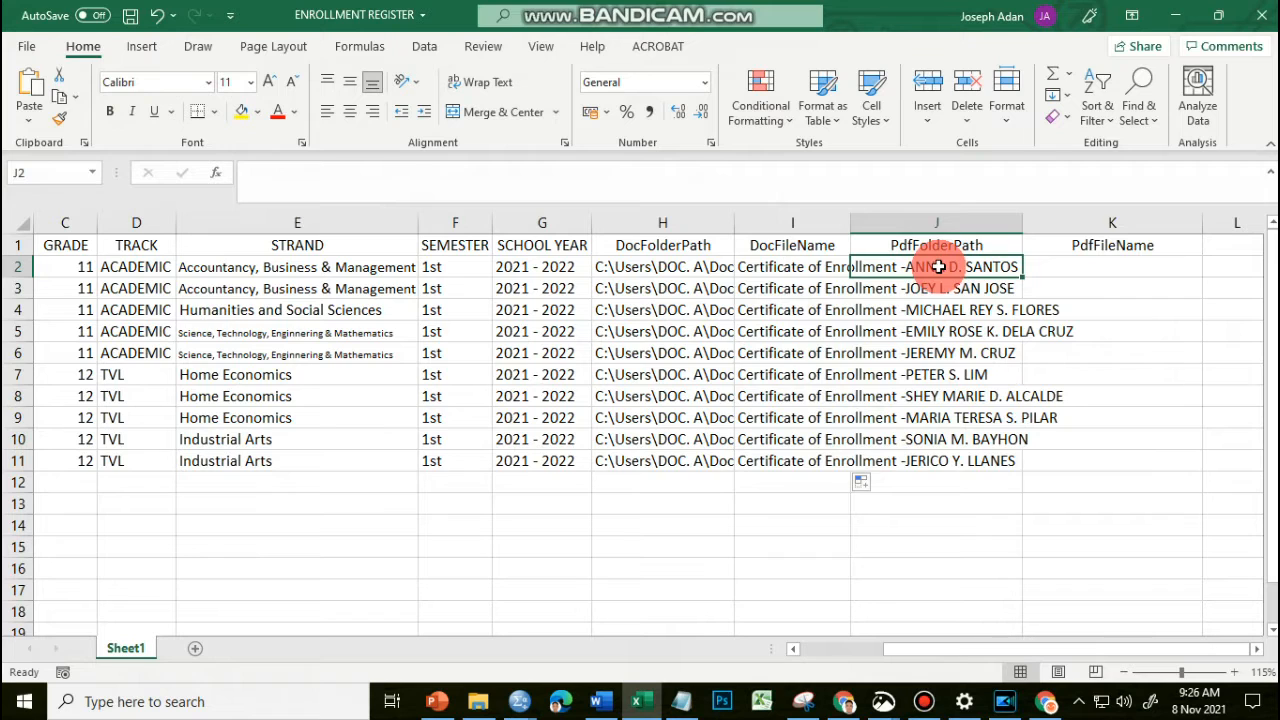
{"action": "mouse_move", "coordinate": [478, 701]}
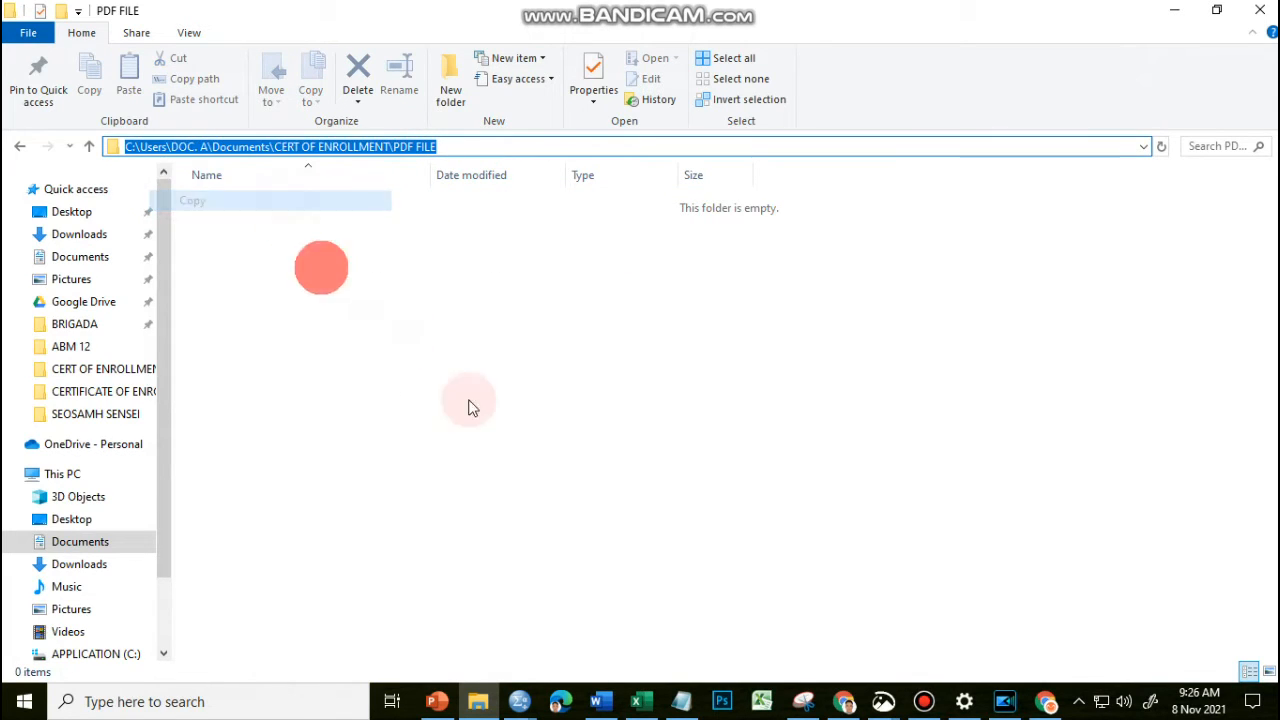
{"action": "left_click", "coordinate": [640, 701]}
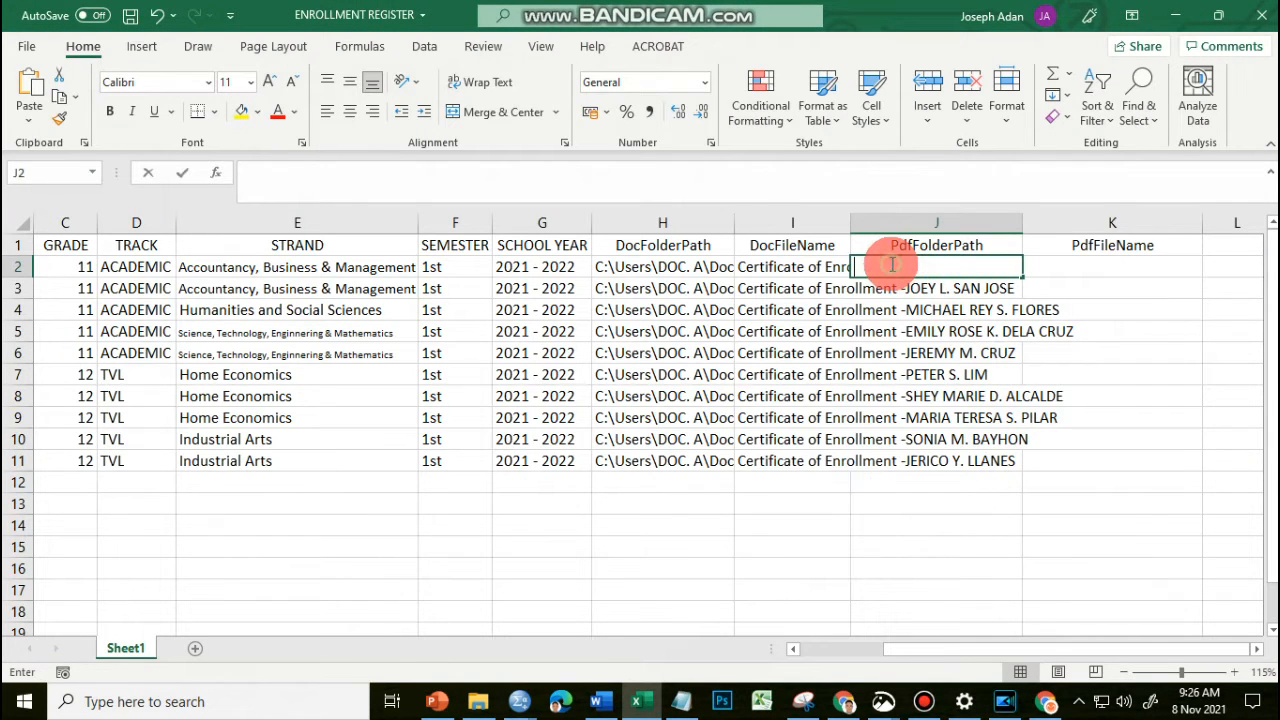
{"action": "type", "text": "C:\\Users\\DOC. A\\Documents\\CERT OF ENROLLMENT\\PDF FILE"}
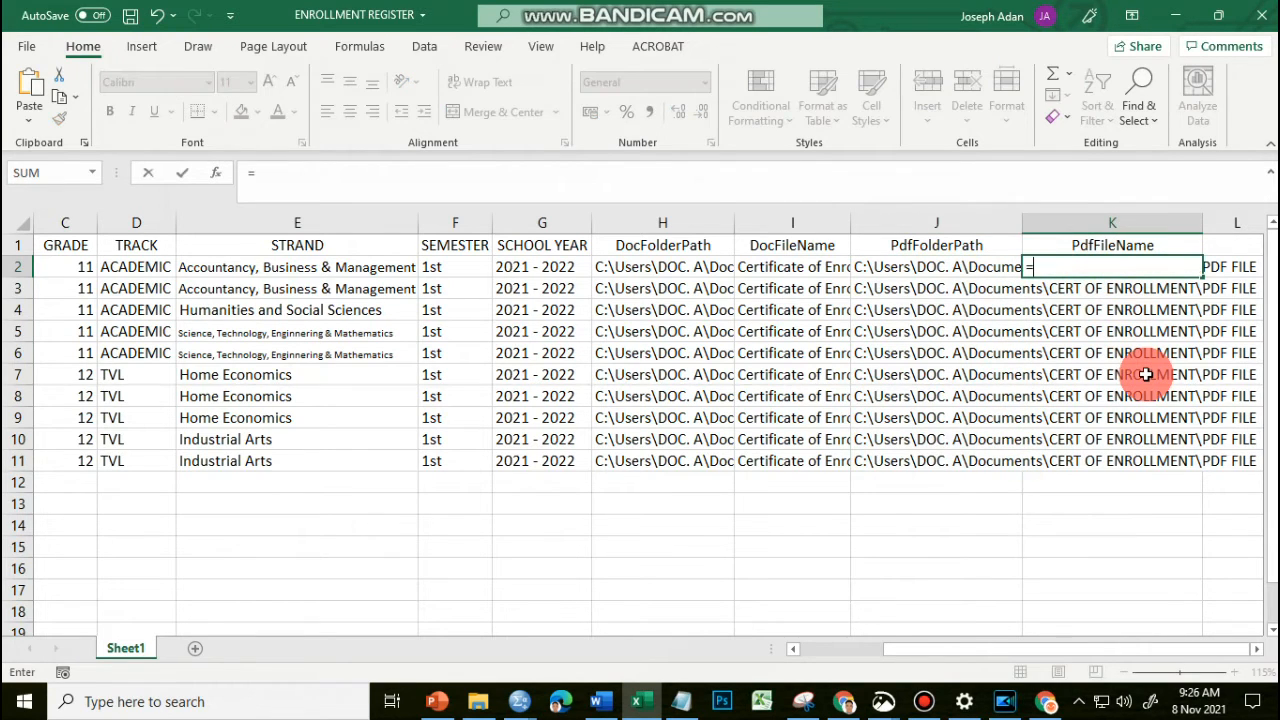
Step: Enter ="Certificate of Enrollment -"&B2 in K2 and fill it down to K11
{"action": "type", "text": "\"Cer"}
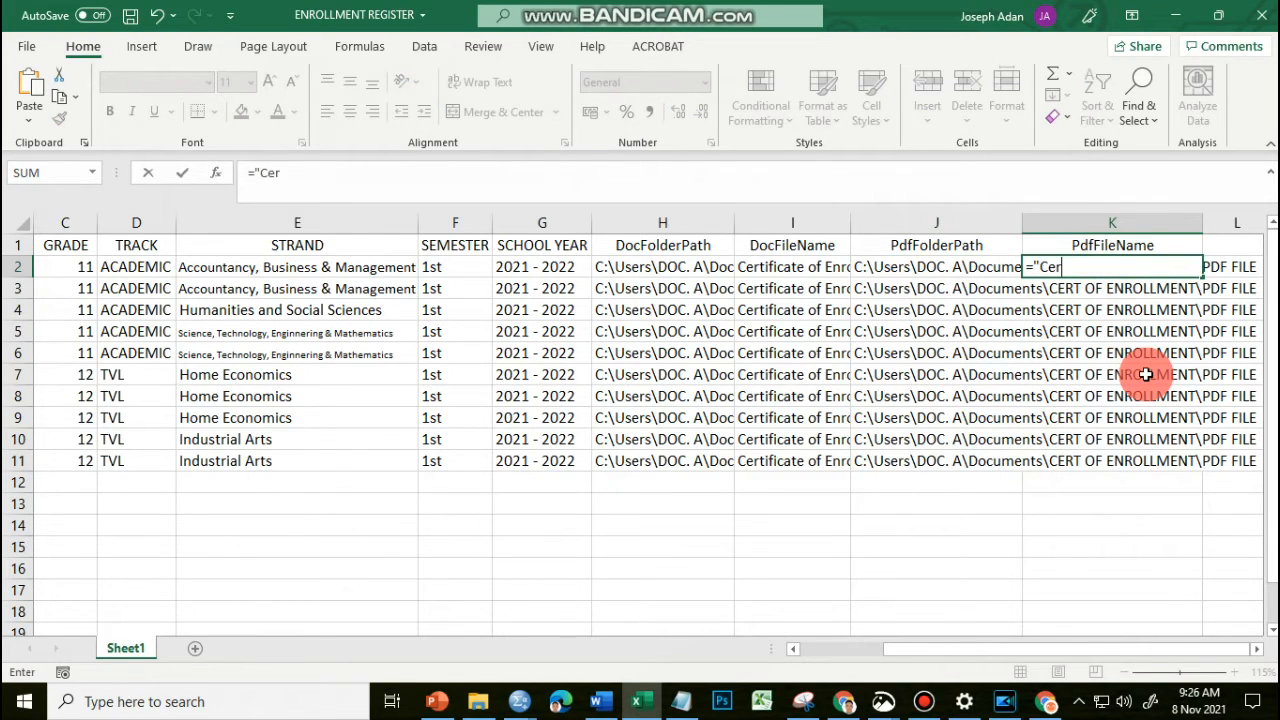
{"action": "type", "text": "tificate of Enrol"}
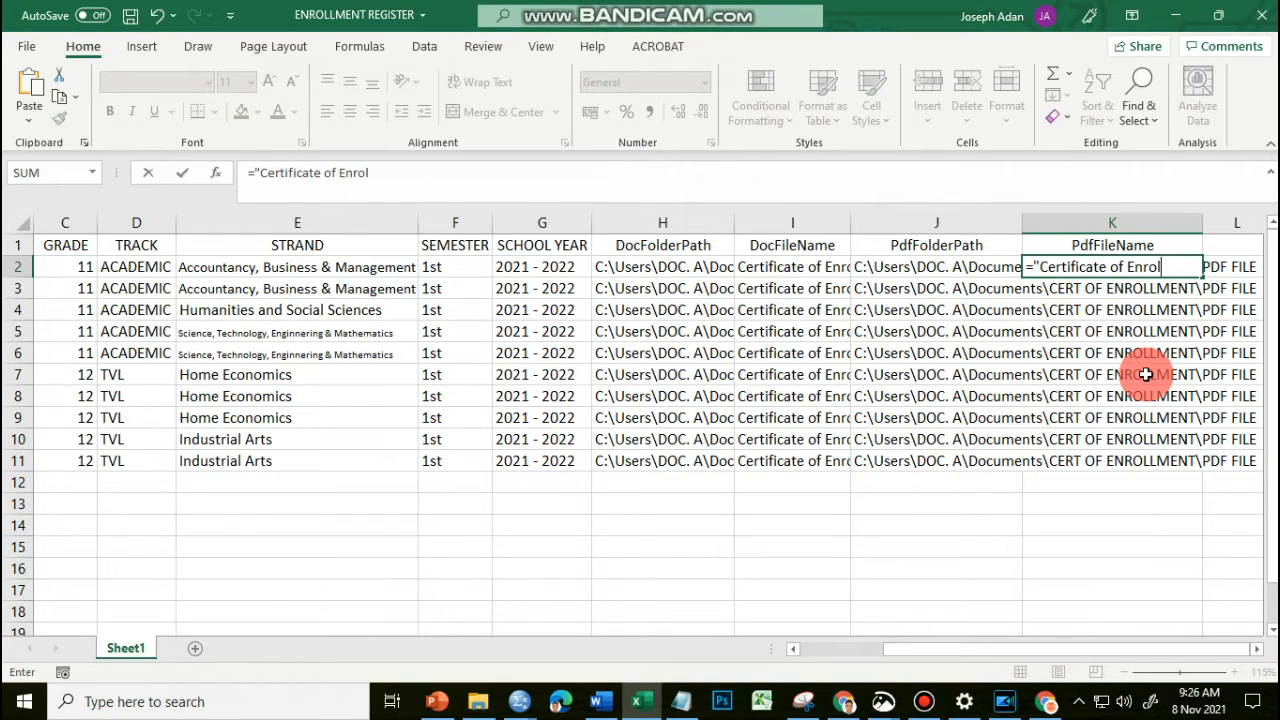
{"action": "type", "text": "lment -"}
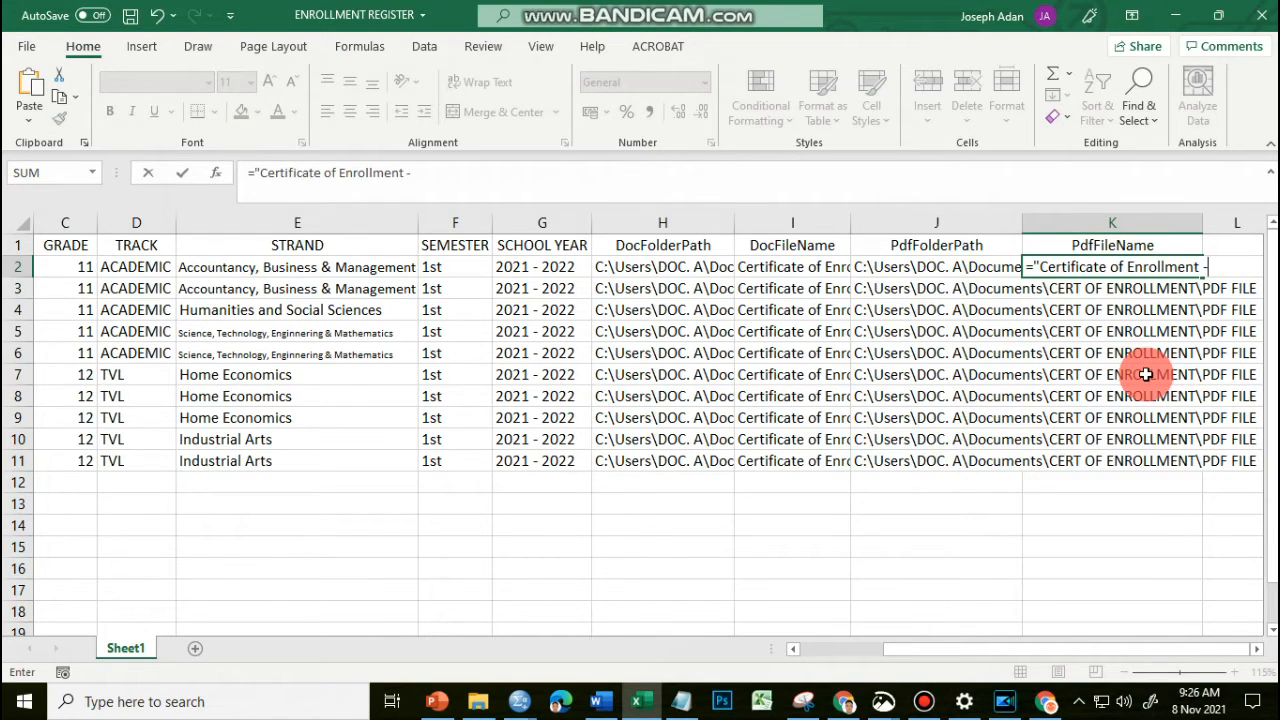
{"action": "type", "text": "\""}
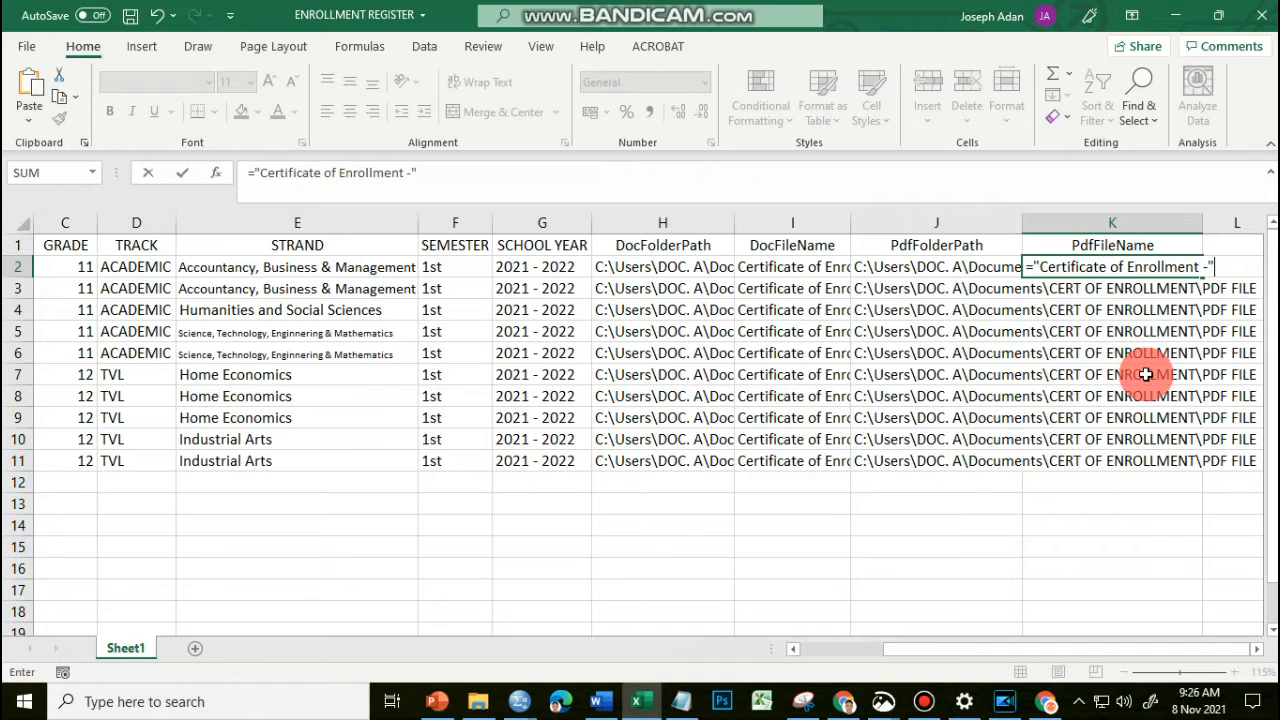
{"action": "type", "text": "&"}
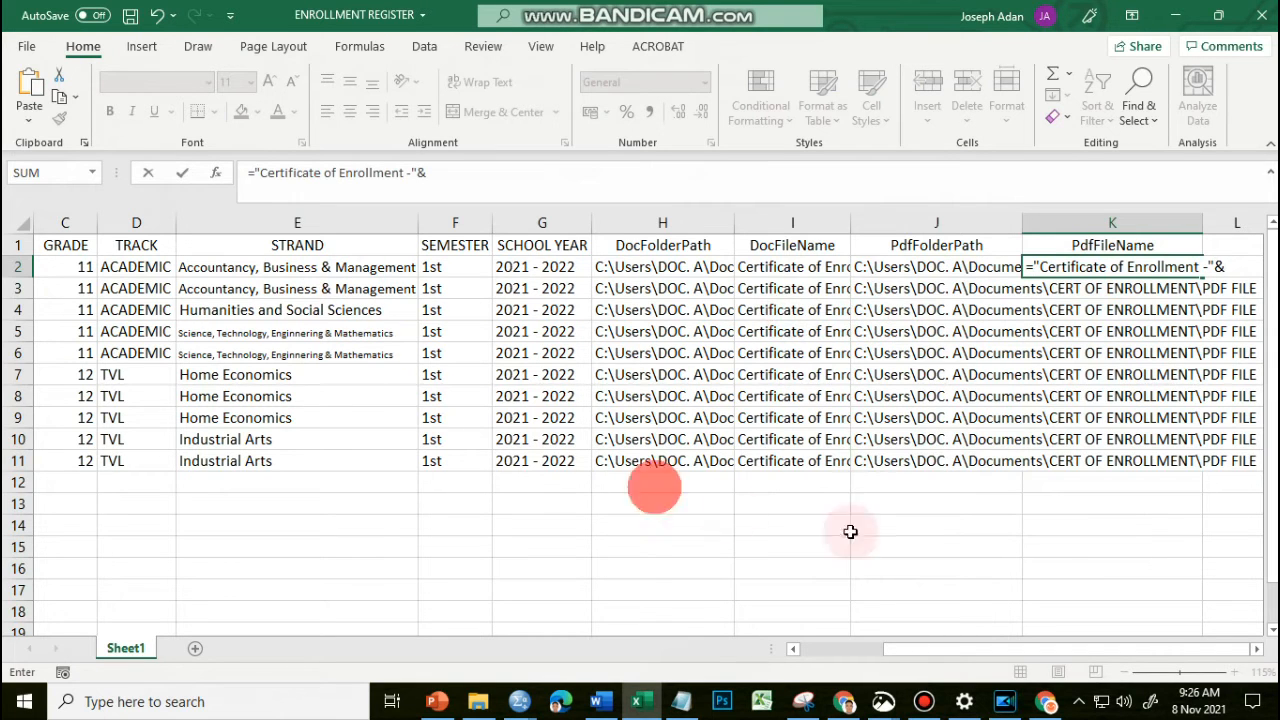
{"action": "scroll", "scroll_direction": "left", "scroll_amount": 3}
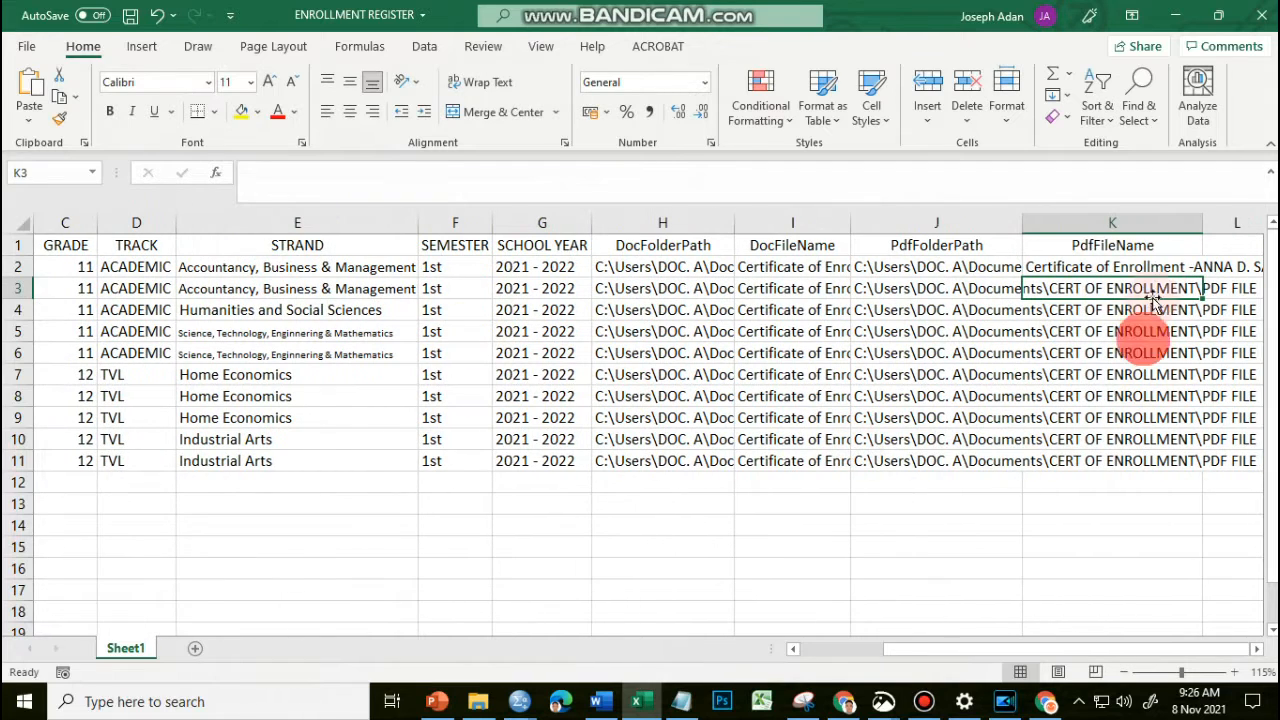
{"action": "left_click", "coordinate": [1112, 266]}
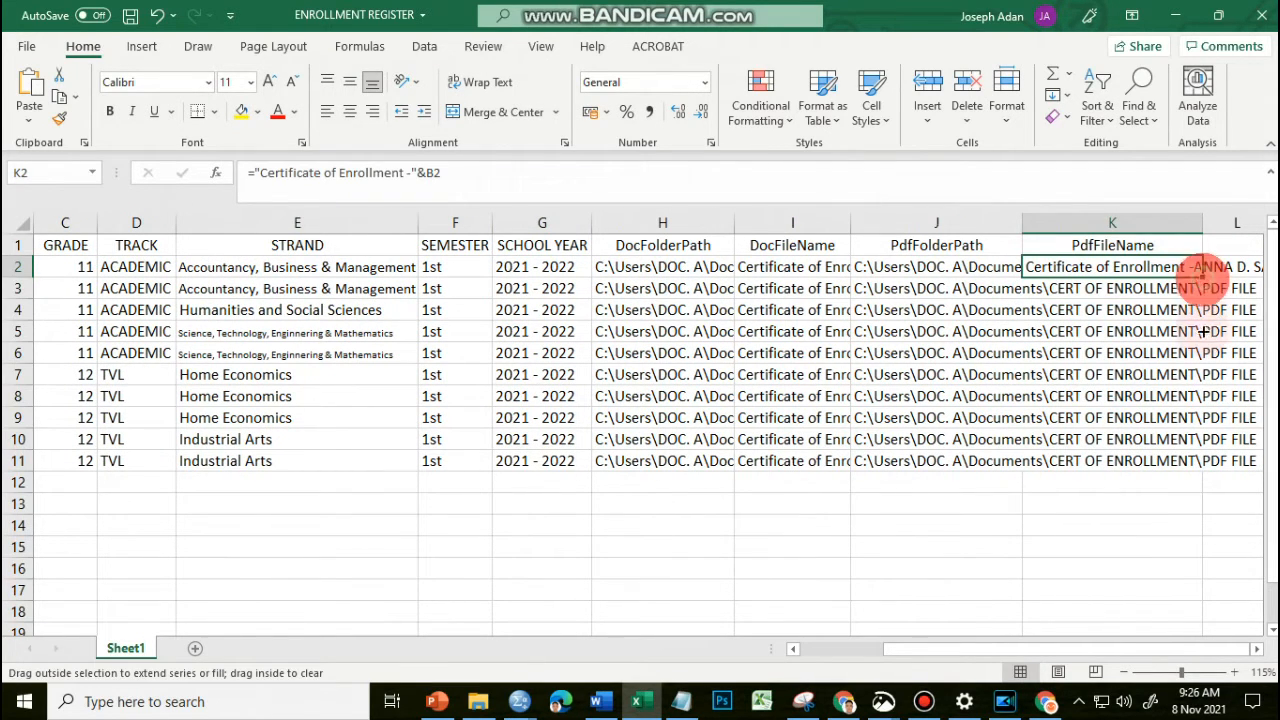
{"action": "left_click_drag", "start_coordinate": [1112, 267], "coordinate": [1112, 460]}
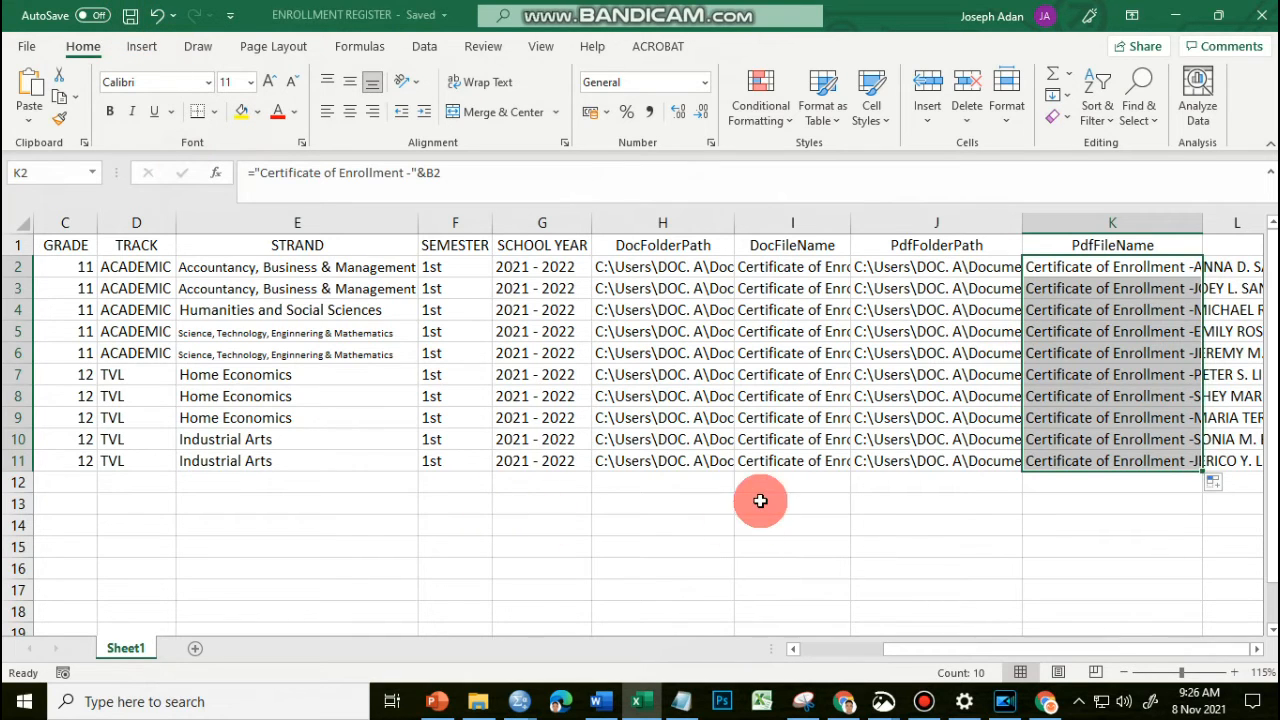
{"action": "left_click", "coordinate": [663, 396]}
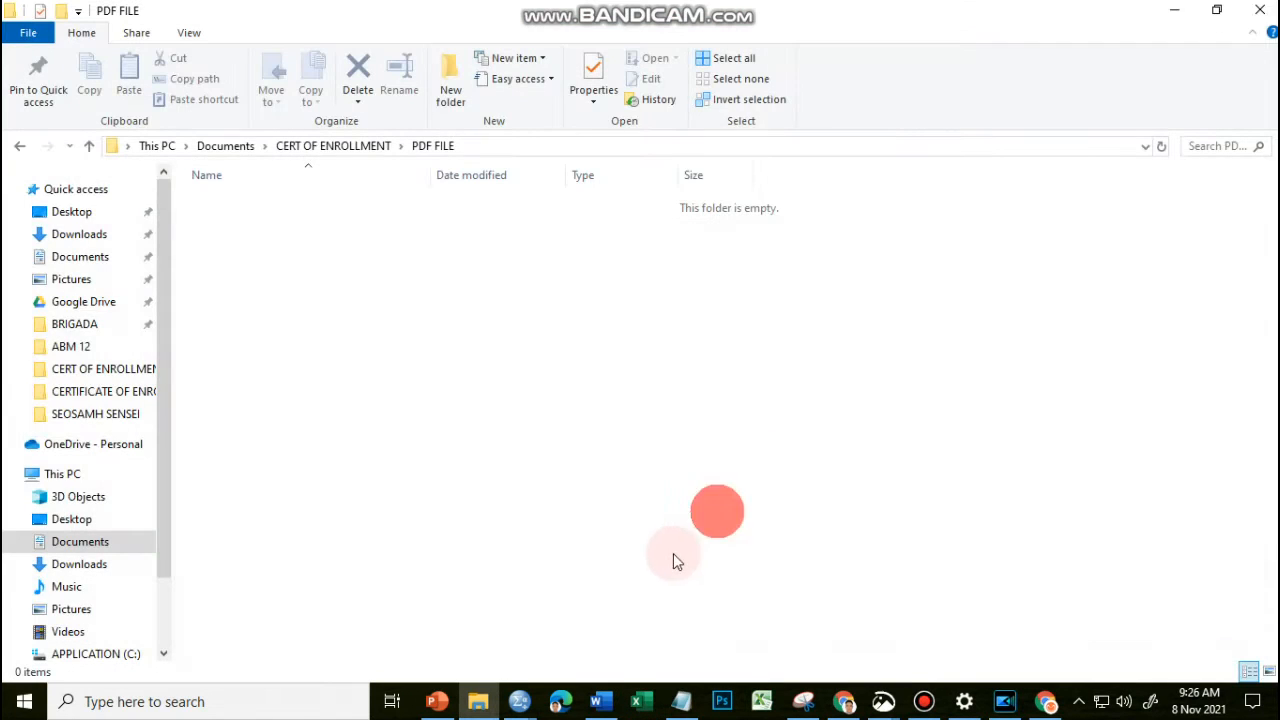
Step: Switch to the certificate template in Word and show the Developer tab
{"action": "left_click", "coordinate": [599, 701]}
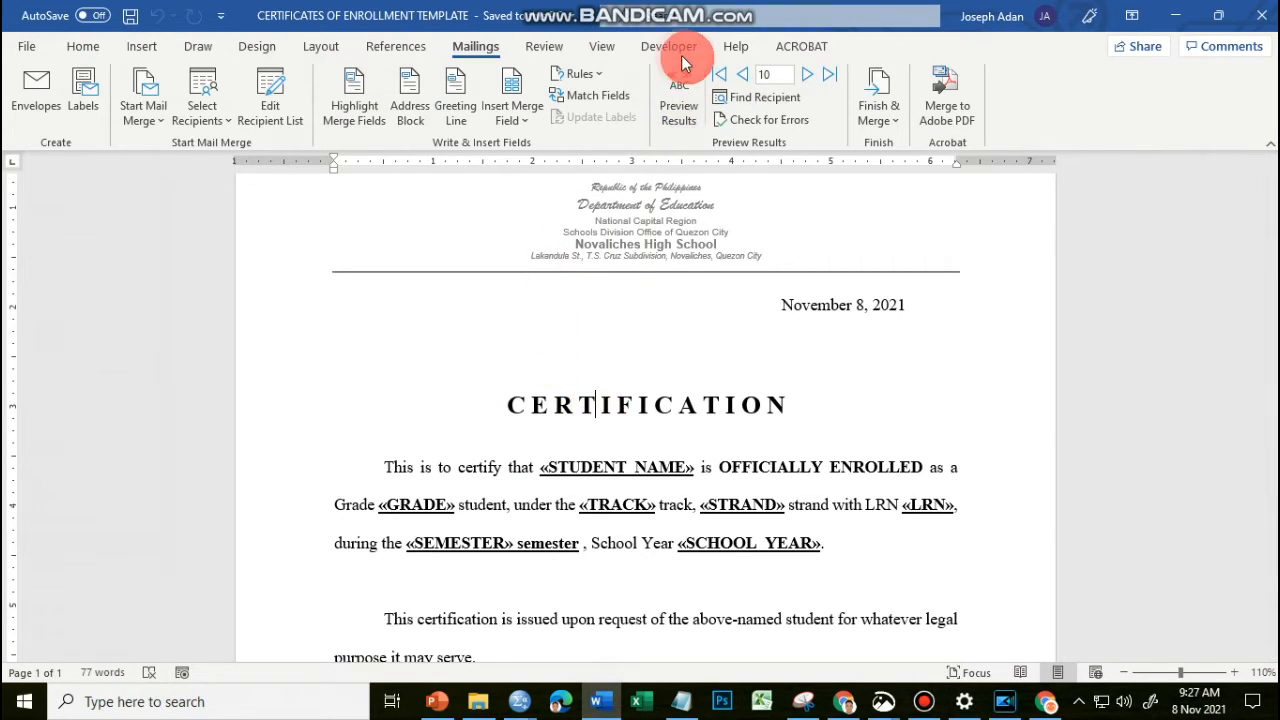
{"action": "left_click", "coordinate": [669, 46]}
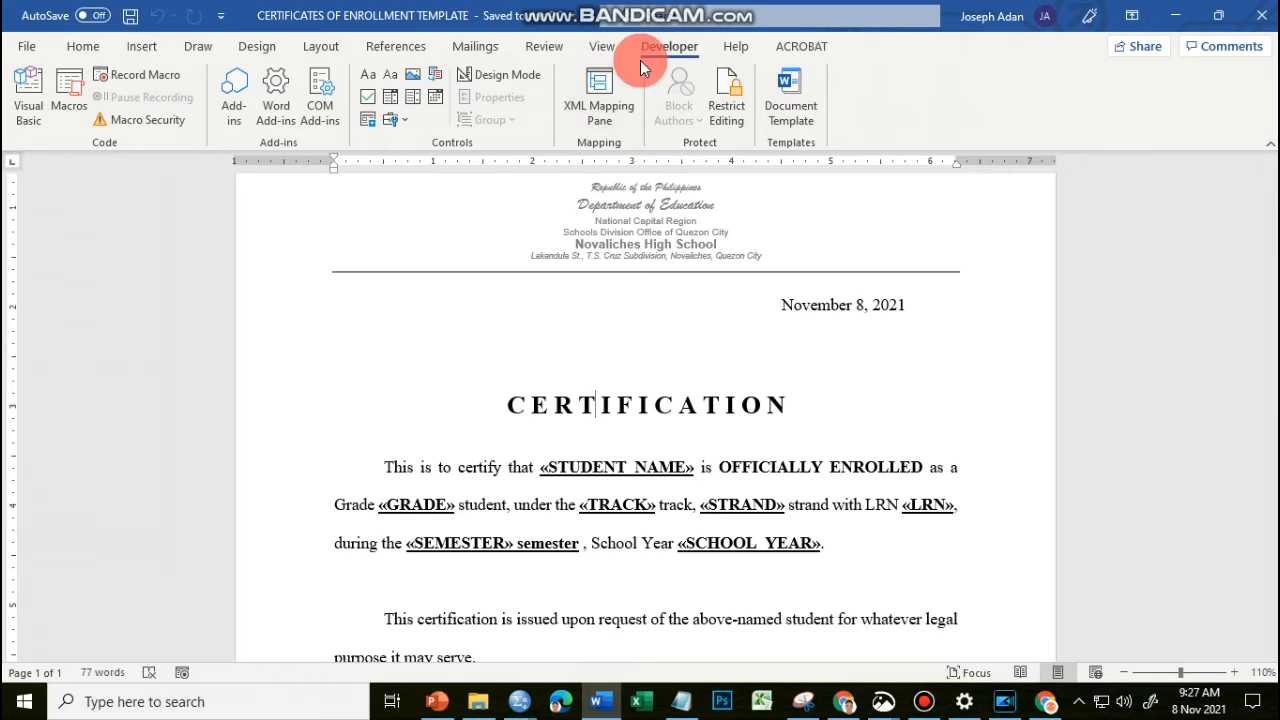
{"action": "mouse_move", "coordinate": [940, 88]}
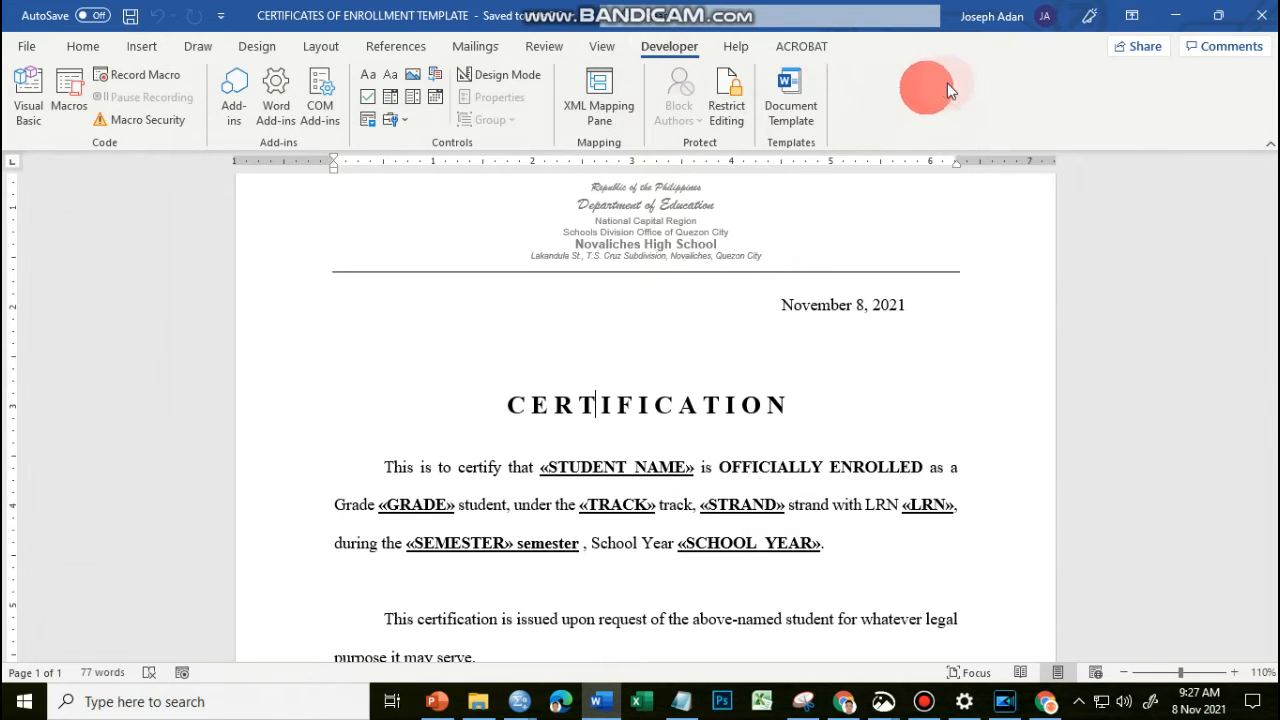
Step: Check the Customize Ribbon settings to confirm Developer is enabled, then close them
{"action": "right_click", "coordinate": [925, 90]}
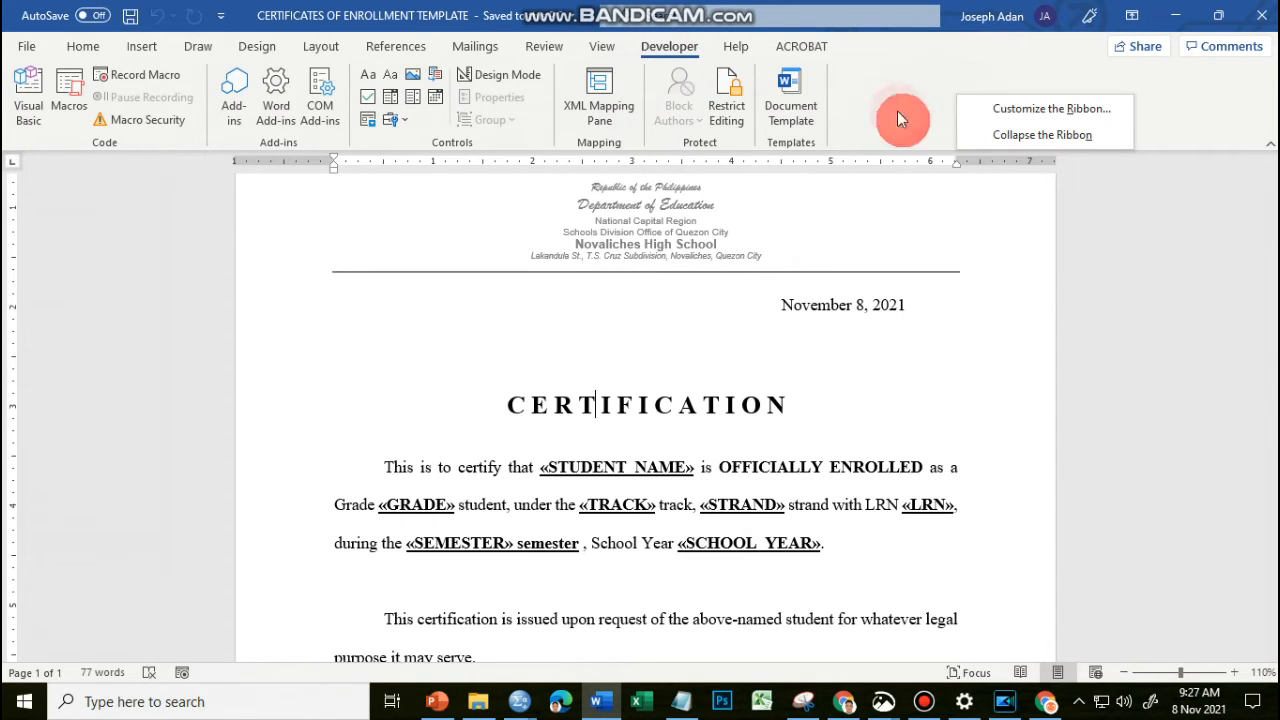
{"action": "mouse_move", "coordinate": [882, 105]}
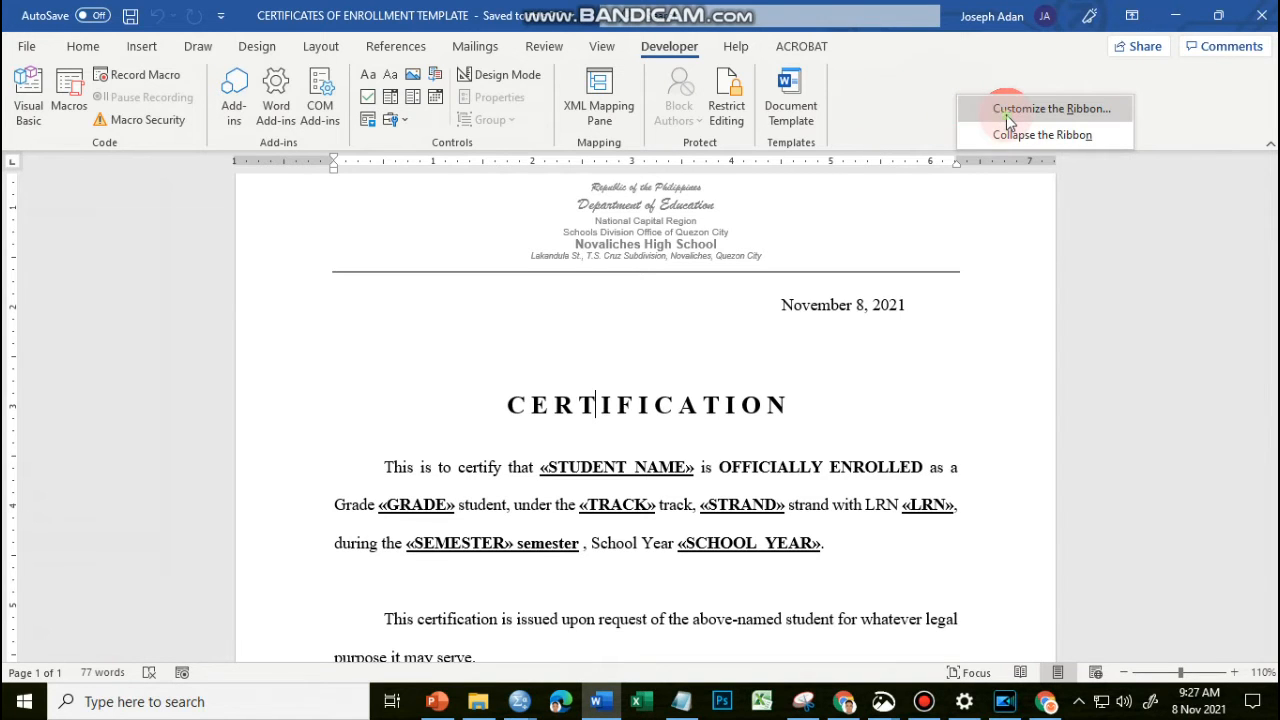
{"action": "left_click", "coordinate": [1049, 108]}
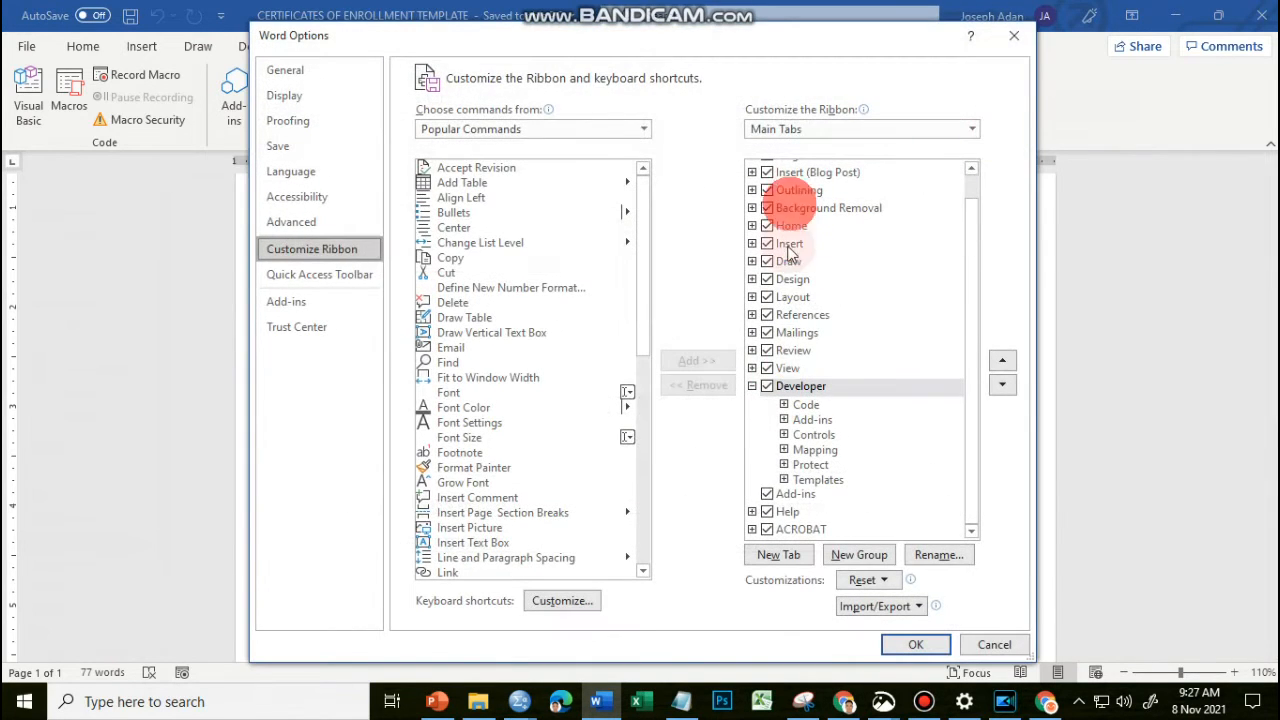
{"action": "left_click", "coordinate": [800, 386]}
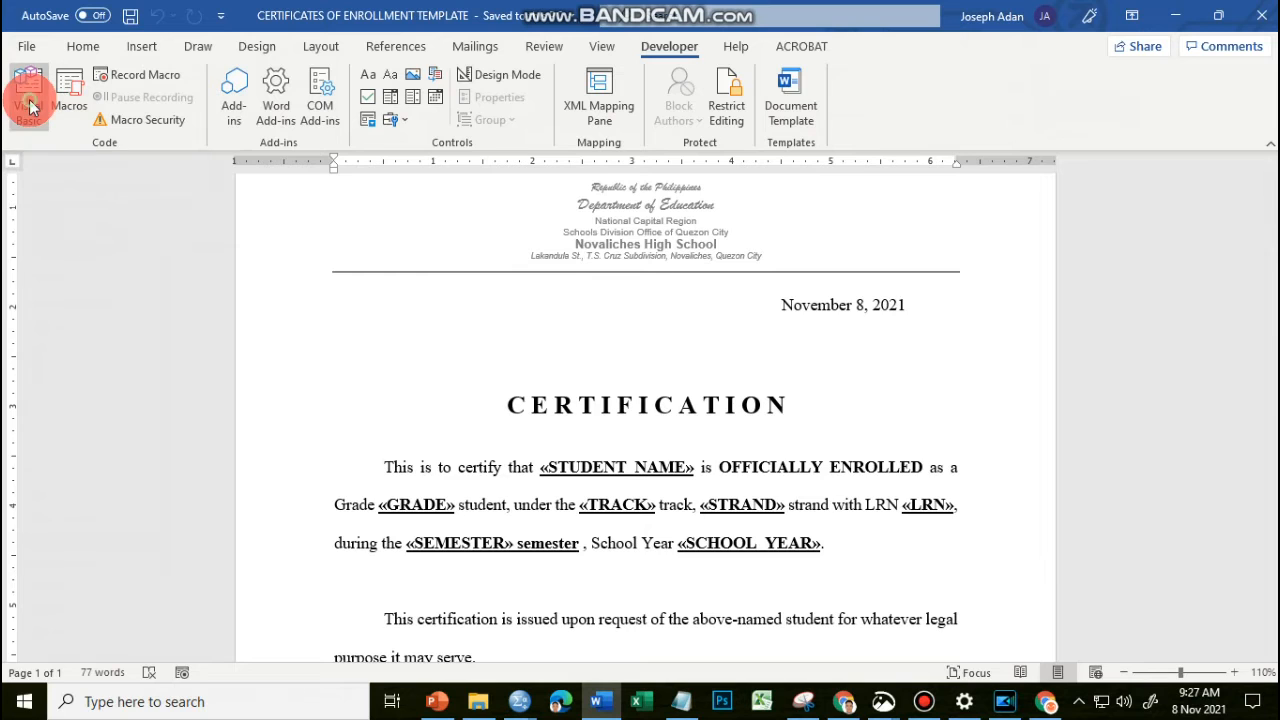
Step: Open the Visual Basic editor and insert a new module into the Normal project
{"action": "left_click", "coordinate": [28, 95]}
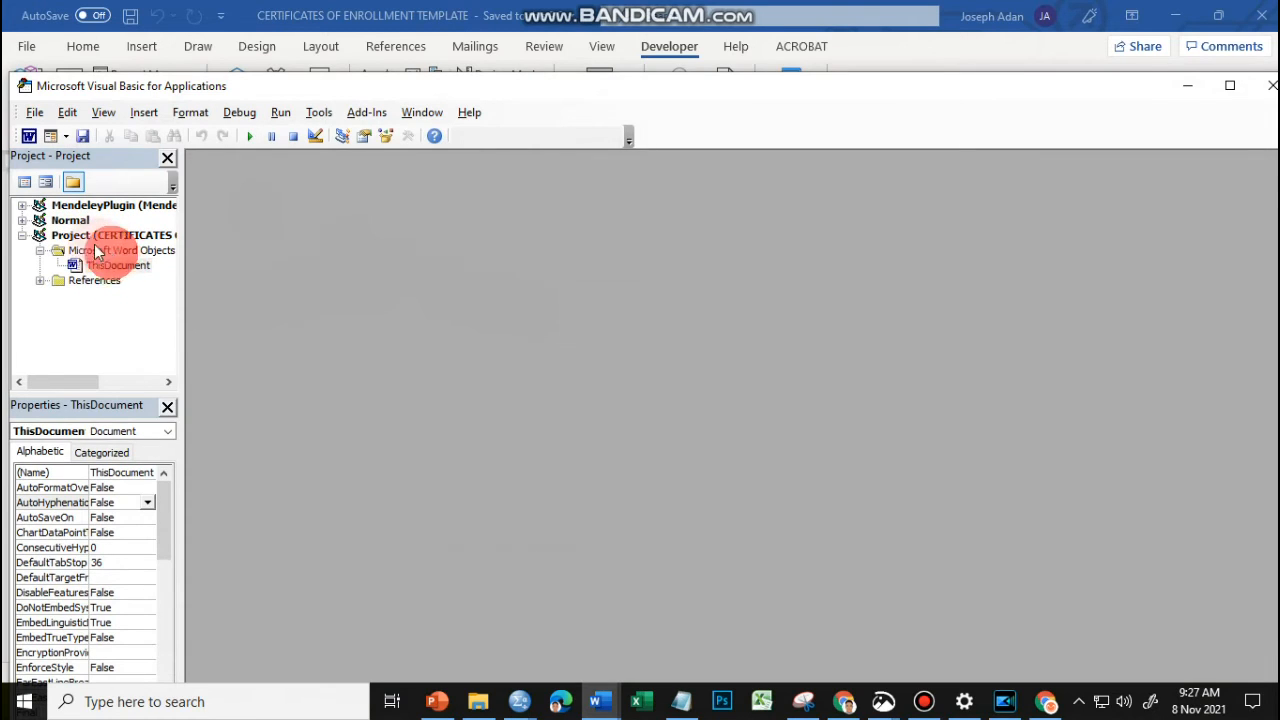
{"action": "left_click", "coordinate": [70, 220]}
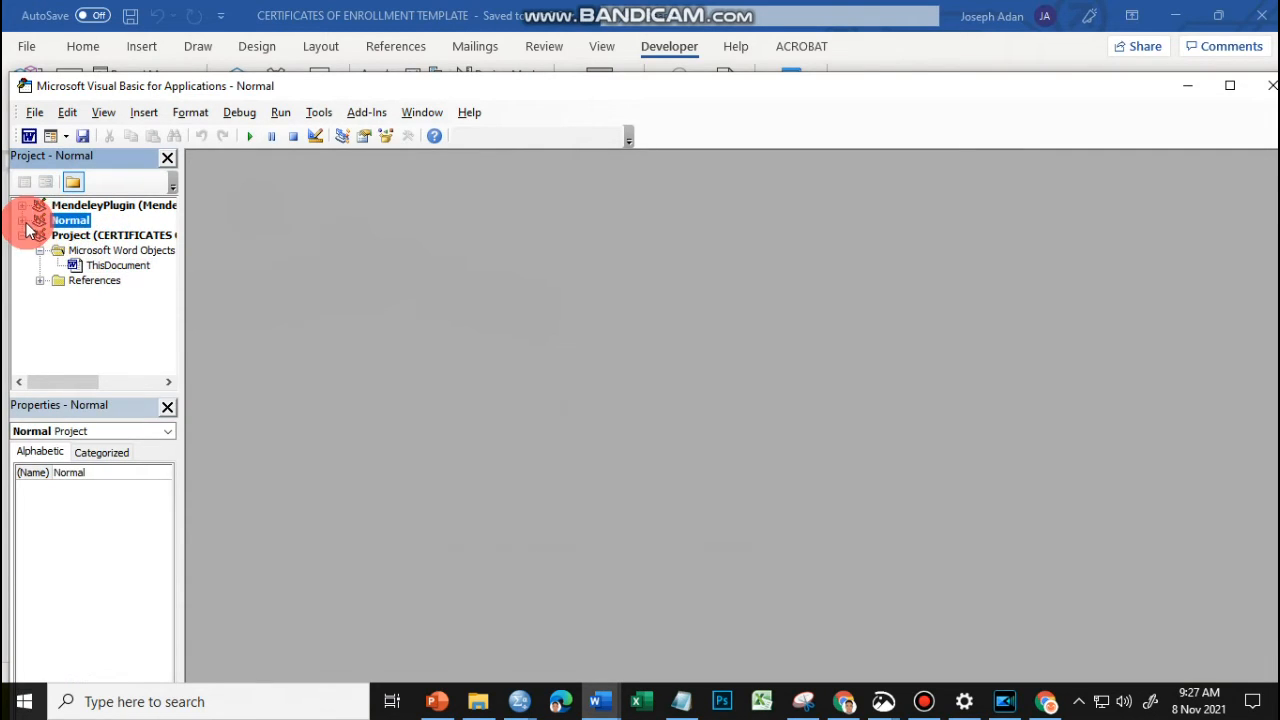
{"action": "left_click", "coordinate": [23, 220]}
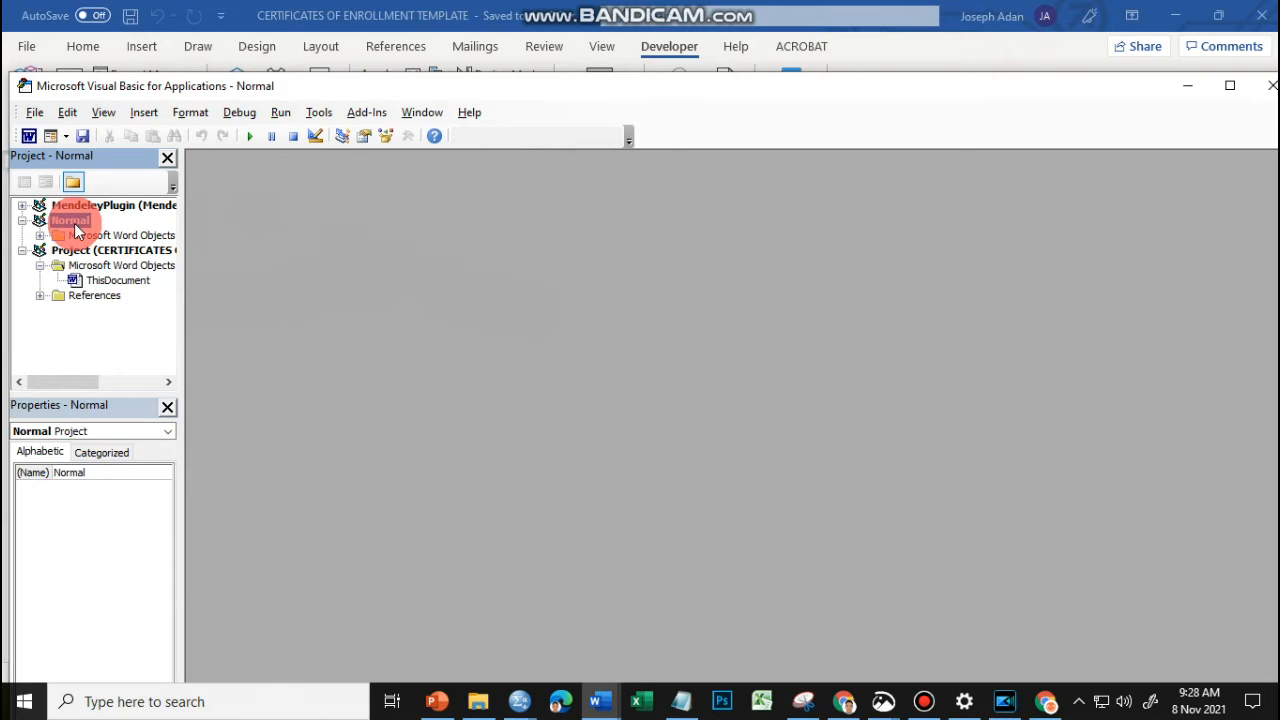
{"action": "left_click", "coordinate": [112, 250]}
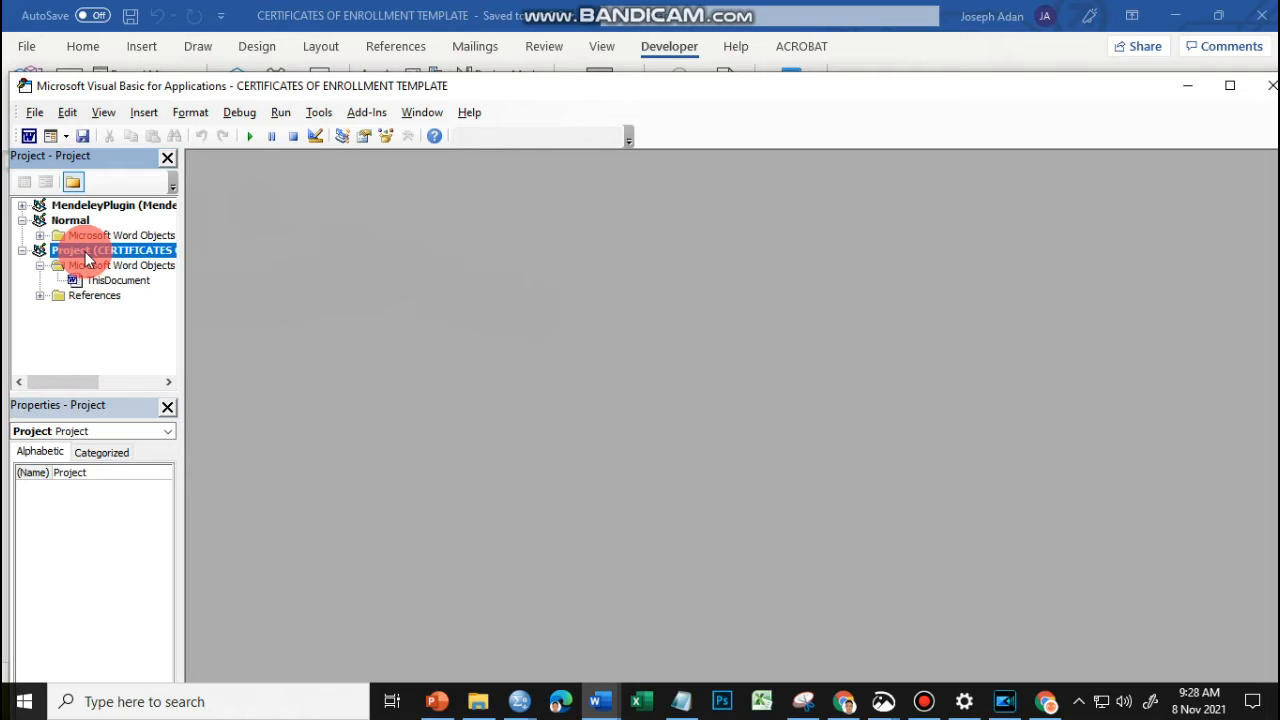
{"action": "left_click", "coordinate": [70, 220]}
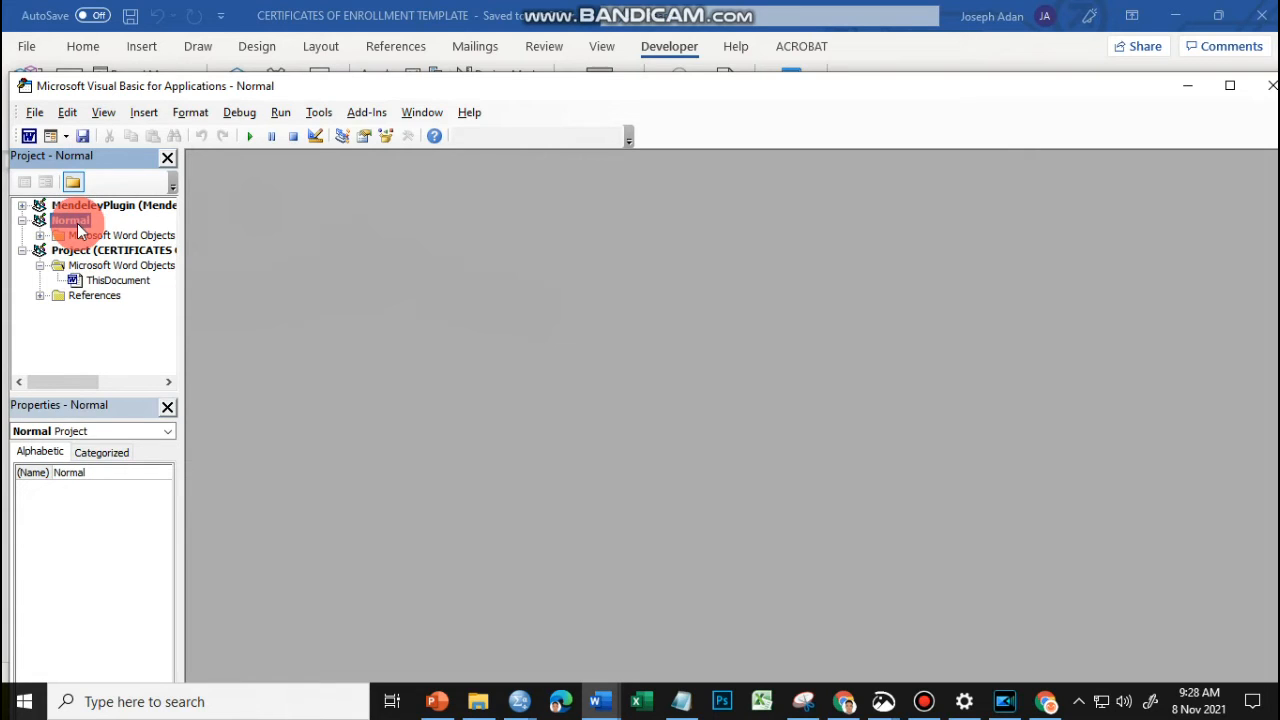
{"action": "right_click", "coordinate": [70, 219]}
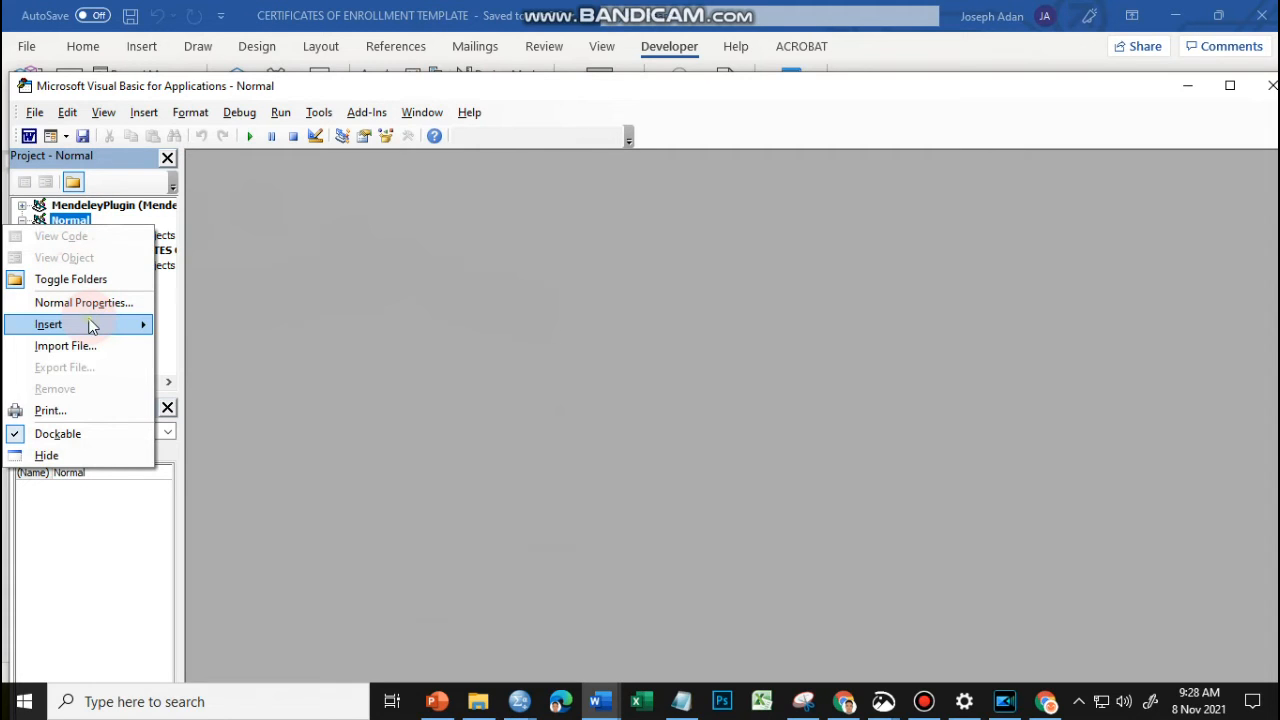
{"action": "left_click", "coordinate": [48, 324]}
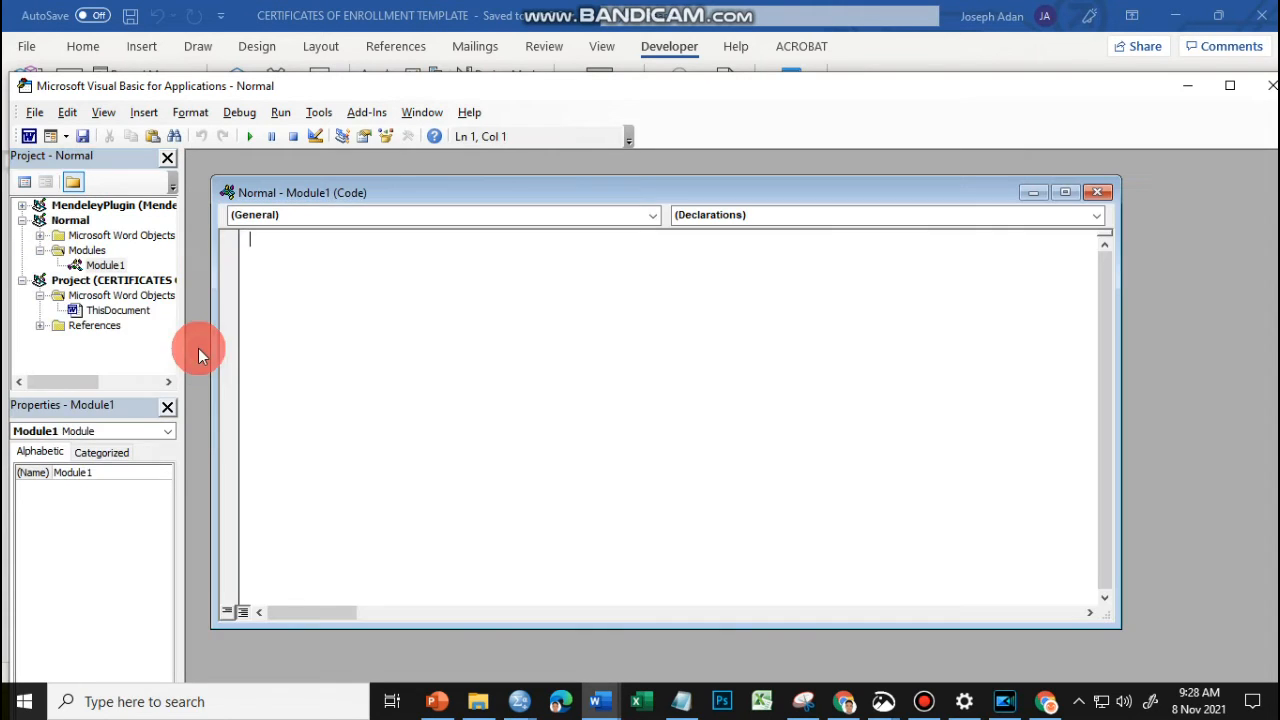
{"action": "mouse_move", "coordinate": [545, 264]}
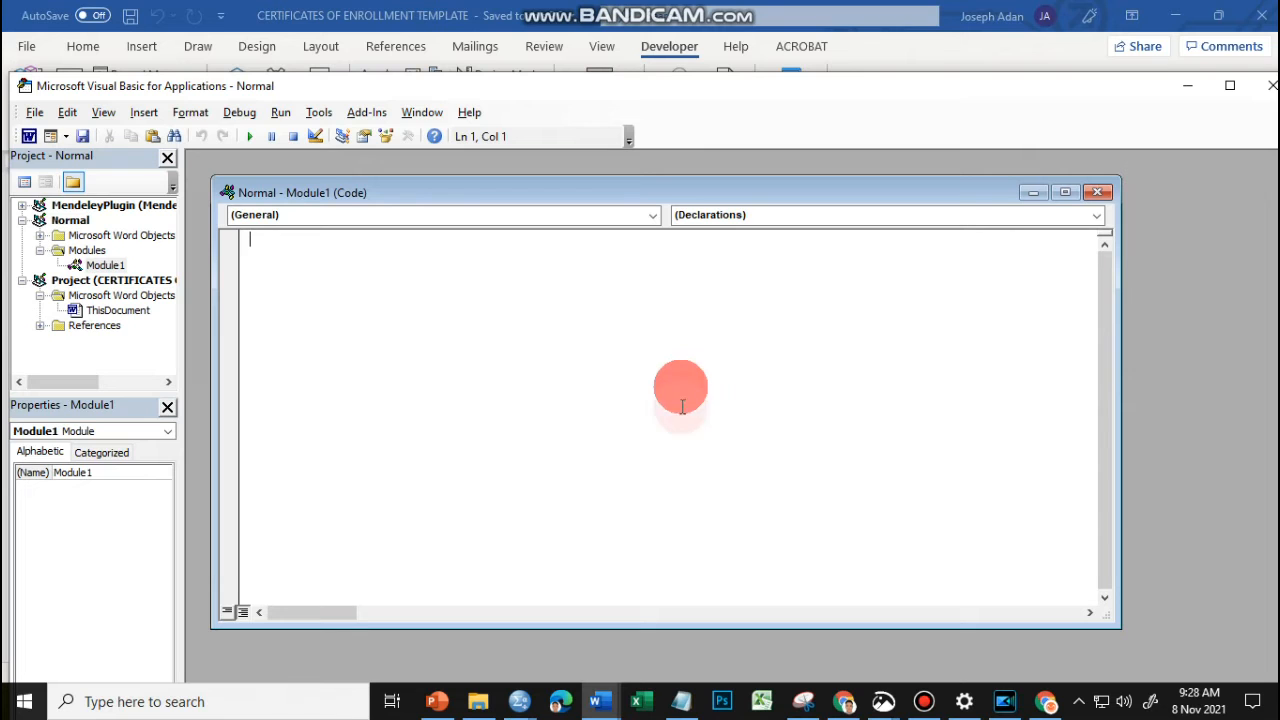
{"action": "mouse_move", "coordinate": [682, 701]}
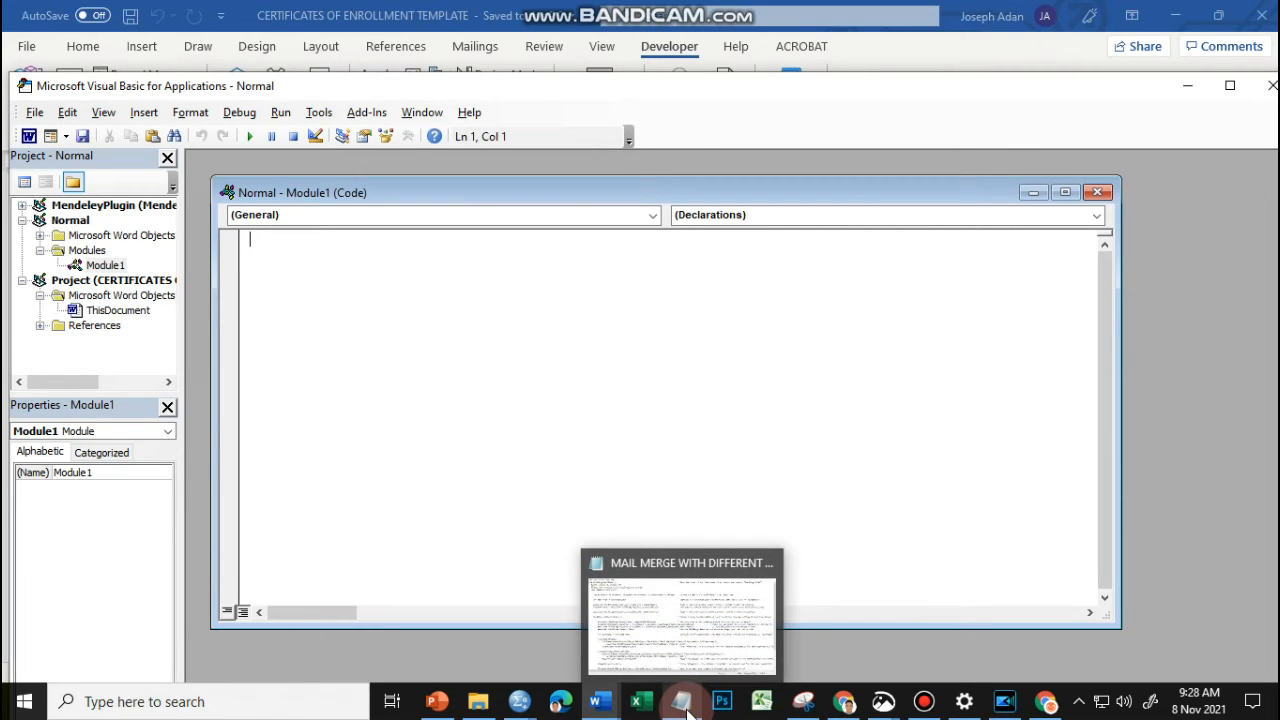
Step: Bring up the Notepad notes holding the MailMergeToPdfBasic macro code
{"action": "left_click", "coordinate": [680, 615]}
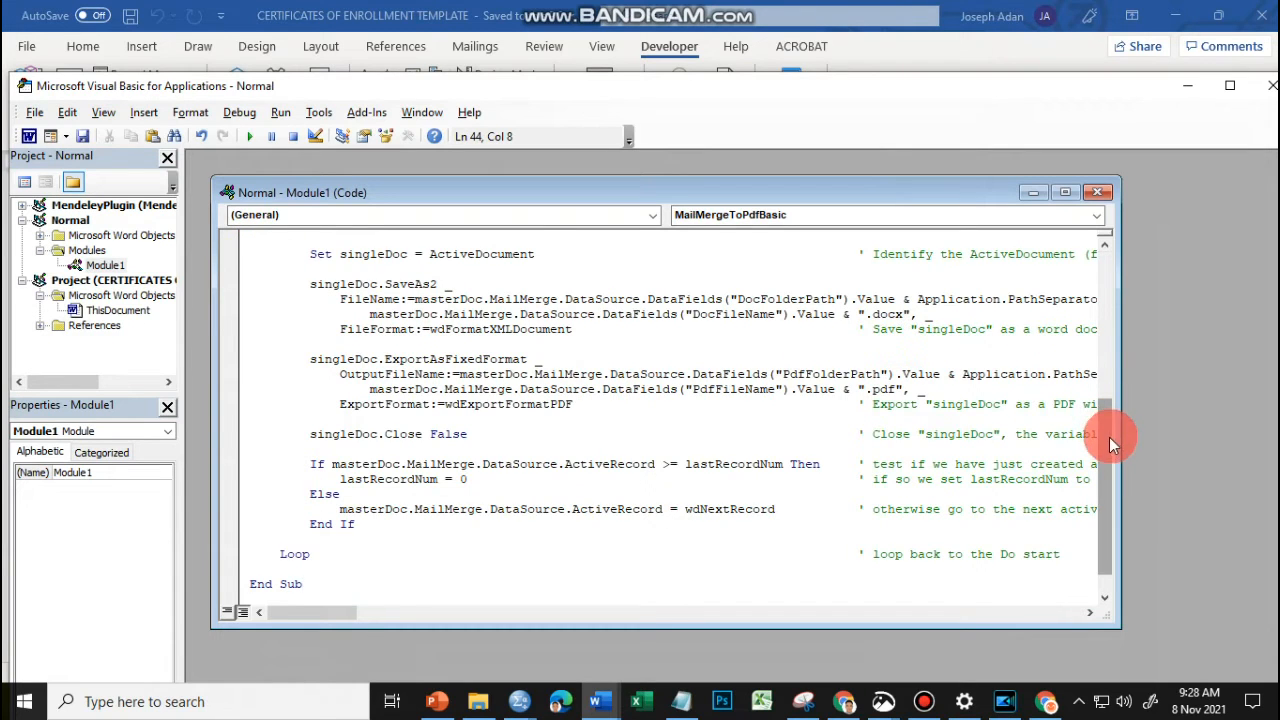
{"action": "scroll", "scroll_direction": "up", "scroll_amount": 3}
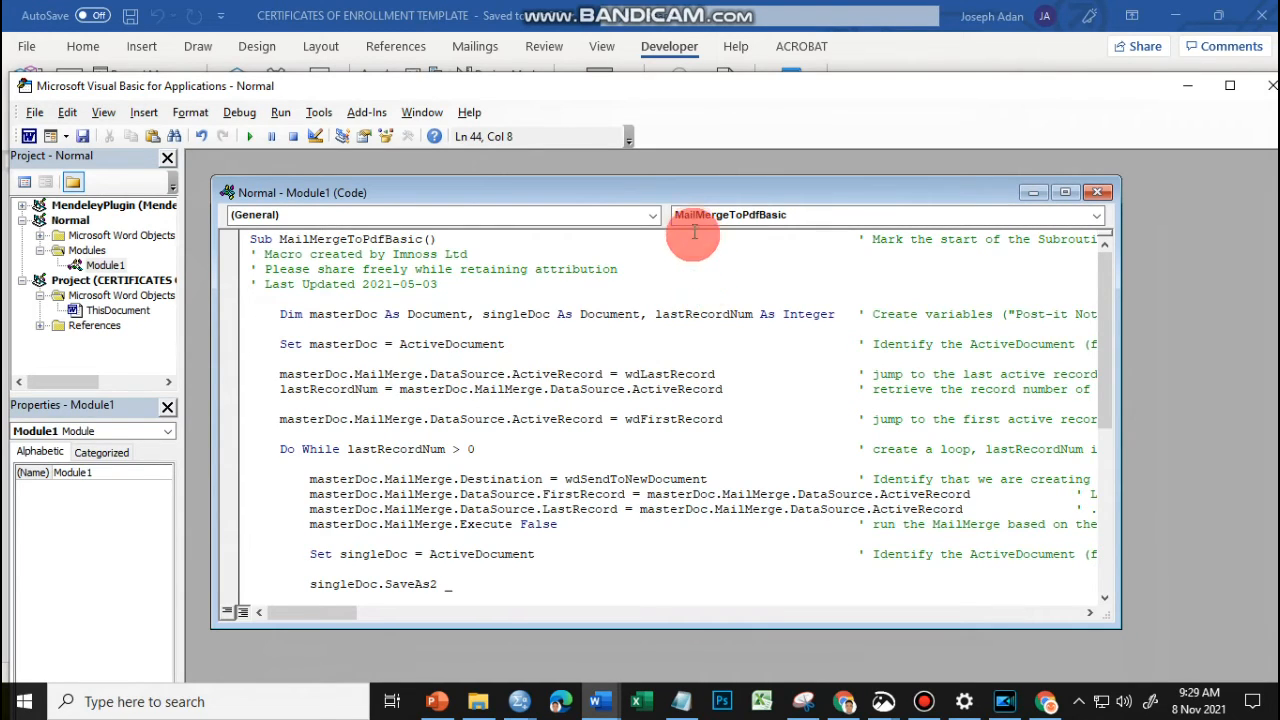
{"action": "mouse_move", "coordinate": [768, 222]}
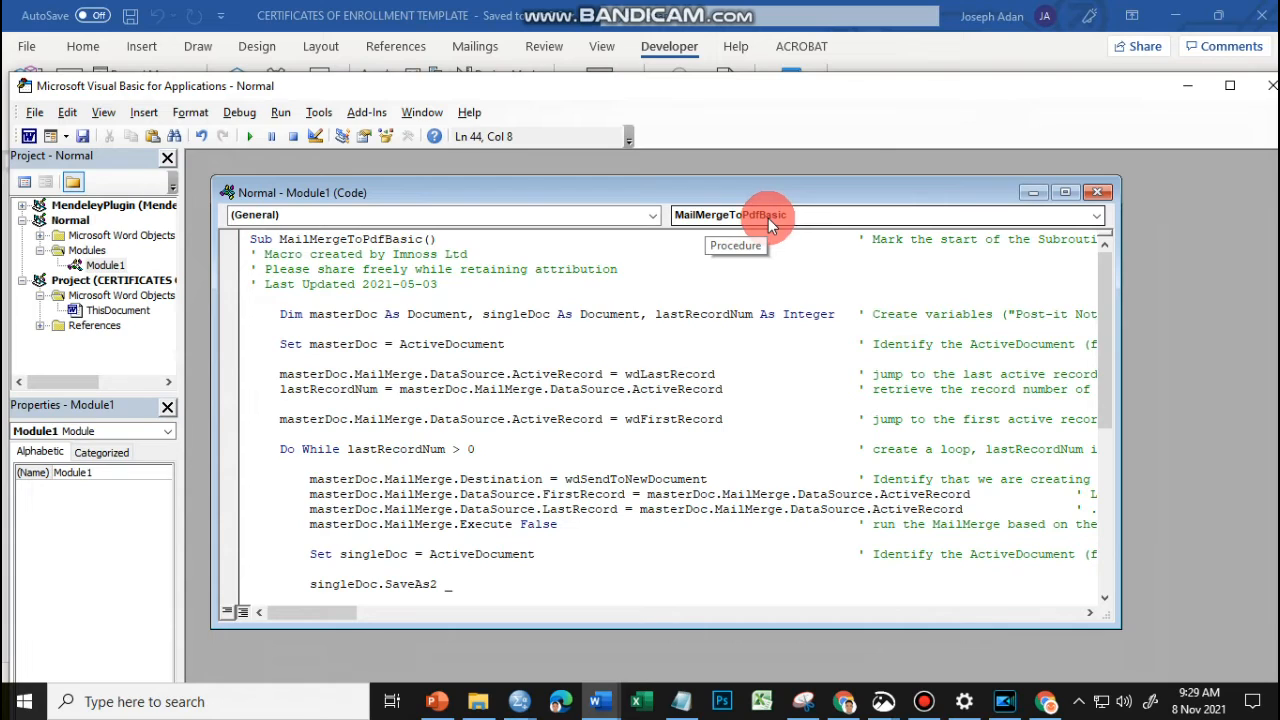
{"action": "mouse_move", "coordinate": [664, 281]}
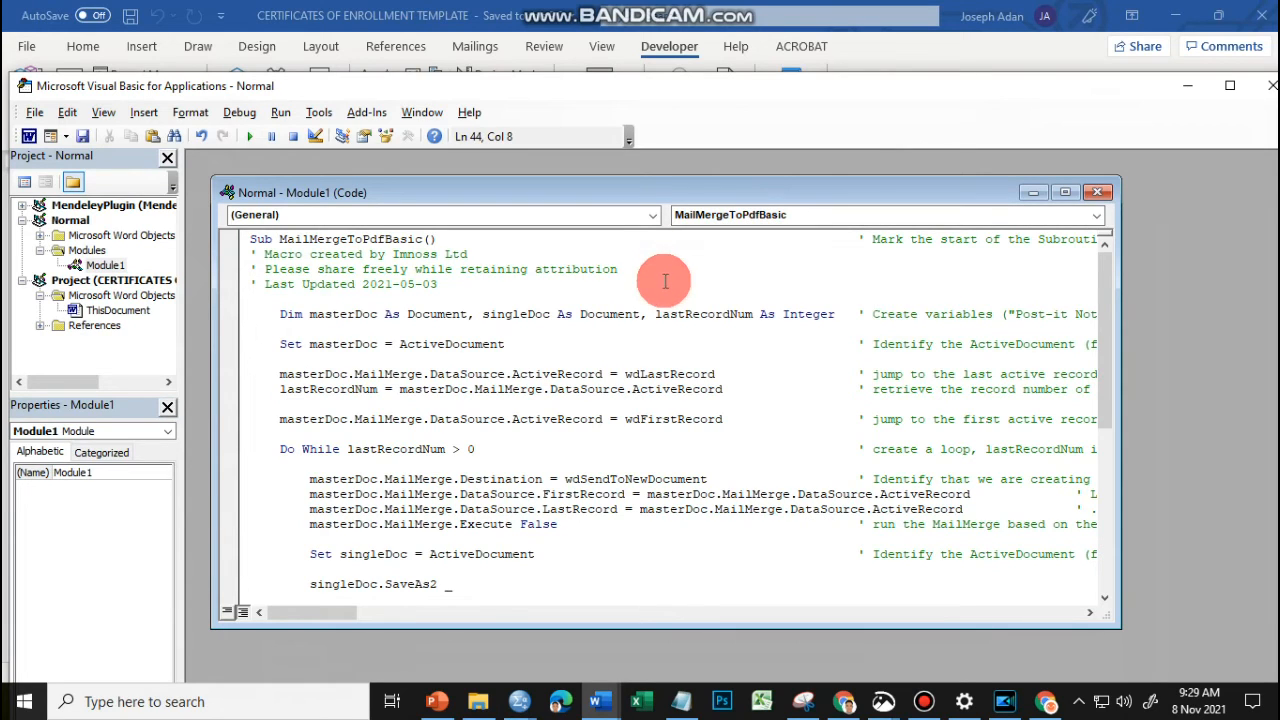
{"action": "mouse_move", "coordinate": [1260, 108]}
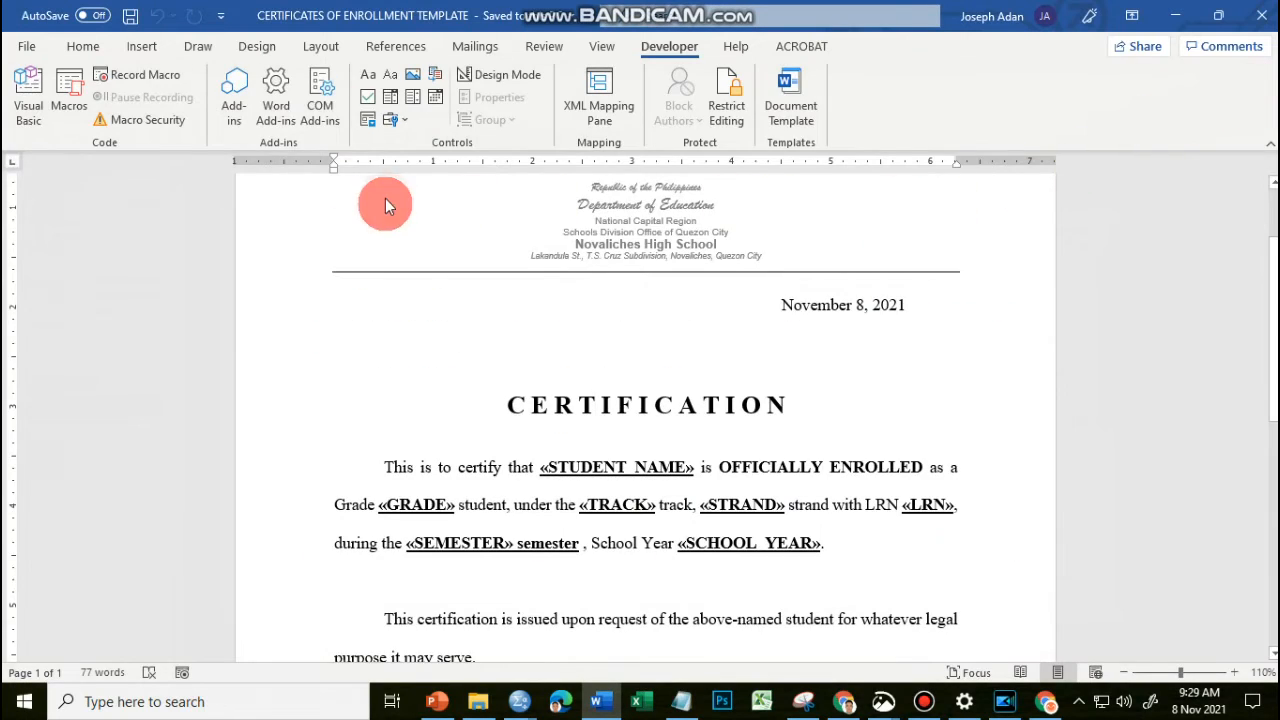
Step: Filter the macro list with 'Mail' and select MailMergeToPdfBasic
{"action": "left_click", "coordinate": [69, 95]}
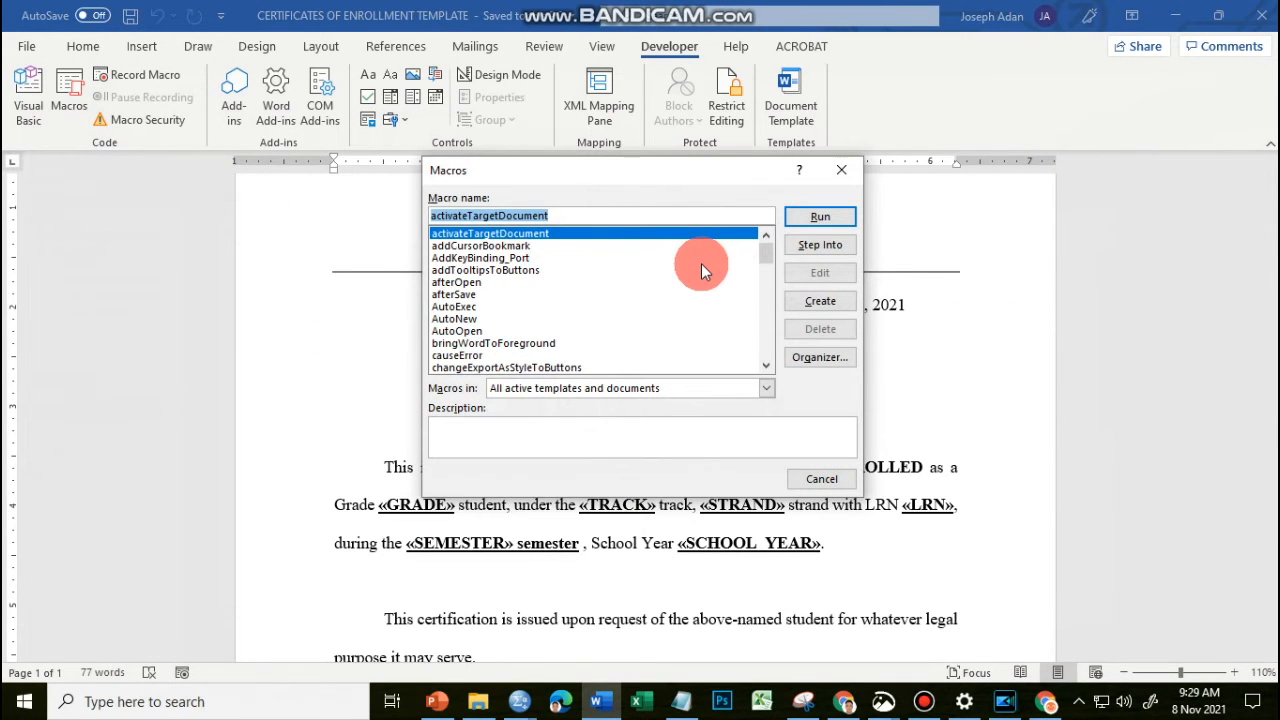
{"action": "type", "text": "Mail"}
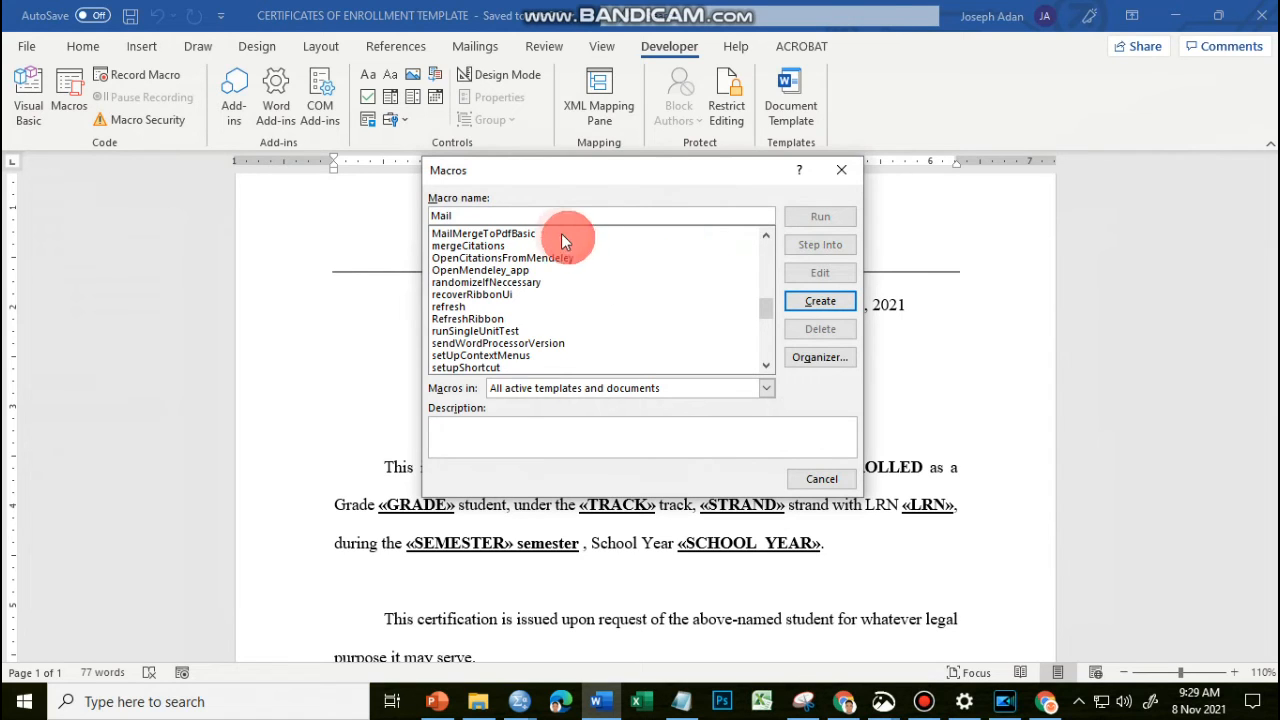
{"action": "left_click", "coordinate": [483, 233]}
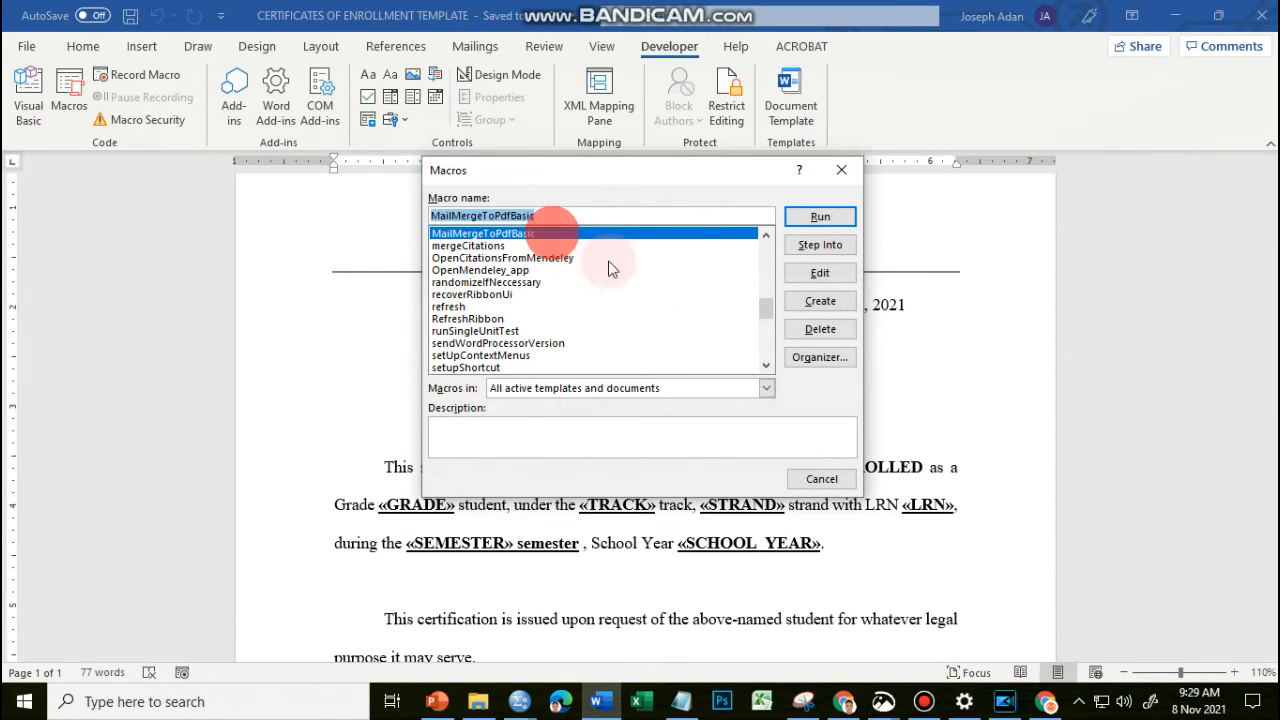
Step: Run MailMergeToPdfBasic, then end it after run-time error 5853 (invalid parameter)
{"action": "left_click", "coordinate": [819, 216]}
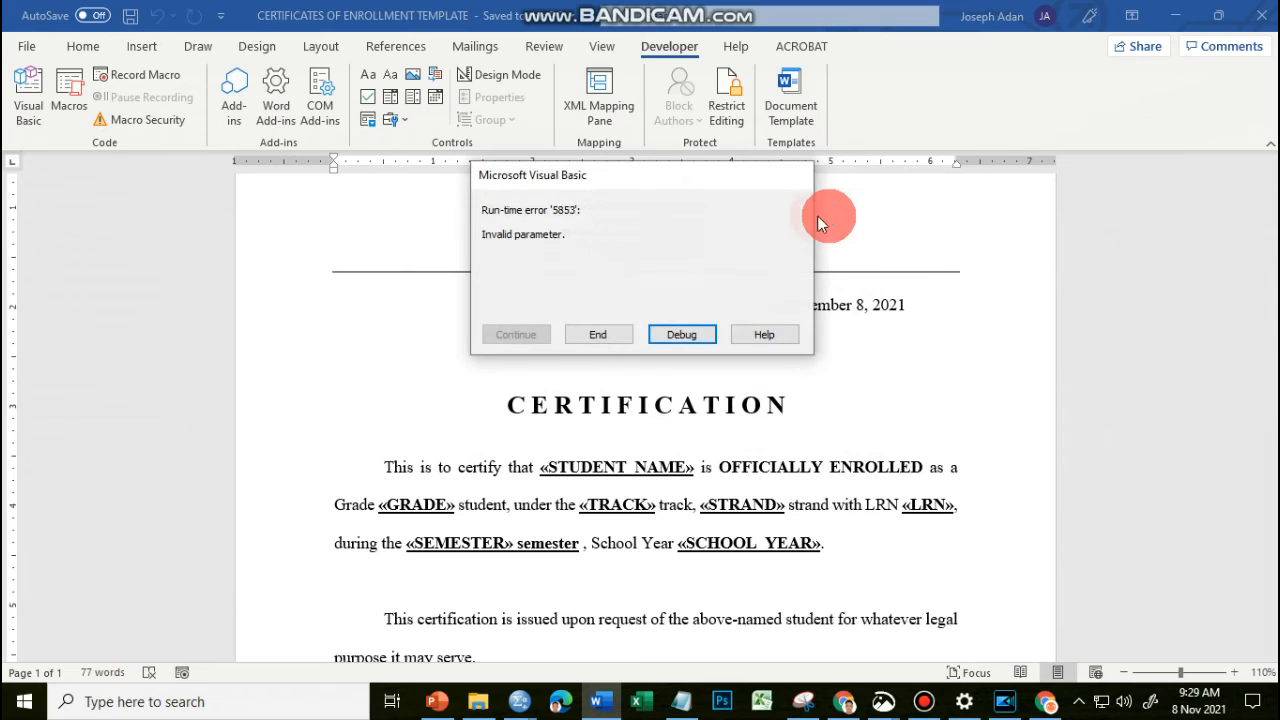
{"action": "mouse_move", "coordinate": [625, 208]}
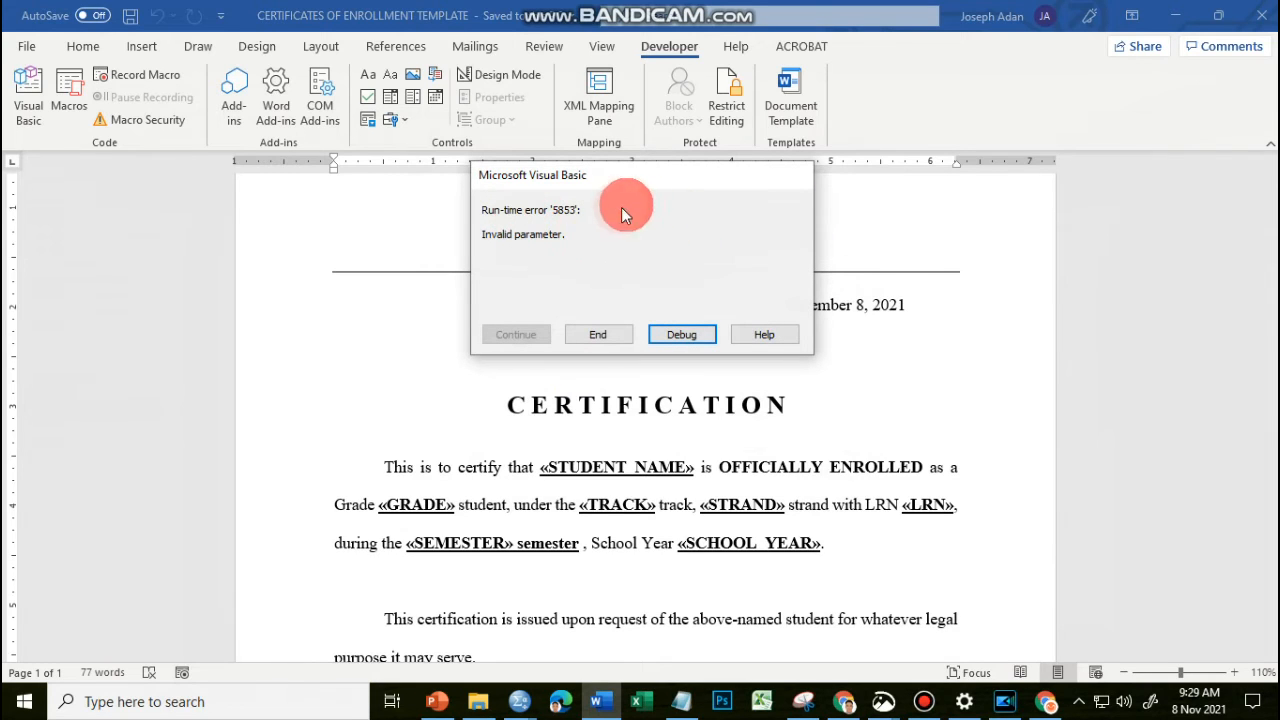
{"action": "mouse_move", "coordinate": [600, 237]}
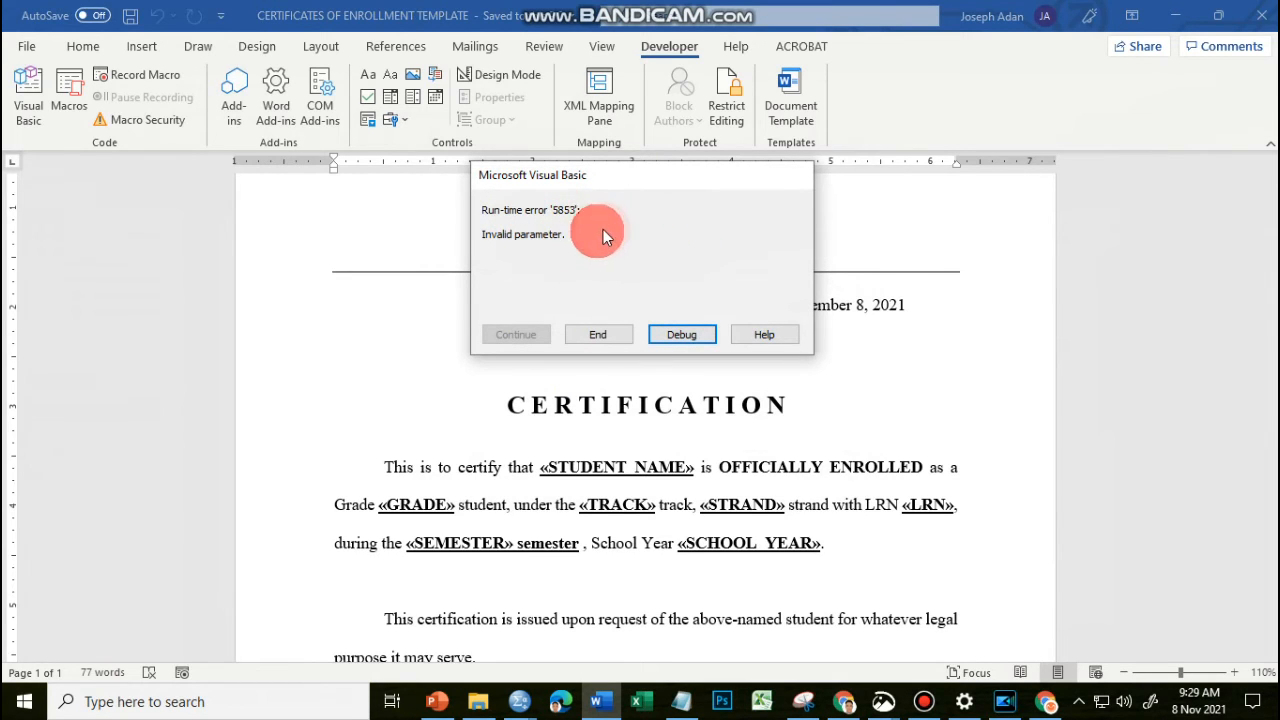
{"action": "mouse_move", "coordinate": [616, 227]}
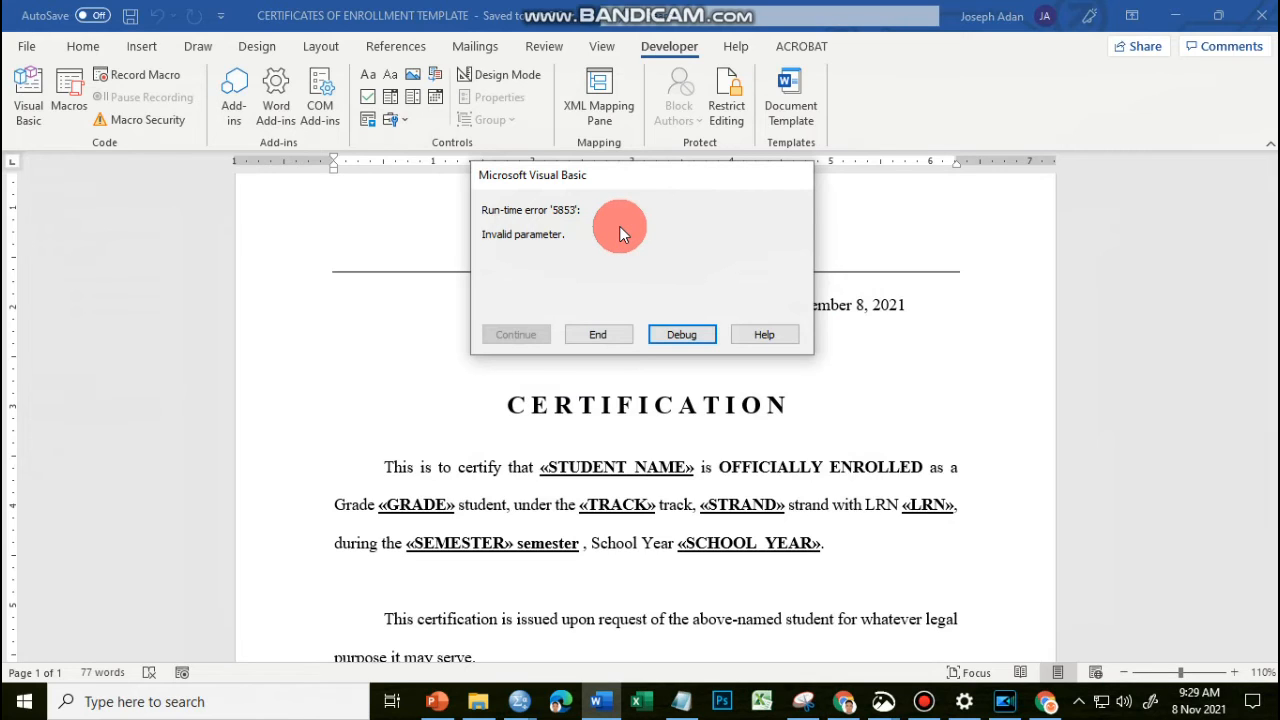
{"action": "mouse_move", "coordinate": [682, 252]}
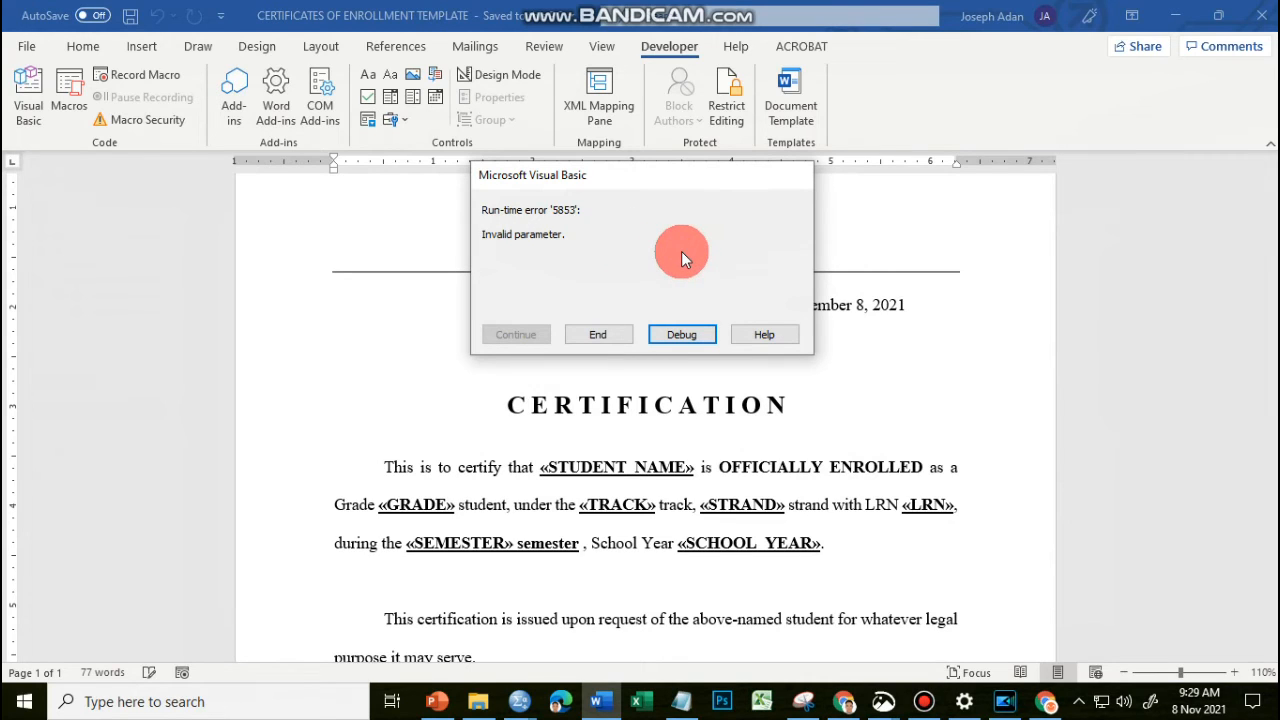
{"action": "mouse_move", "coordinate": [700, 222]}
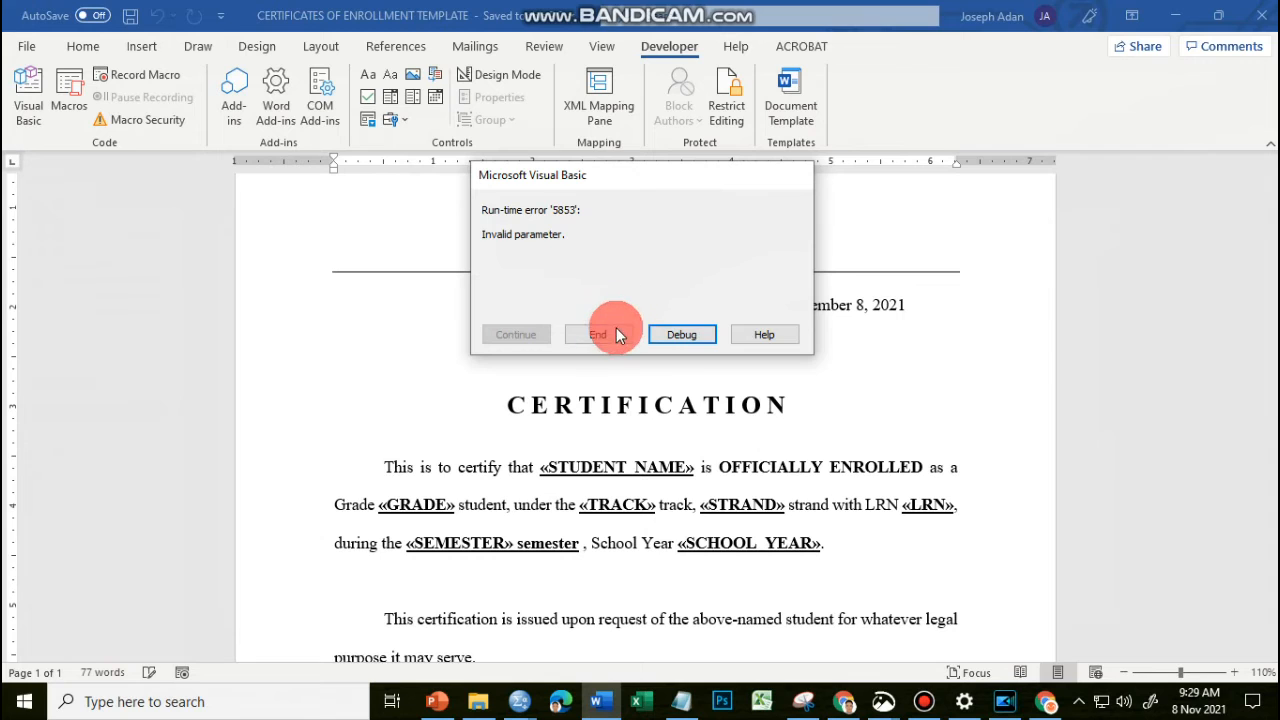
{"action": "left_click", "coordinate": [597, 334]}
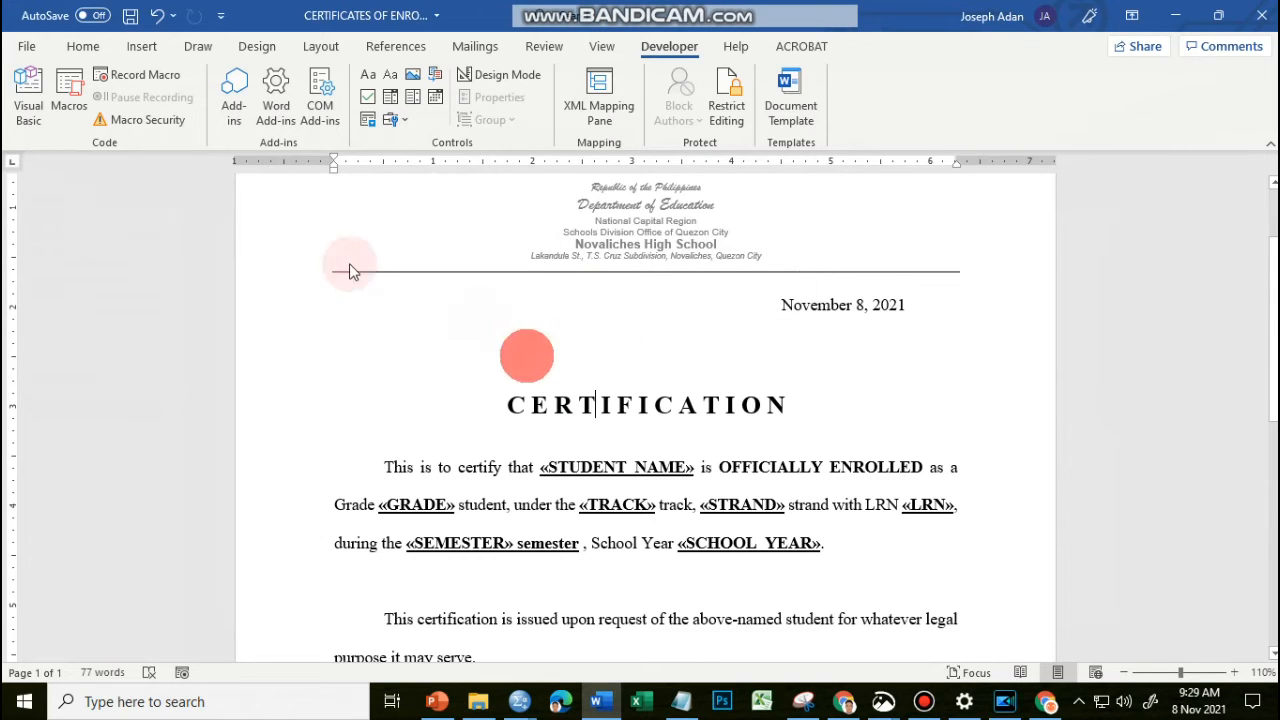
Step: Link Sheet1$ of the ENROLLMENT REGISTER workbook in CERT OF ENROLLMENT as recipients
{"action": "left_click", "coordinate": [475, 46]}
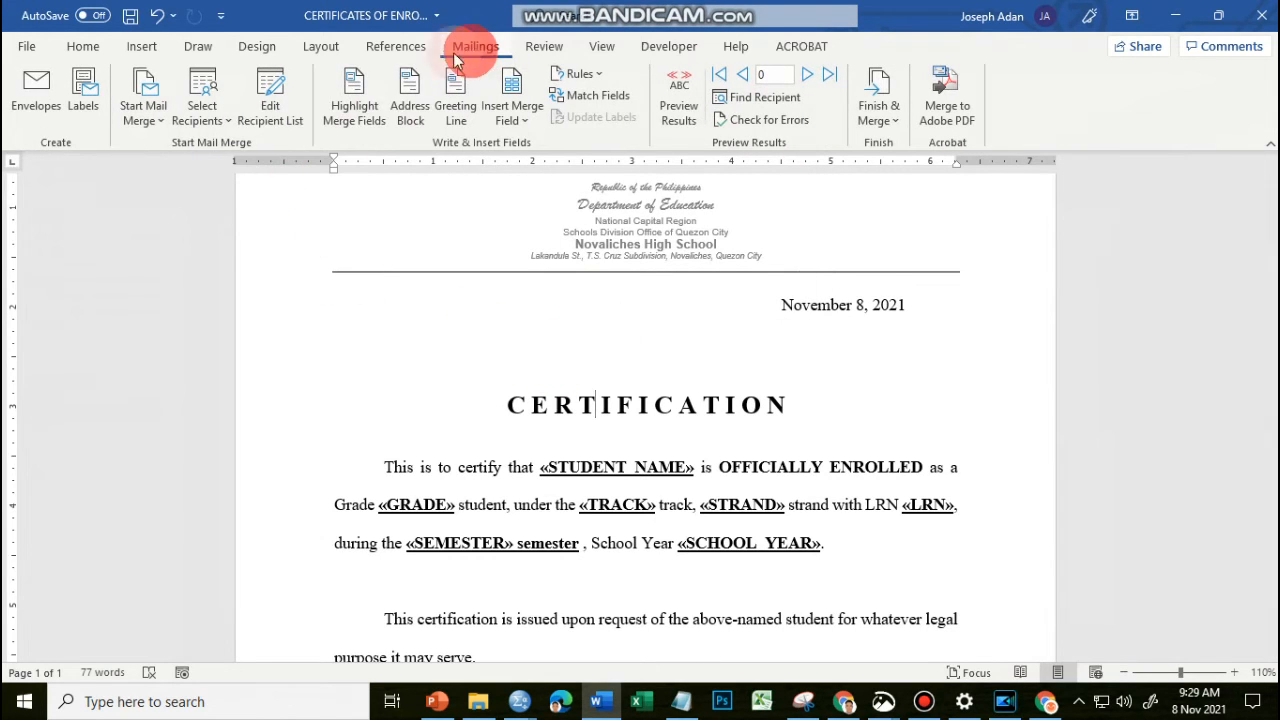
{"action": "mouse_move", "coordinate": [202, 95]}
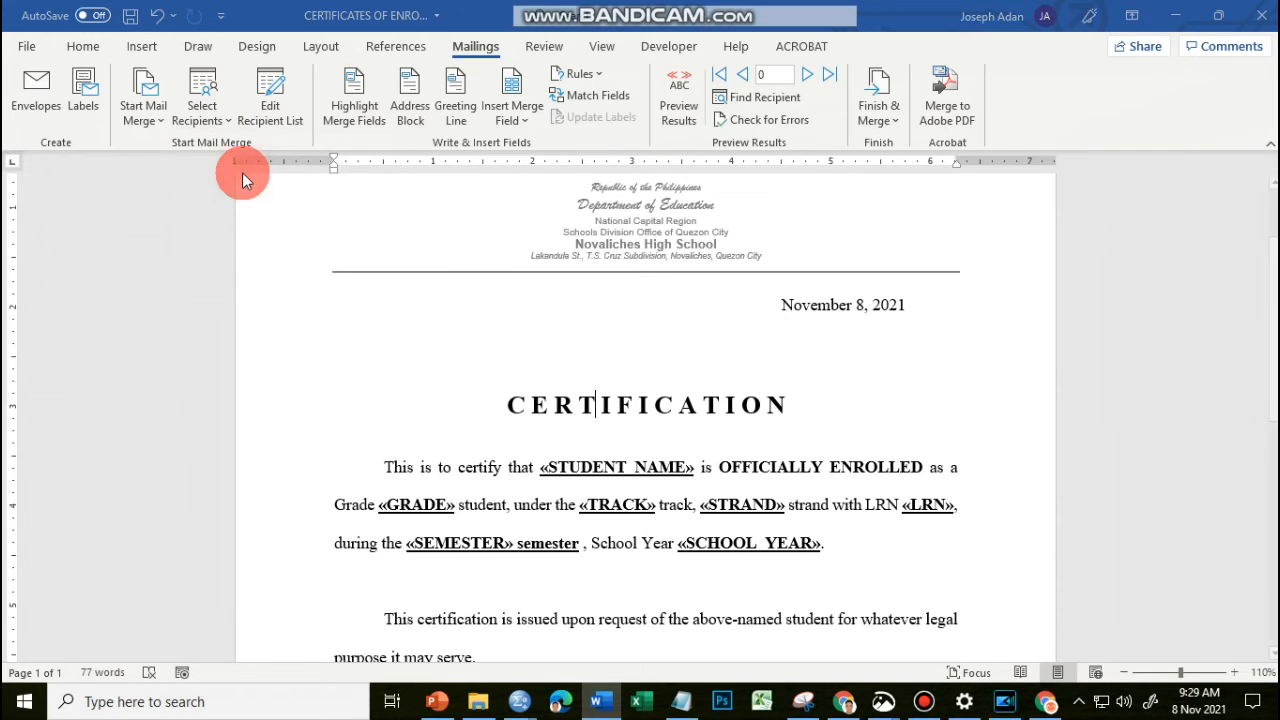
{"action": "left_click", "coordinate": [201, 90]}
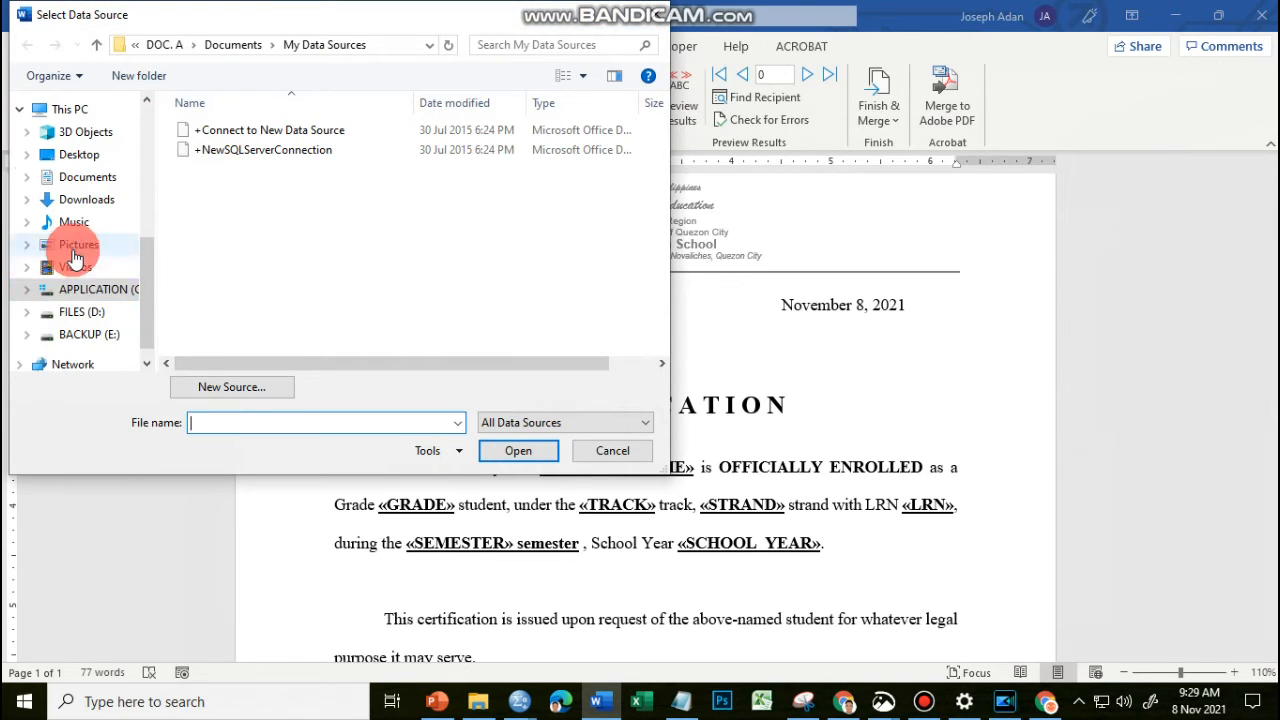
{"action": "scroll", "scroll_direction": "up", "scroll_amount": 3}
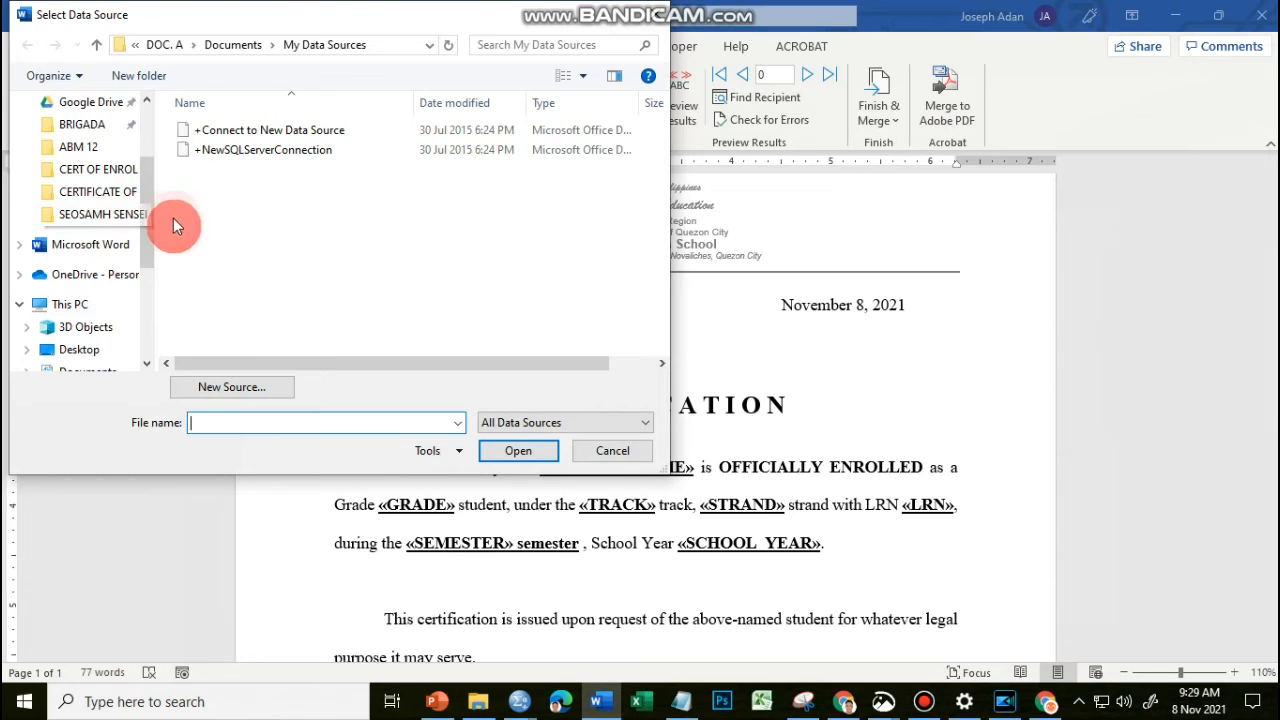
{"action": "double_click", "coordinate": [98, 169]}
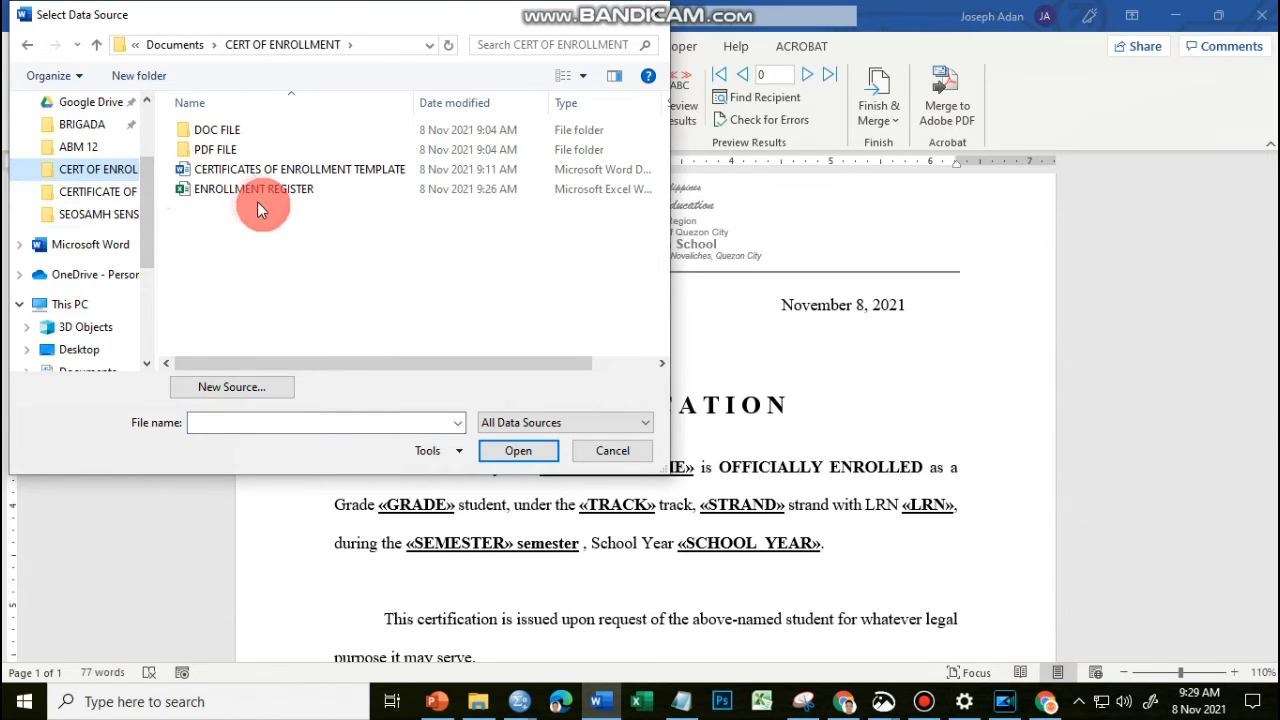
{"action": "left_click", "coordinate": [254, 189]}
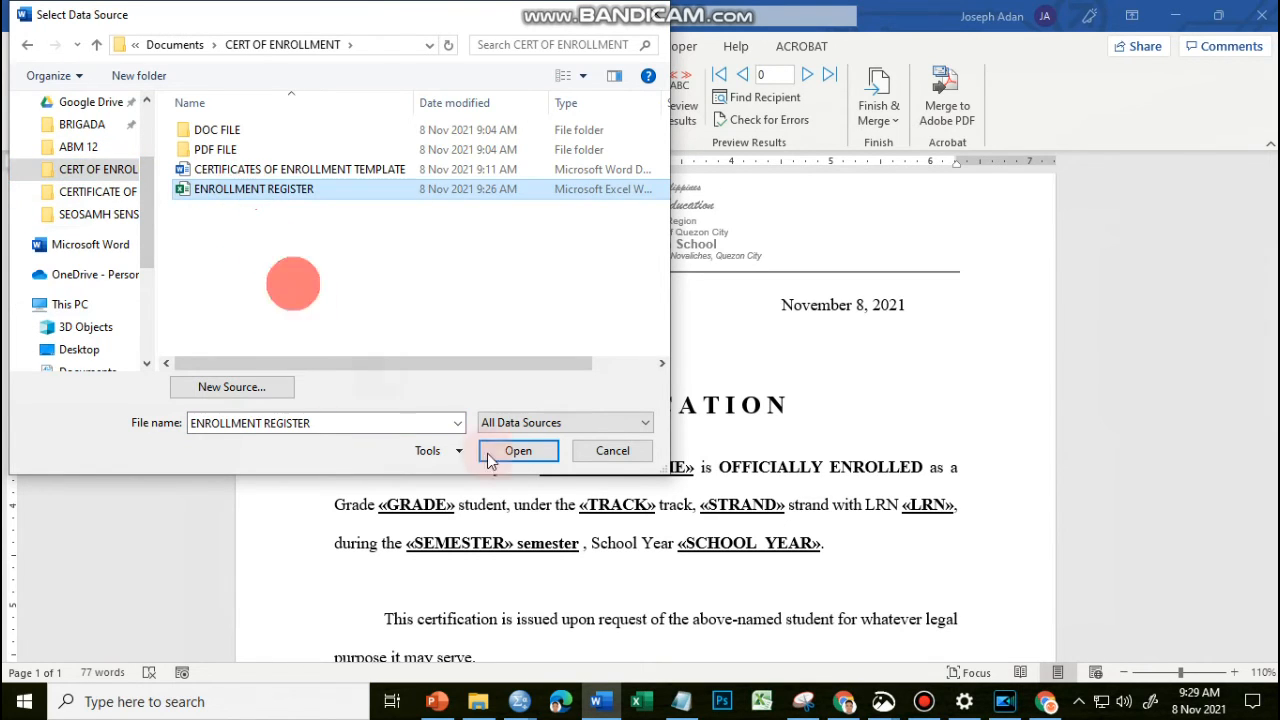
{"action": "left_click", "coordinate": [518, 450]}
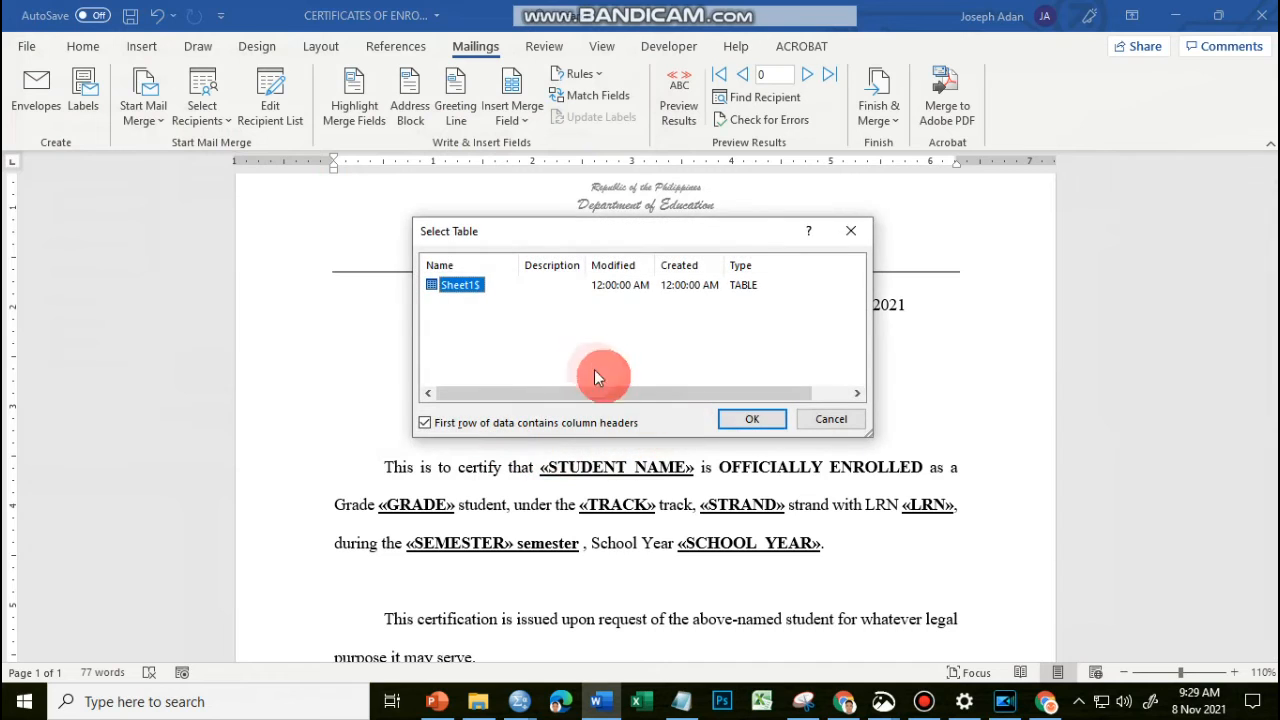
{"action": "left_click", "coordinate": [752, 418]}
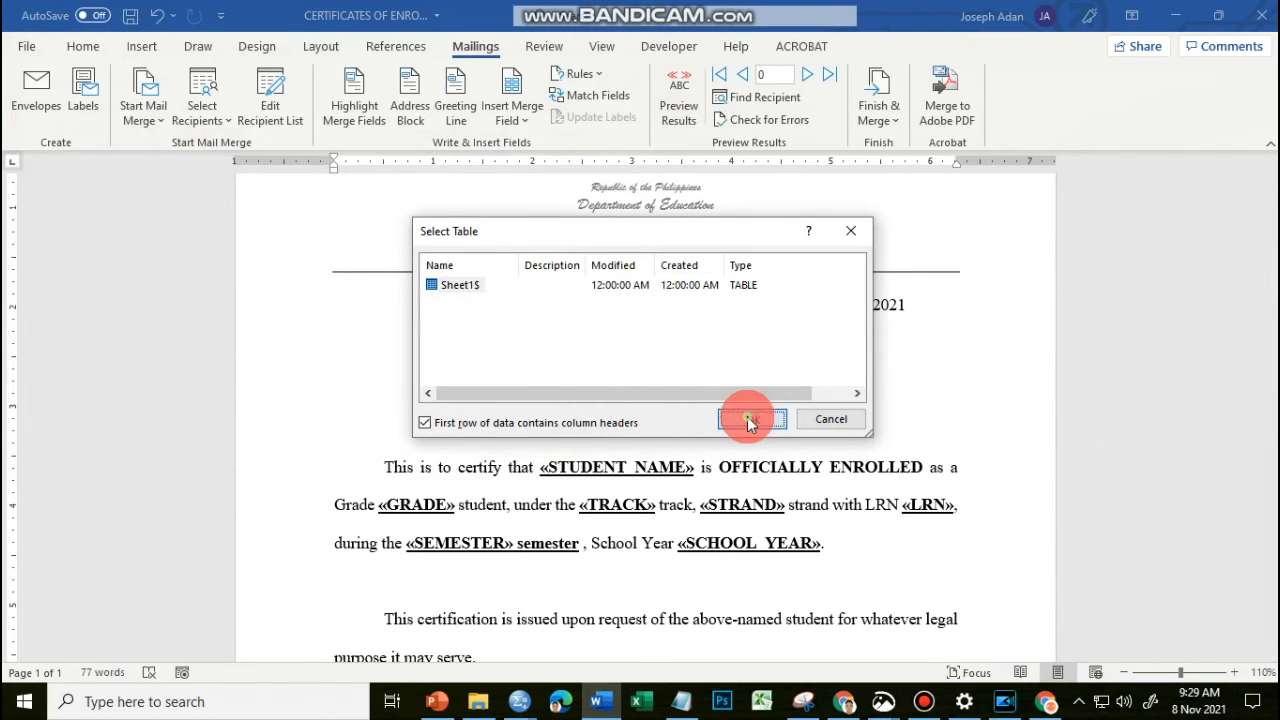
{"action": "left_click", "coordinate": [745, 418]}
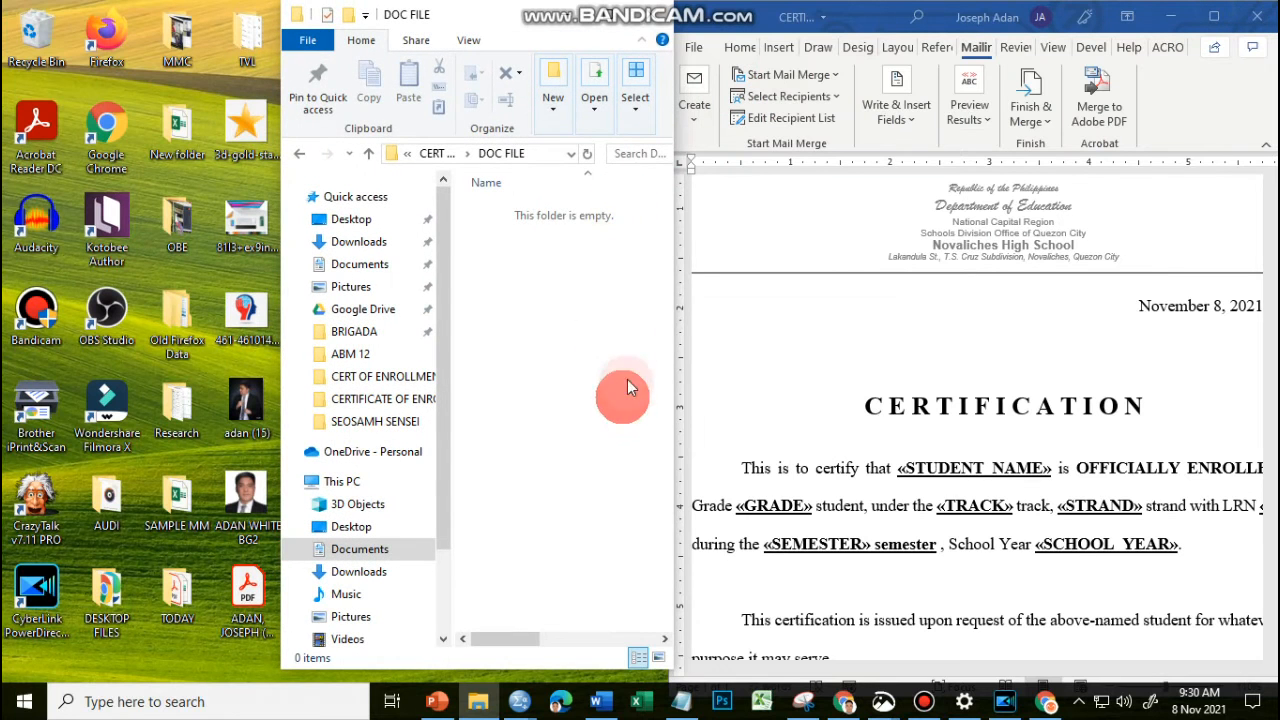
{"action": "mouse_move", "coordinate": [518, 658]}
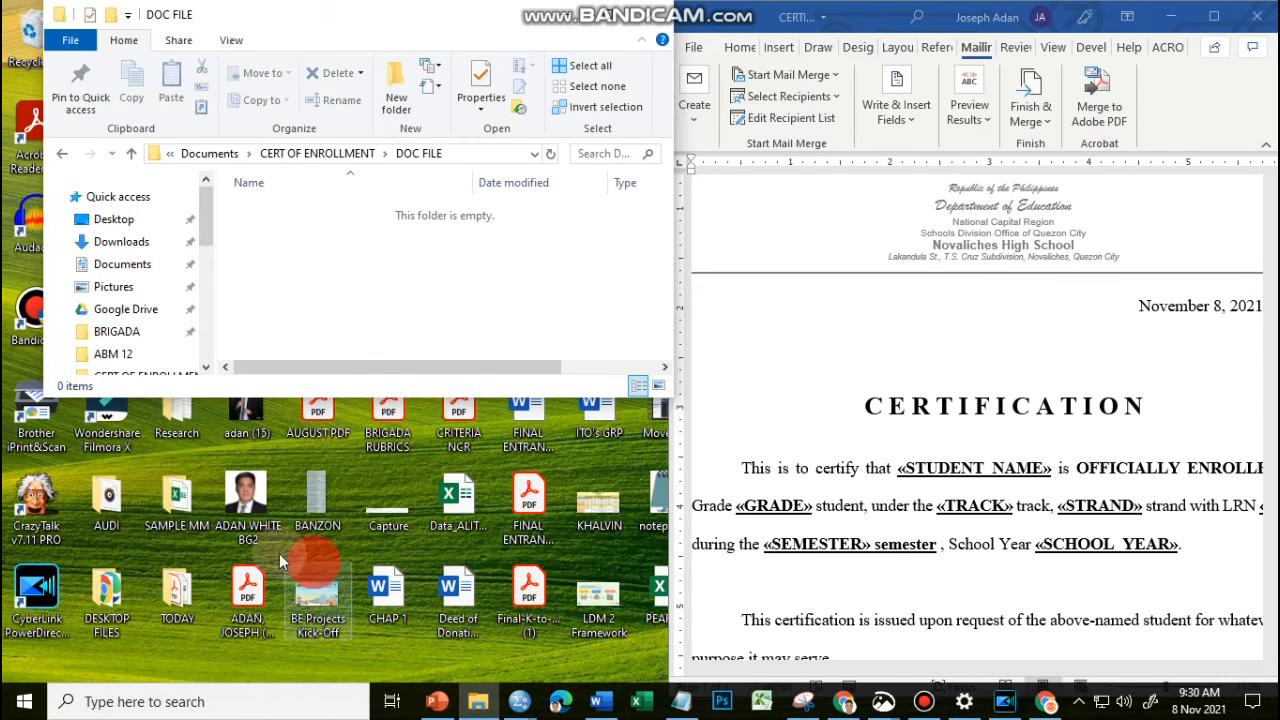
Step: Open the DOC FILE and PDF FILE folders, placing the PDF FILE window below DOC FILE
{"action": "double_click", "coordinate": [176, 510]}
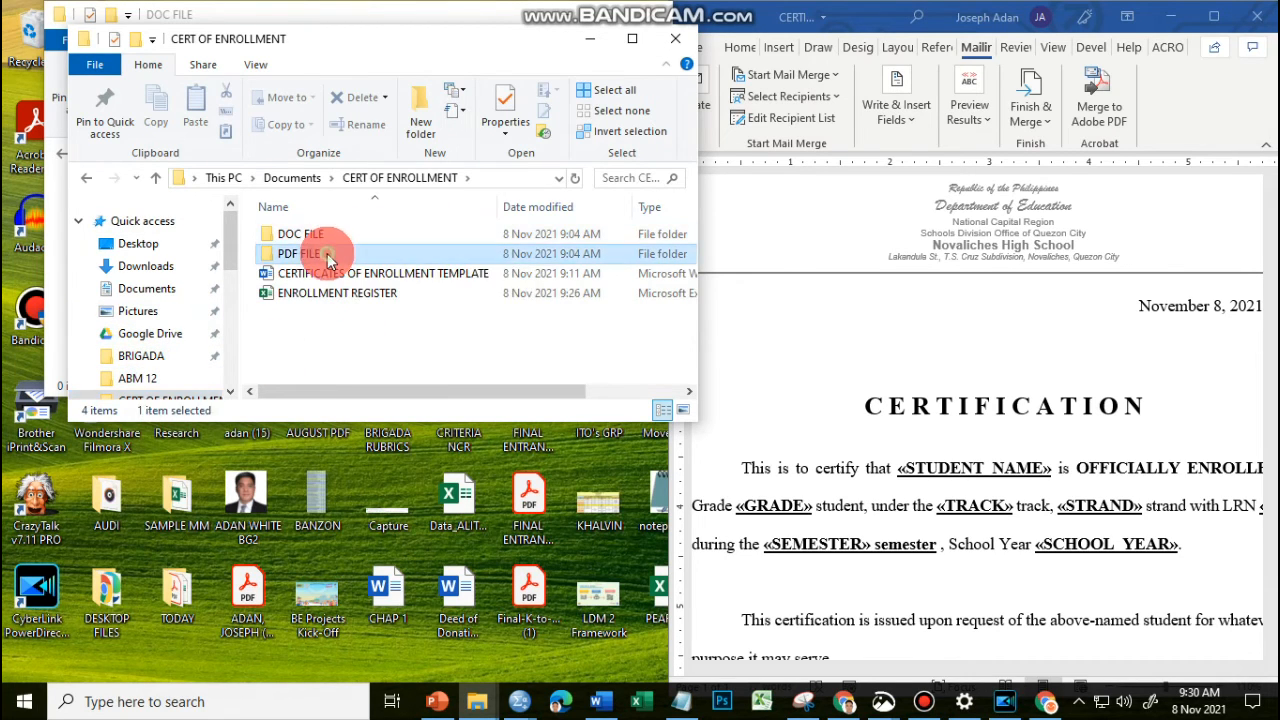
{"action": "double_click", "coordinate": [302, 253]}
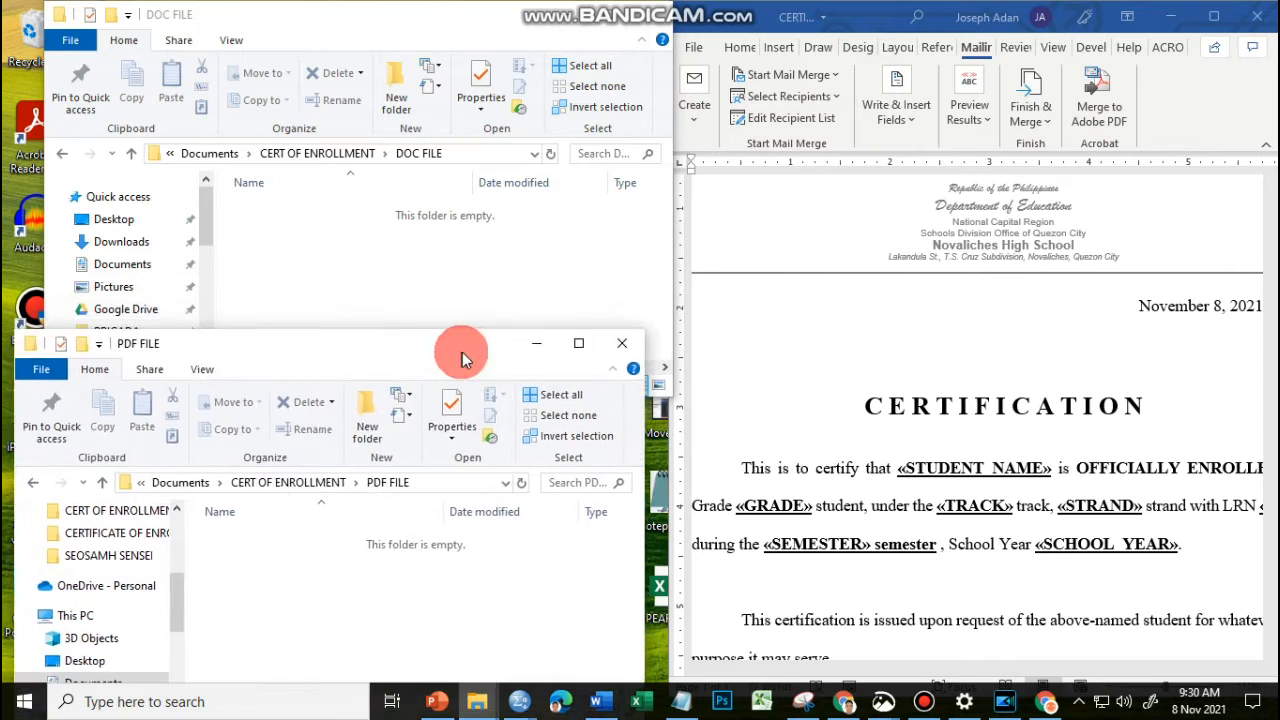
{"action": "left_click_drag", "start_coordinate": [462, 355], "coordinate": [452, 307]}
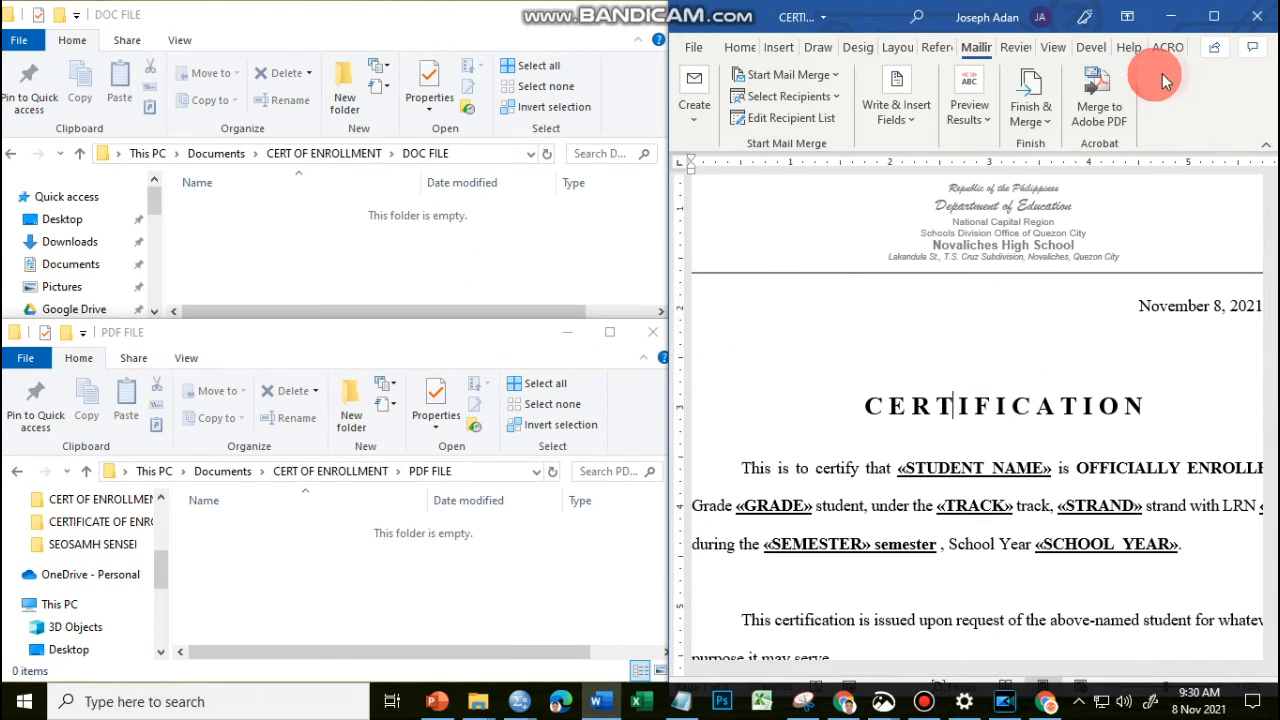
Step: From Developer > Macros, filter by 'mail' and run MailMergeToPdfBasic
{"action": "left_click", "coordinate": [1168, 47]}
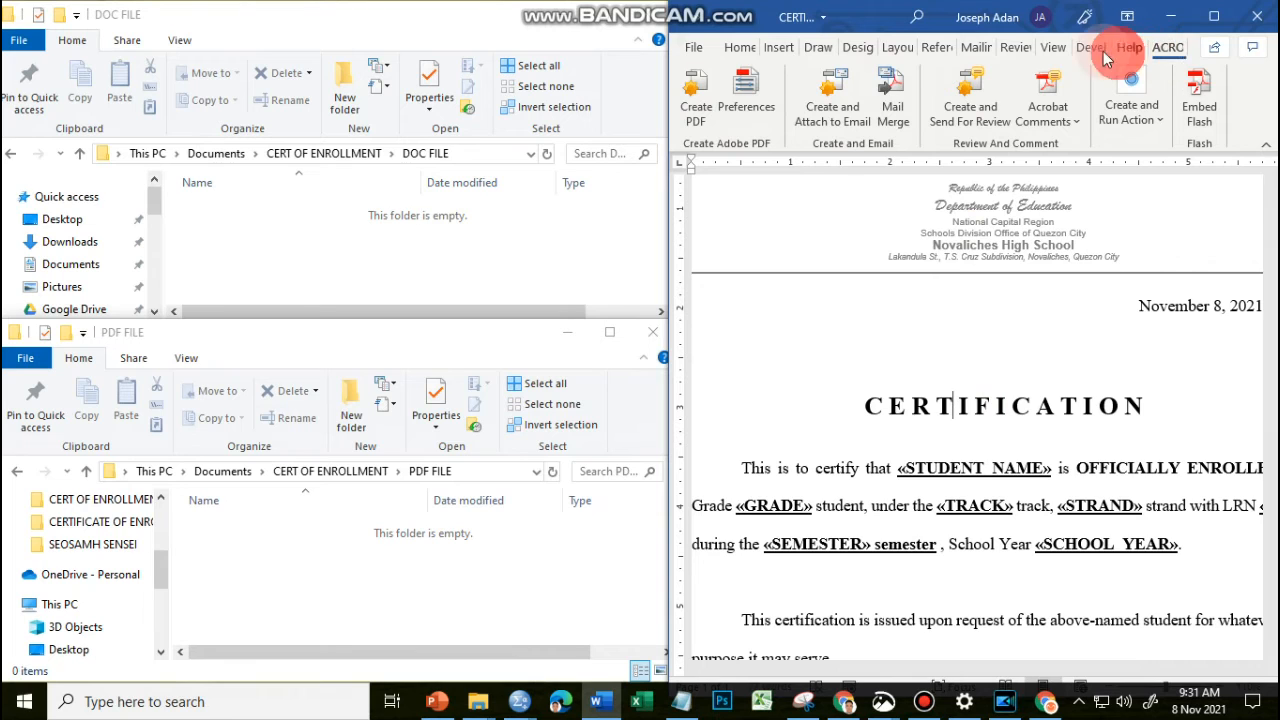
{"action": "left_click", "coordinate": [1091, 47]}
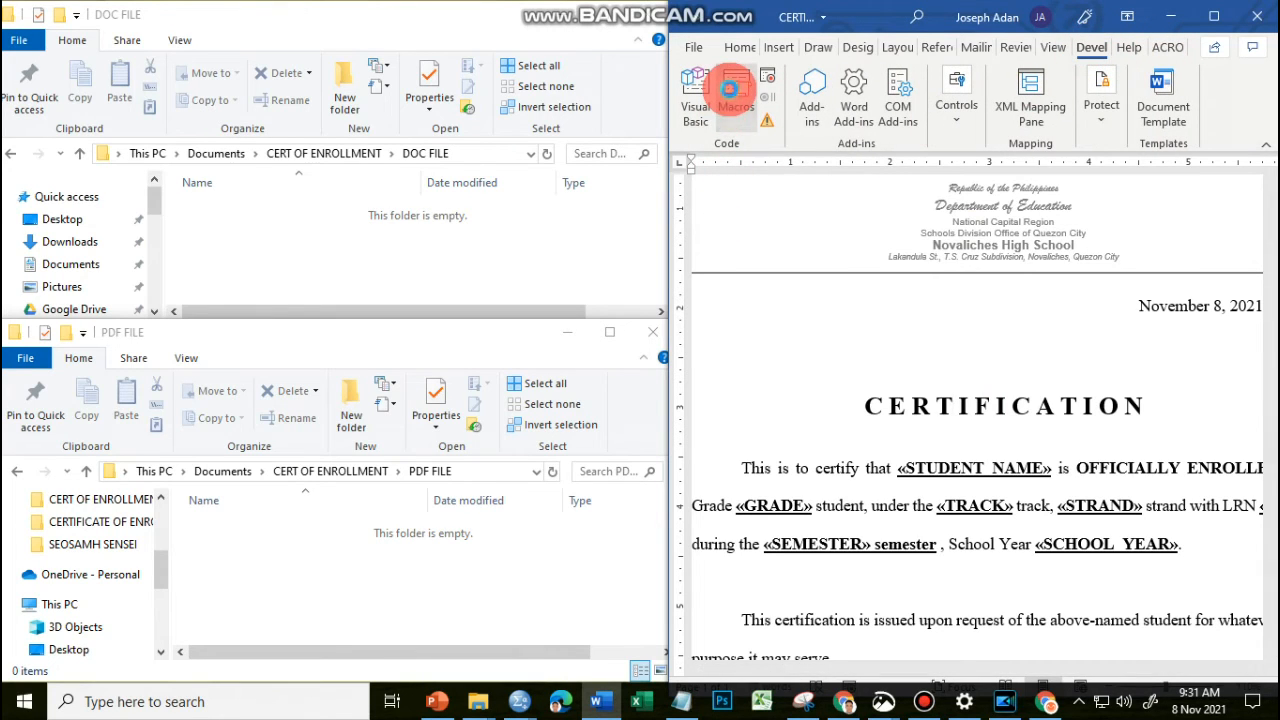
{"action": "left_click", "coordinate": [735, 88]}
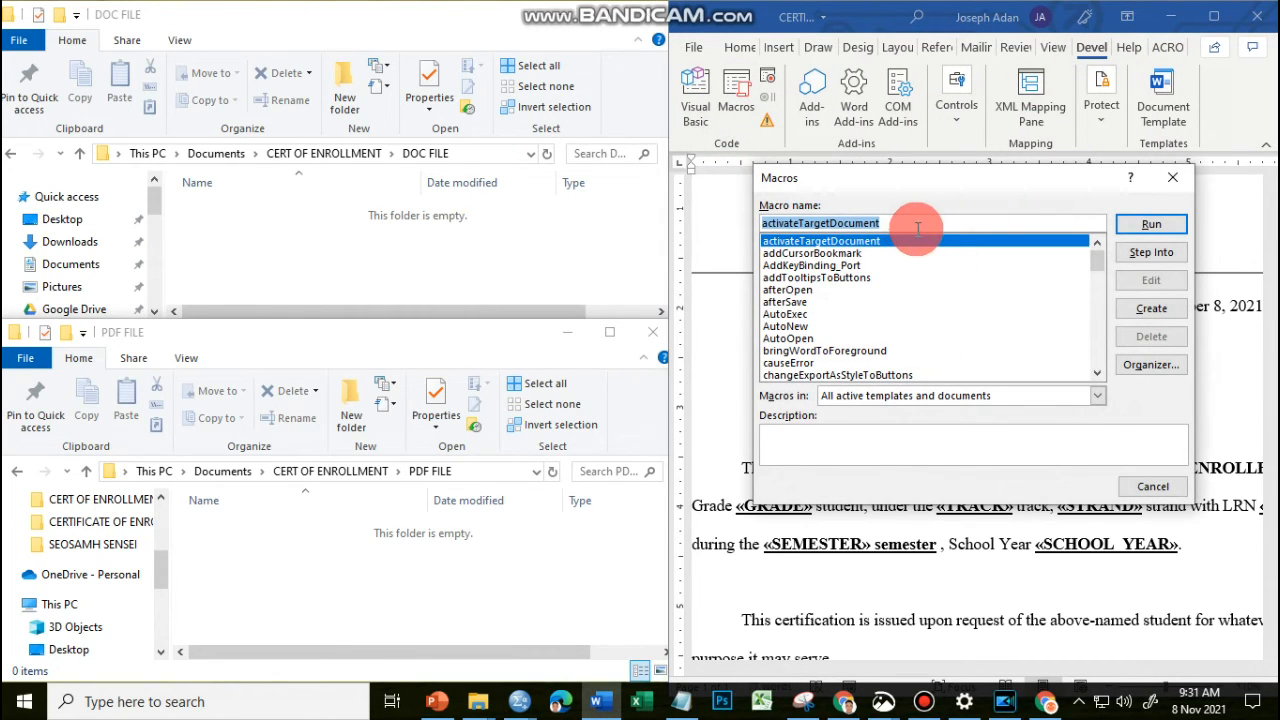
{"action": "type", "text": "mail"}
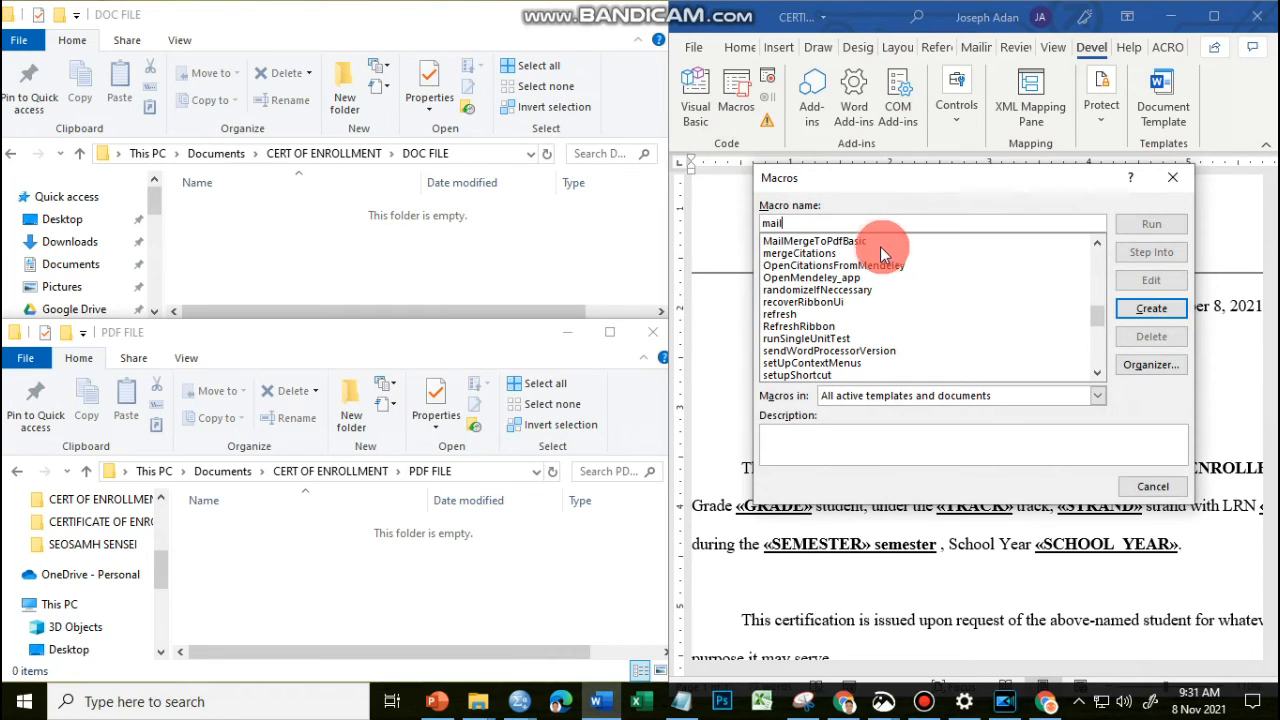
{"action": "left_click", "coordinate": [814, 240]}
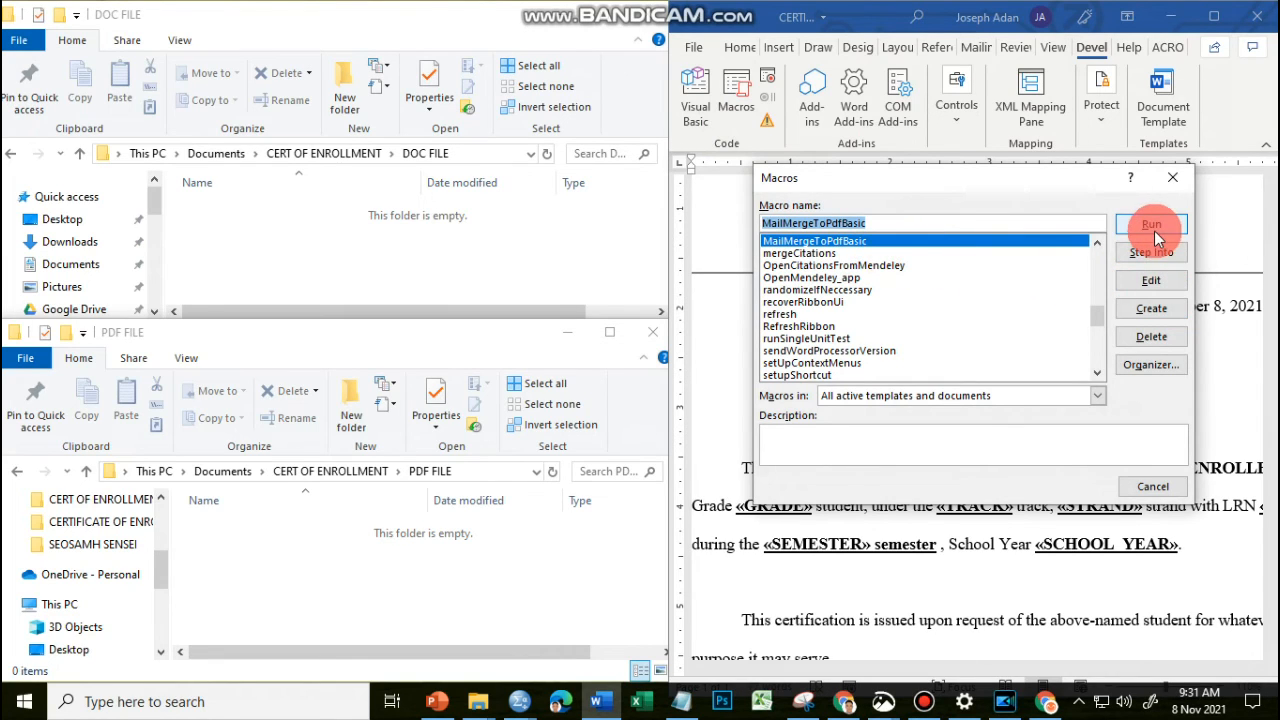
{"action": "left_click", "coordinate": [1151, 224]}
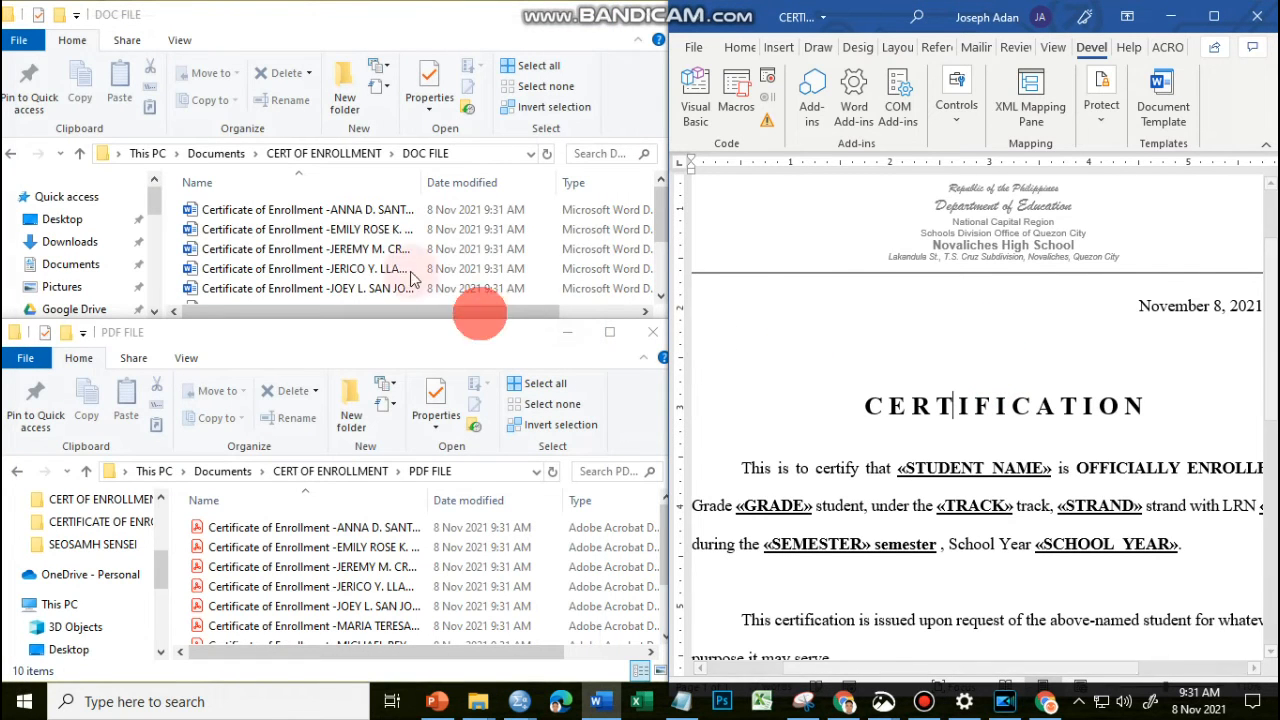
{"action": "mouse_move", "coordinate": [325, 248]}
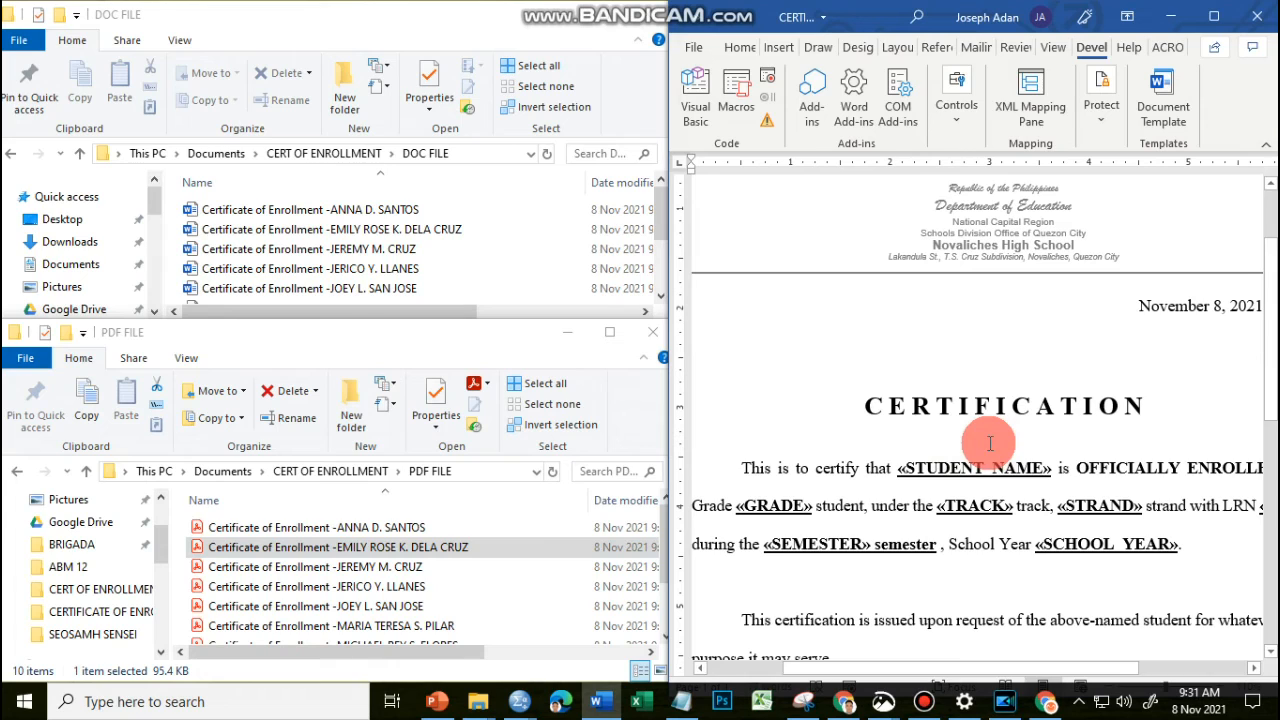
{"action": "mouse_move", "coordinate": [1053, 406]}
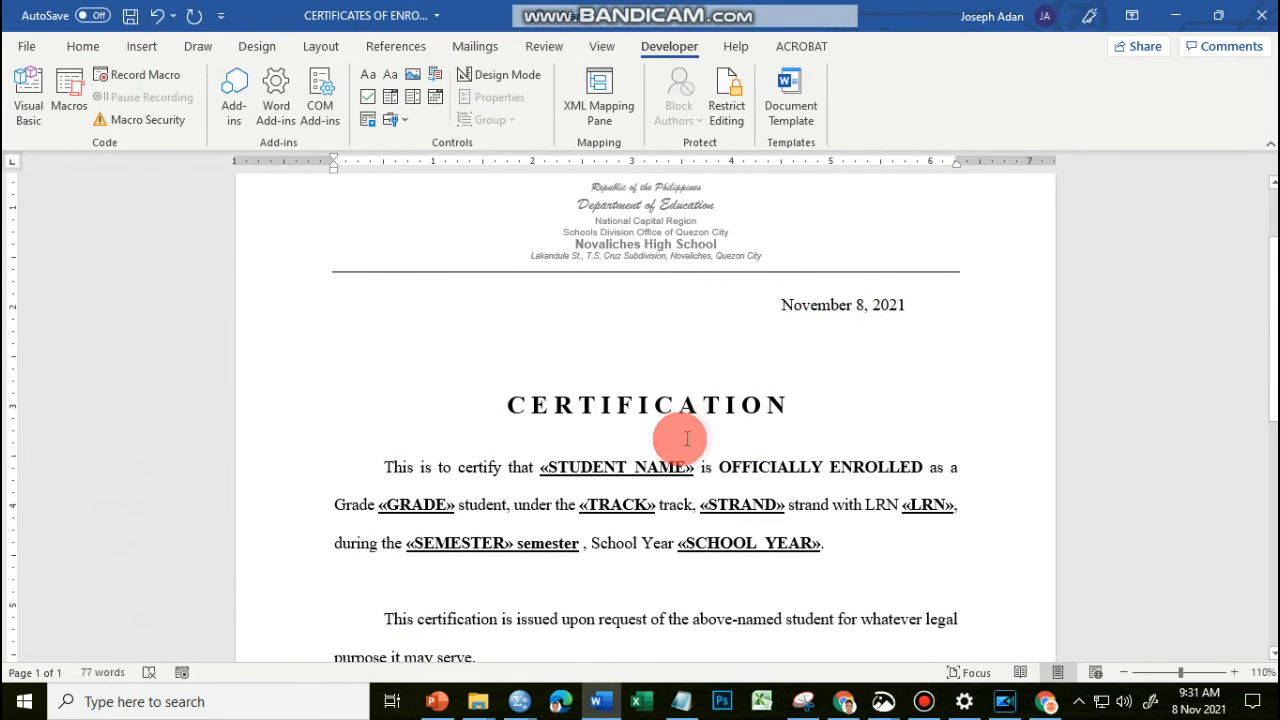
{"action": "mouse_move", "coordinate": [773, 457]}
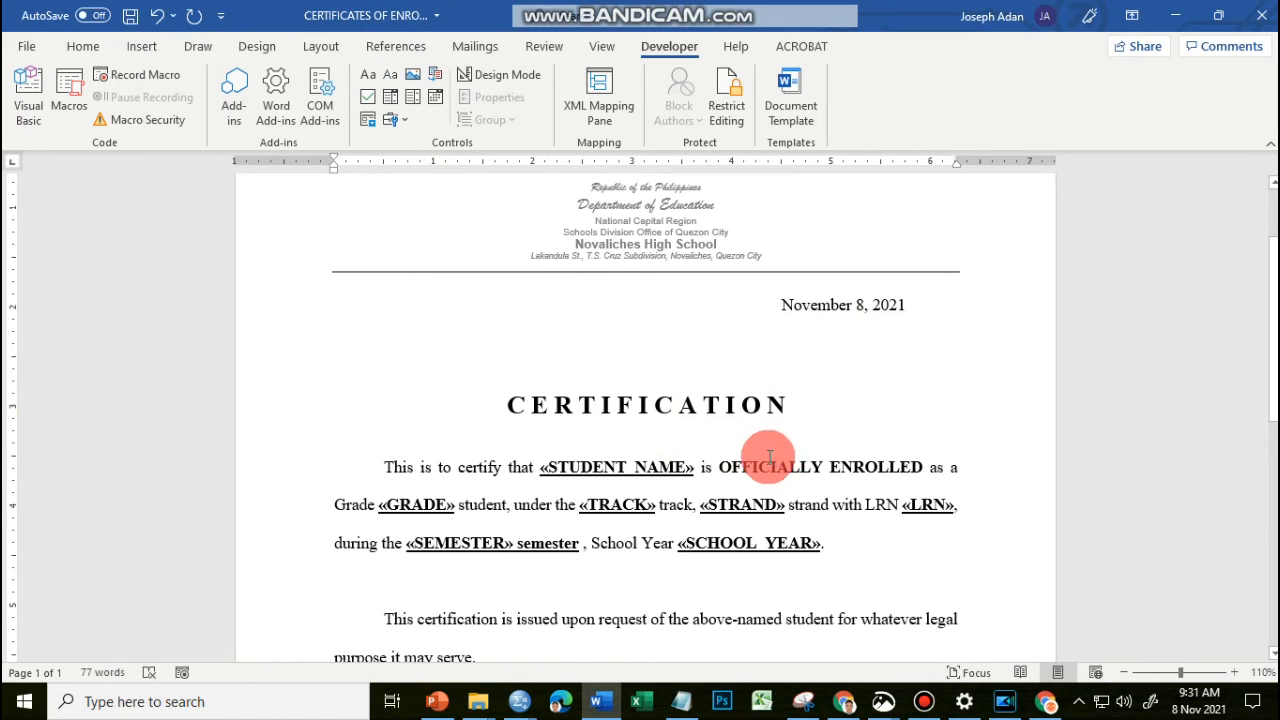
Step: Scroll down the certificate template to the adviser's signature block
{"action": "scroll", "scroll_direction": "down", "scroll_amount": 3}
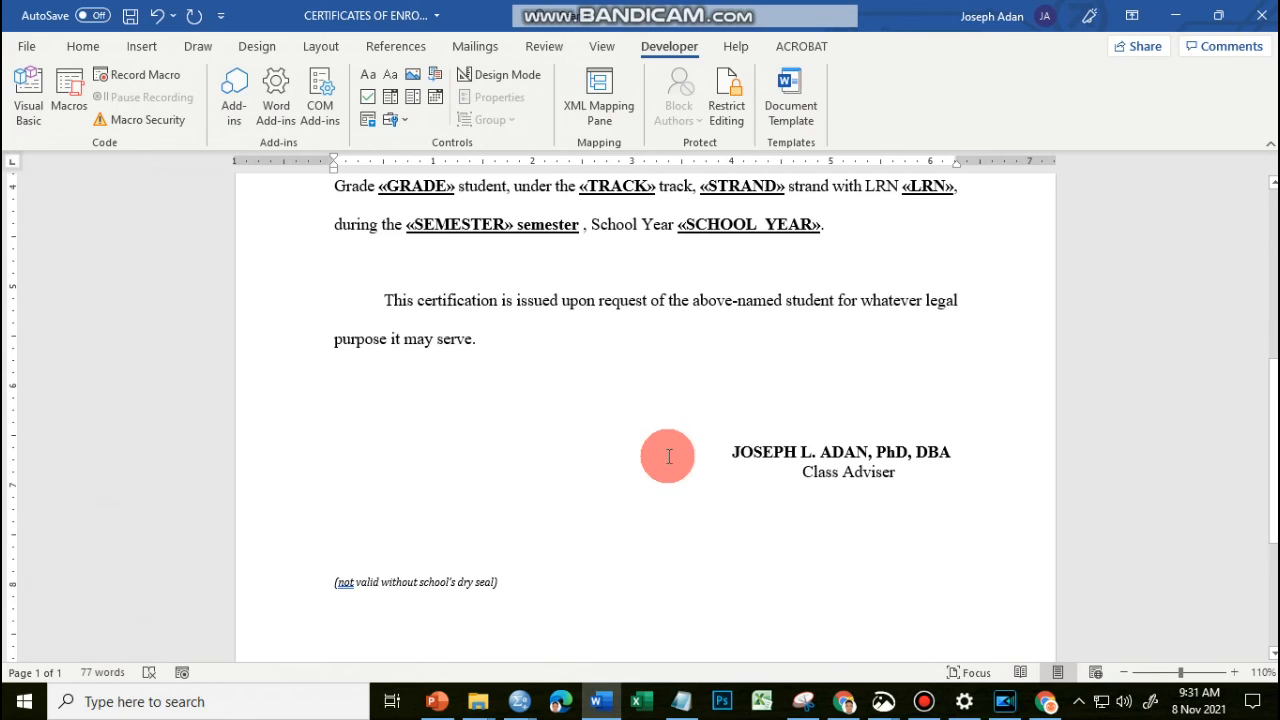
{"action": "scroll", "scroll_direction": "down", "scroll_amount": 3}
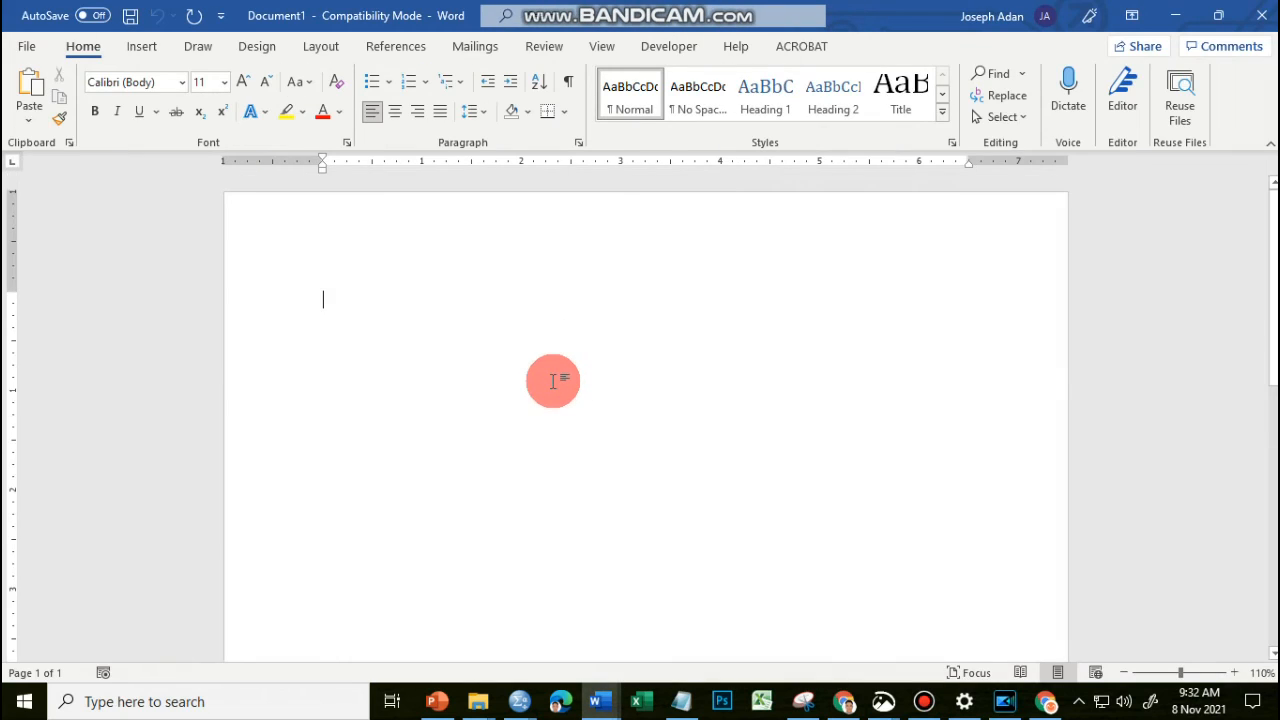
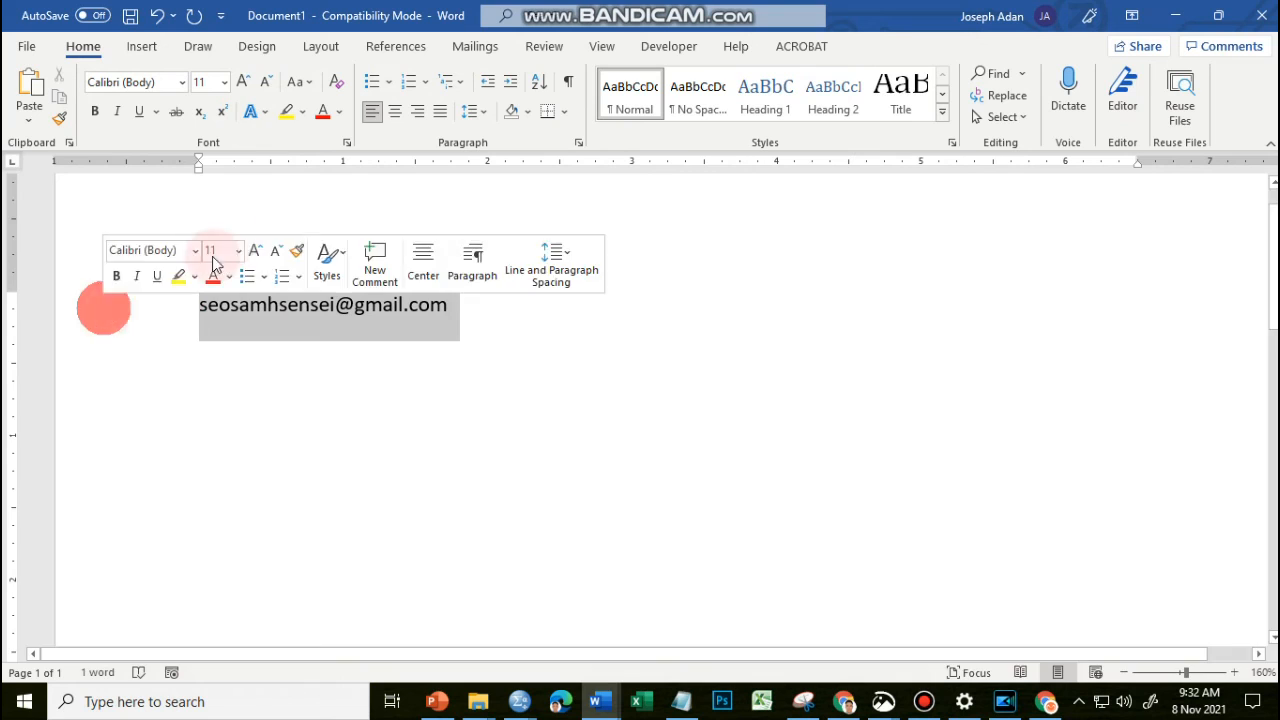
Step: Type the osamh sensei Gmail contact address and increase its font size twice
{"action": "left_click", "coordinate": [243, 81]}
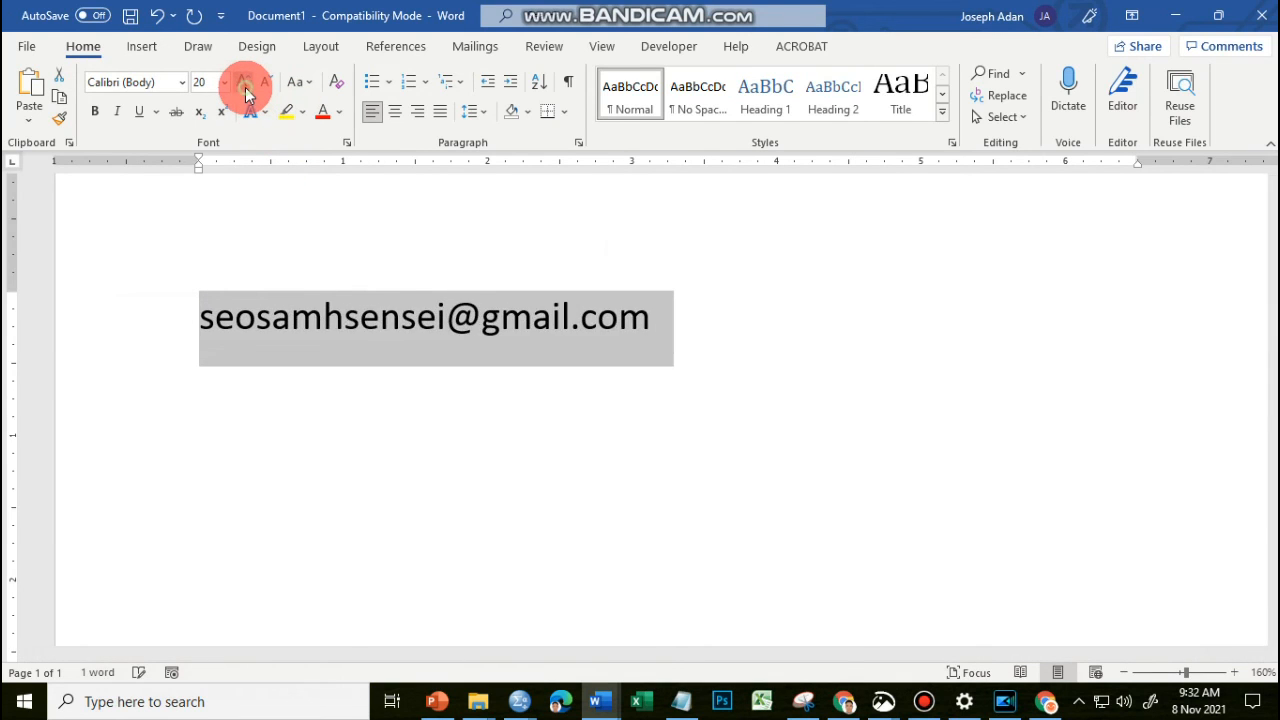
{"action": "left_click", "coordinate": [244, 82]}
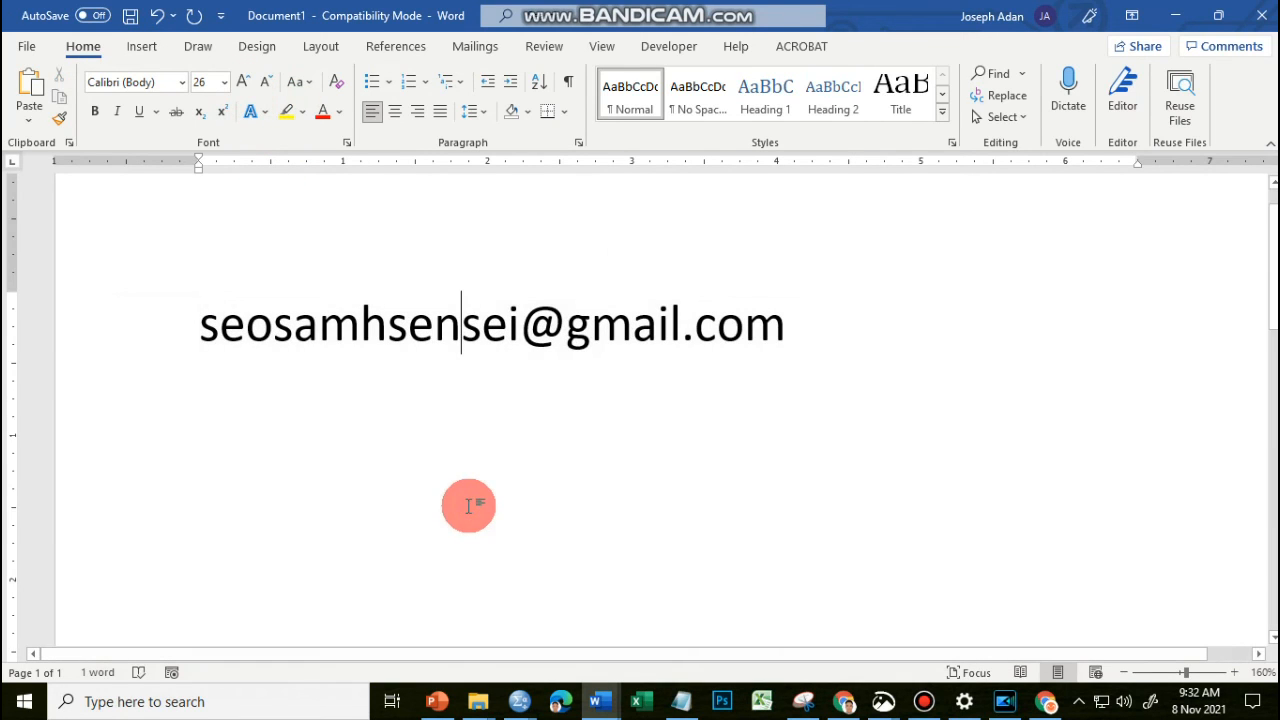